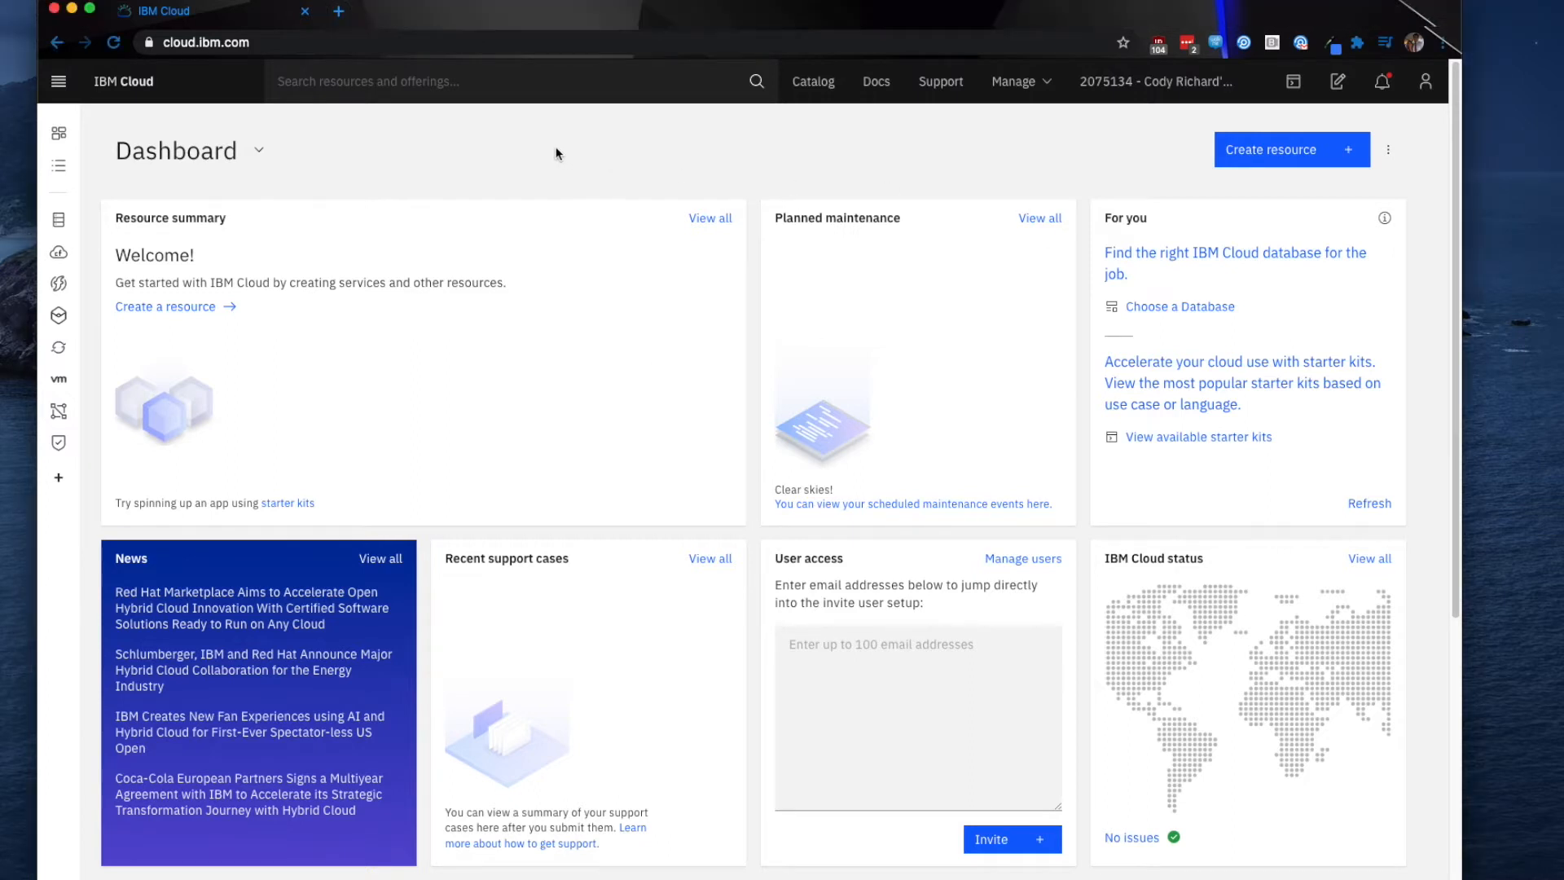
{"action": "mouse_move", "coordinate": [240, 94]}
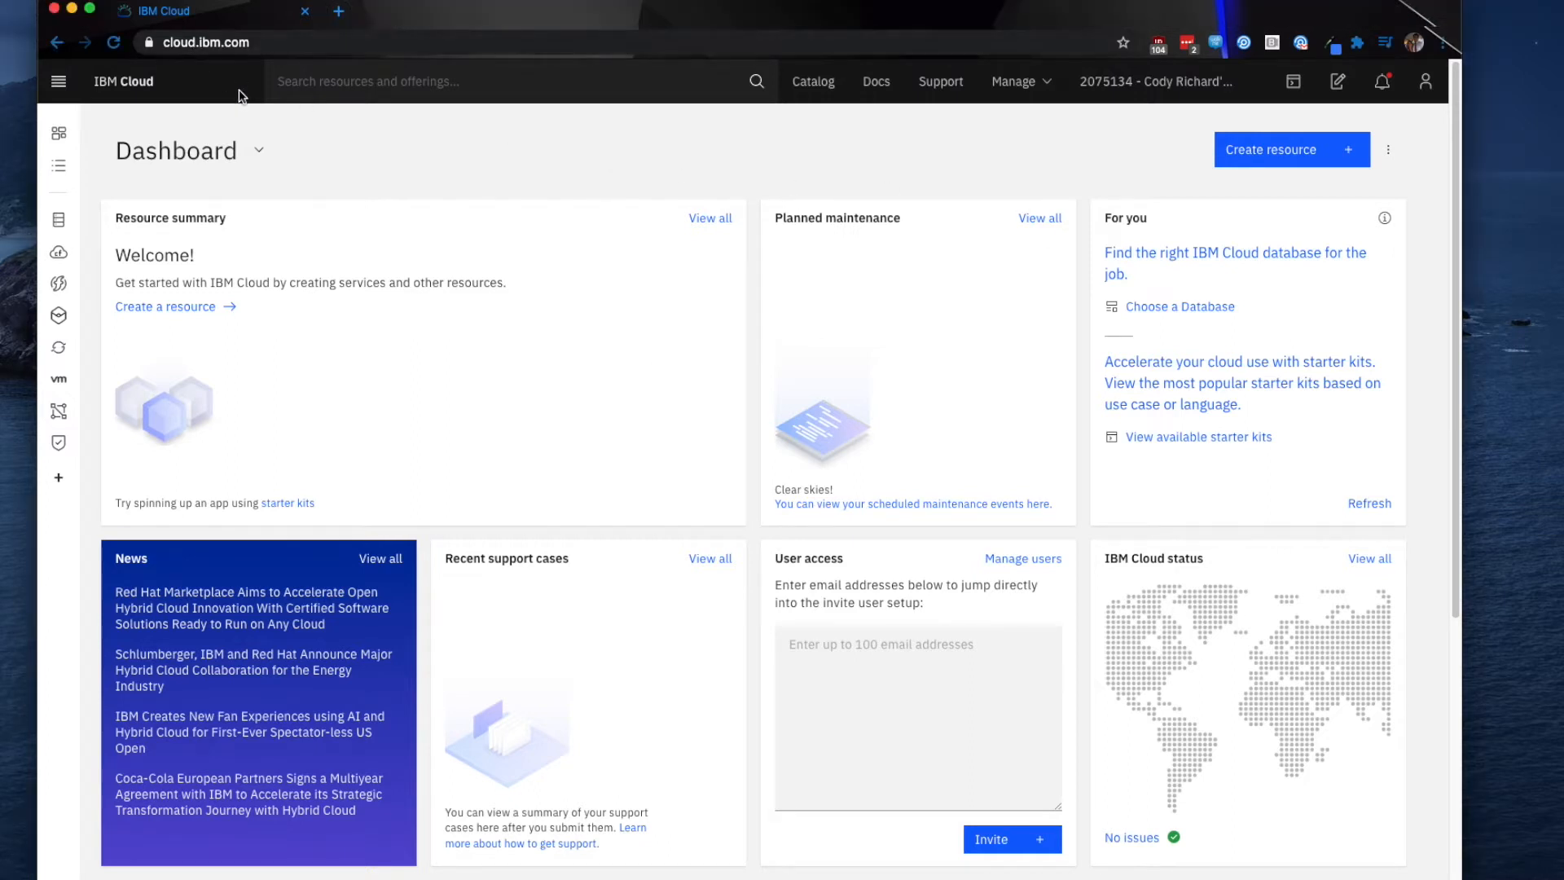
{"action": "mouse_move", "coordinate": [567, 405]}
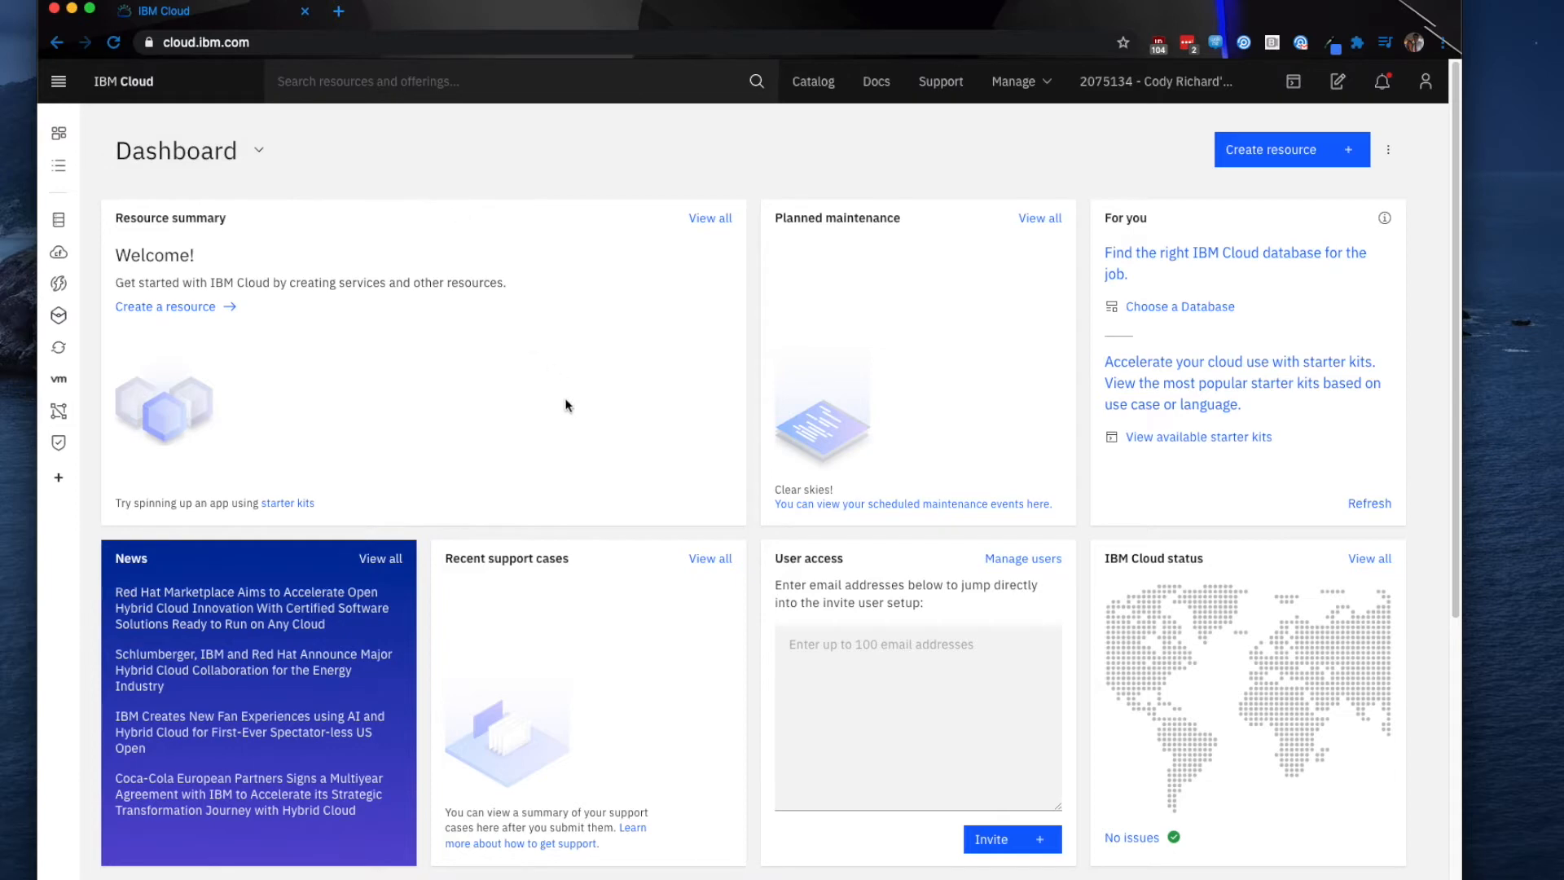
Open the IBM Cloud navigation menu to reveal the OpenShift pages
{"action": "left_click", "coordinate": [59, 81]}
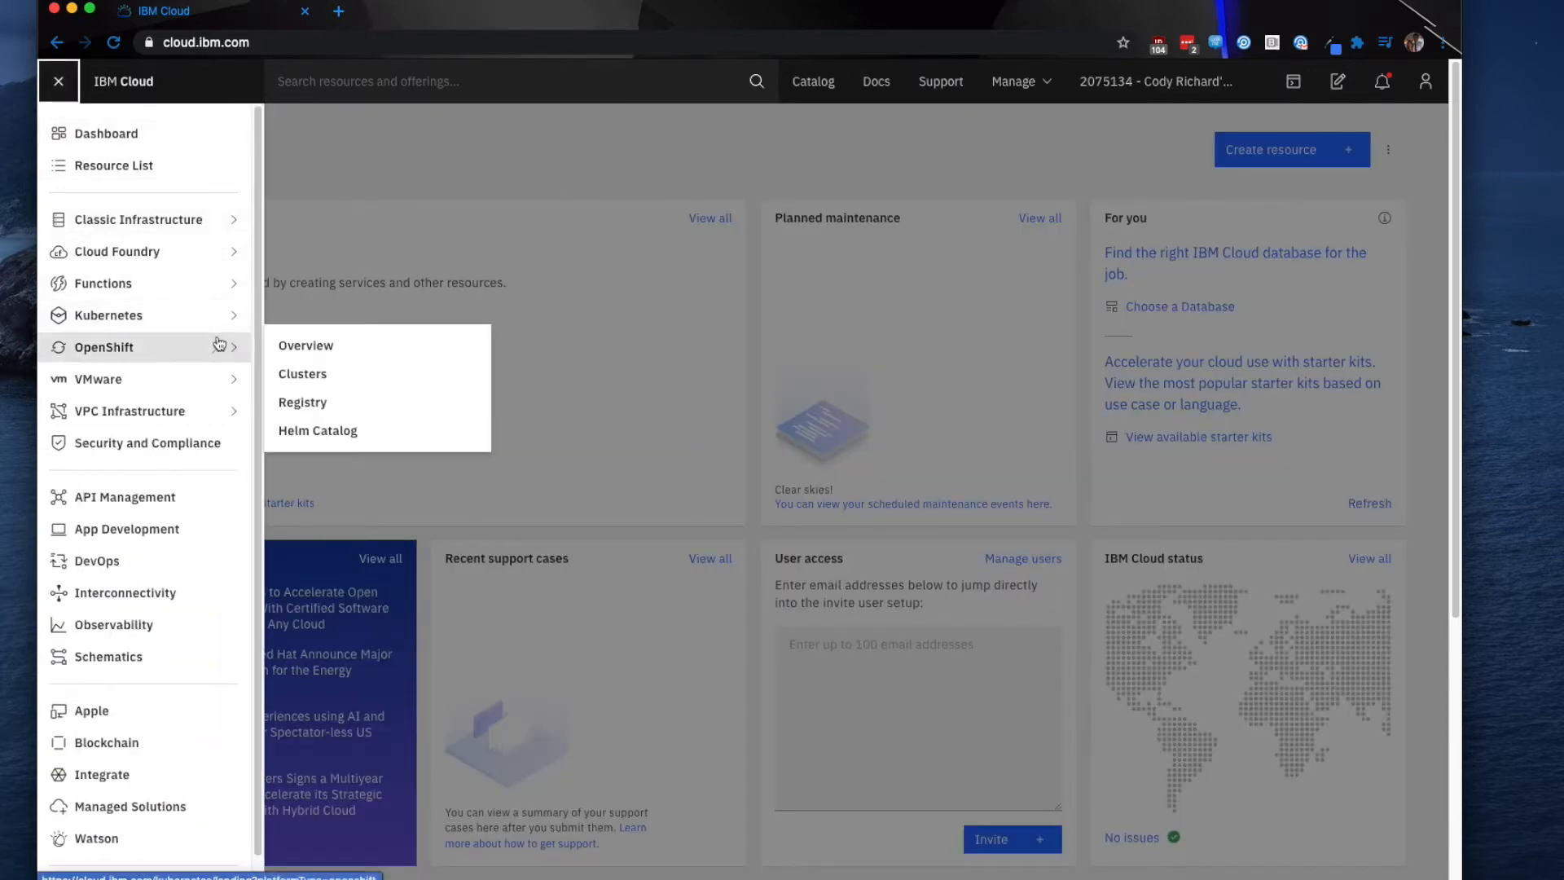
Open the OpenShift Overview page and browse its cluster-create and app-deploy example commands
{"action": "left_click", "coordinate": [58, 81]}
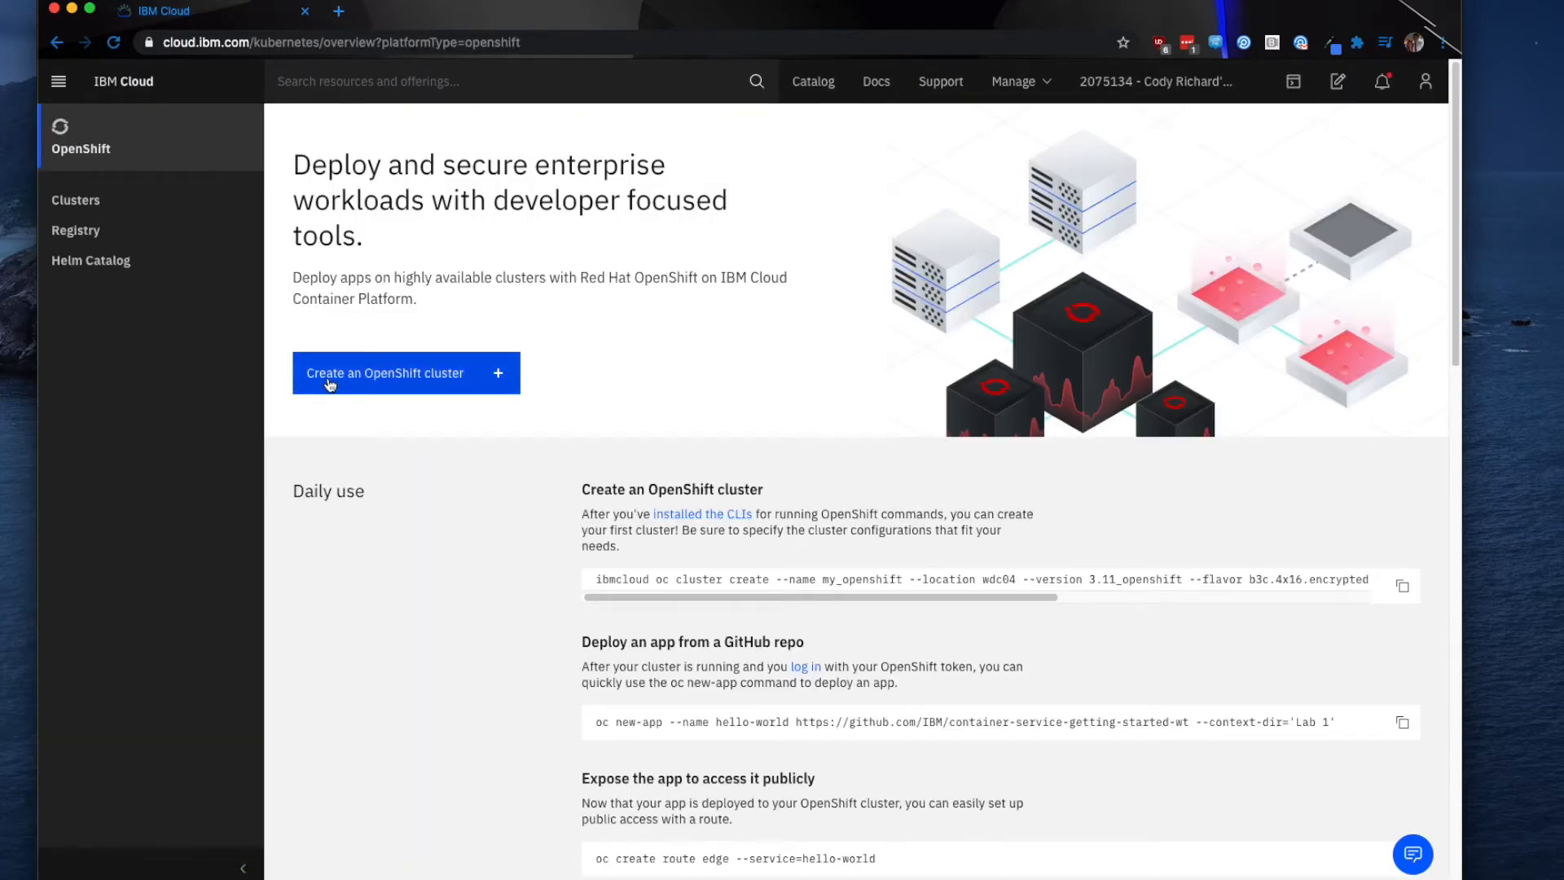
{"action": "scroll", "scroll_direction": "down", "scroll_amount": 3}
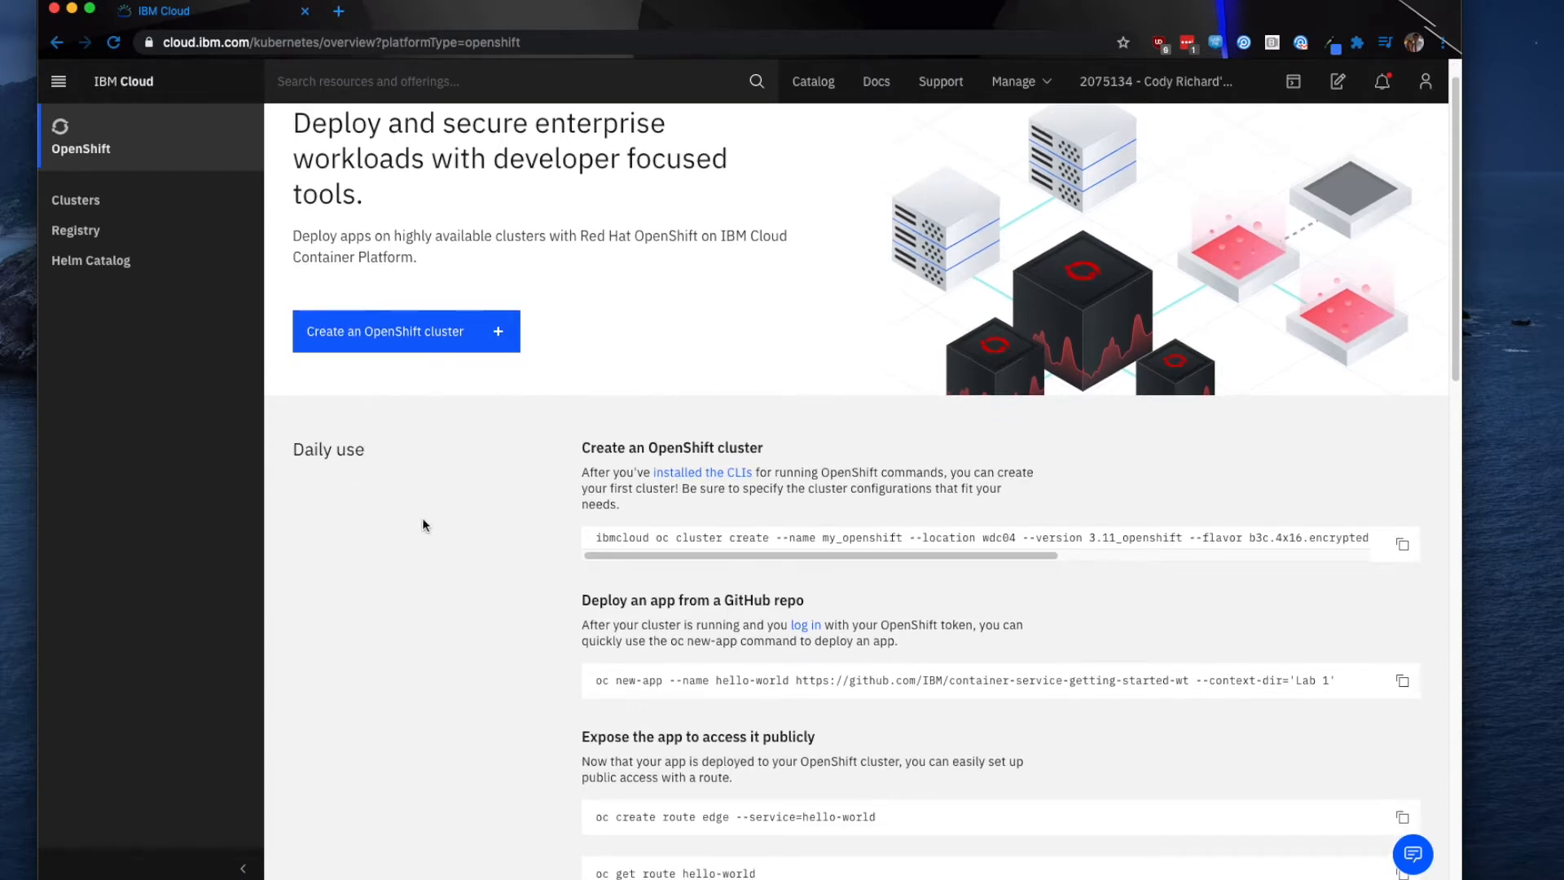
{"action": "scroll", "scroll_direction": "down", "scroll_amount": 3}
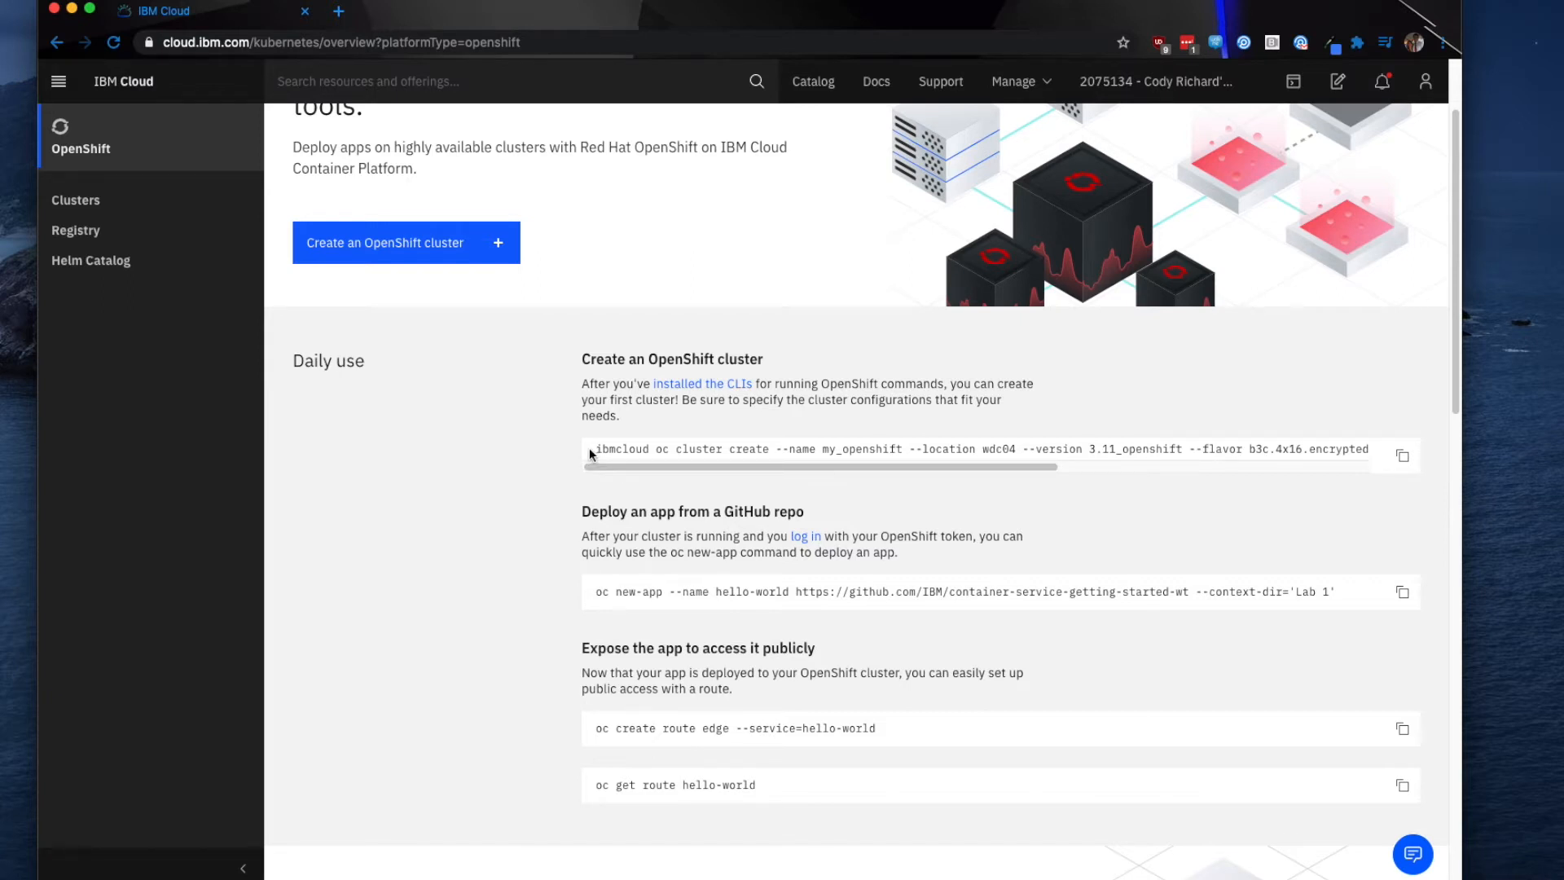
{"action": "double_click", "coordinate": [622, 449]}
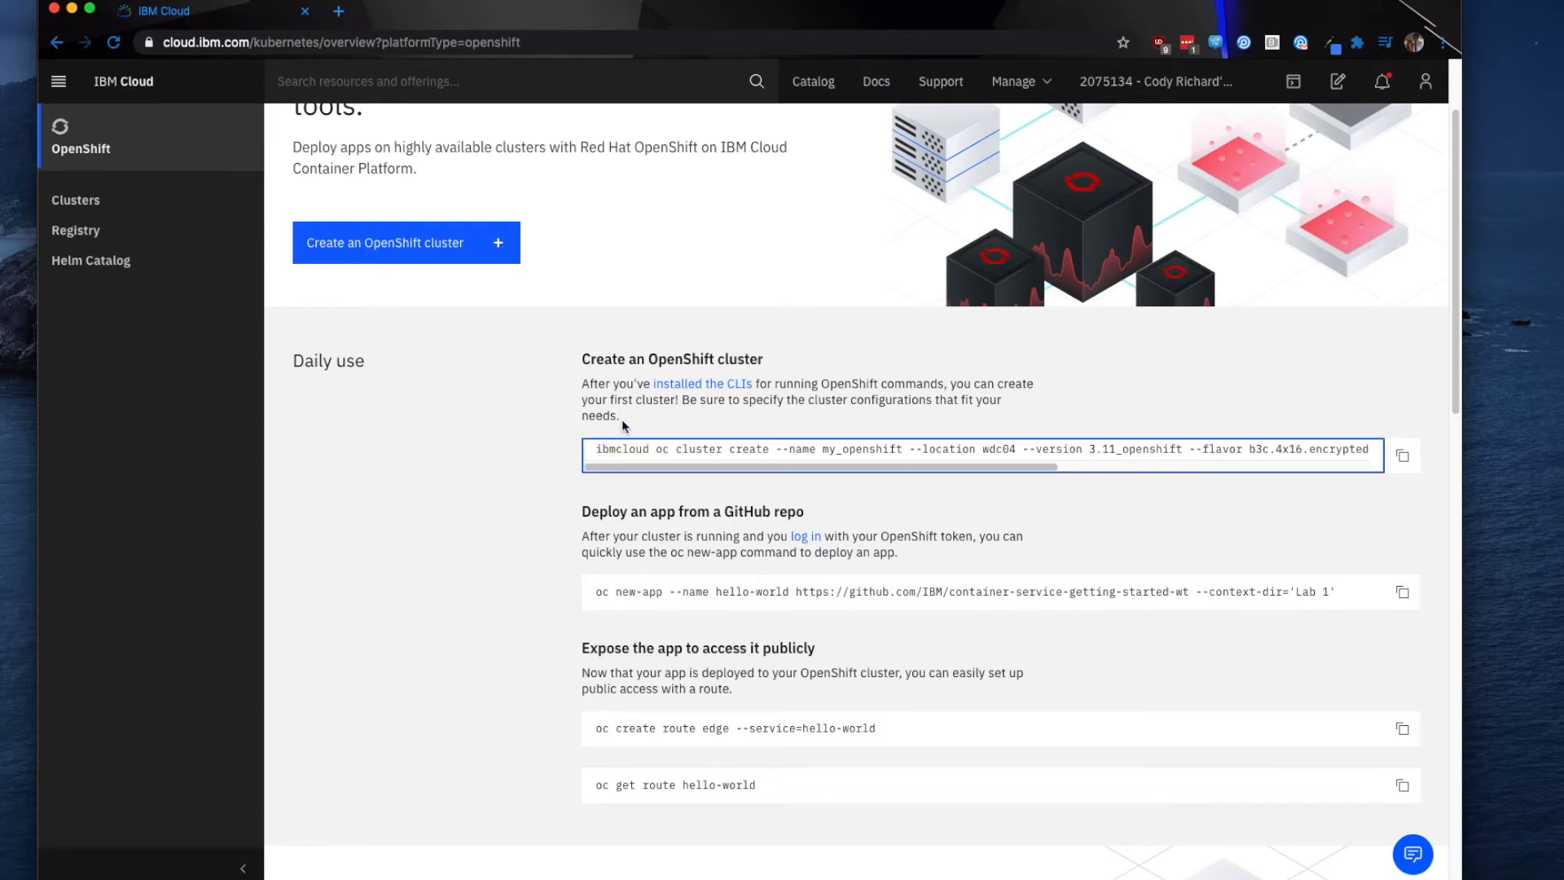
{"action": "mouse_move", "coordinate": [450, 446]}
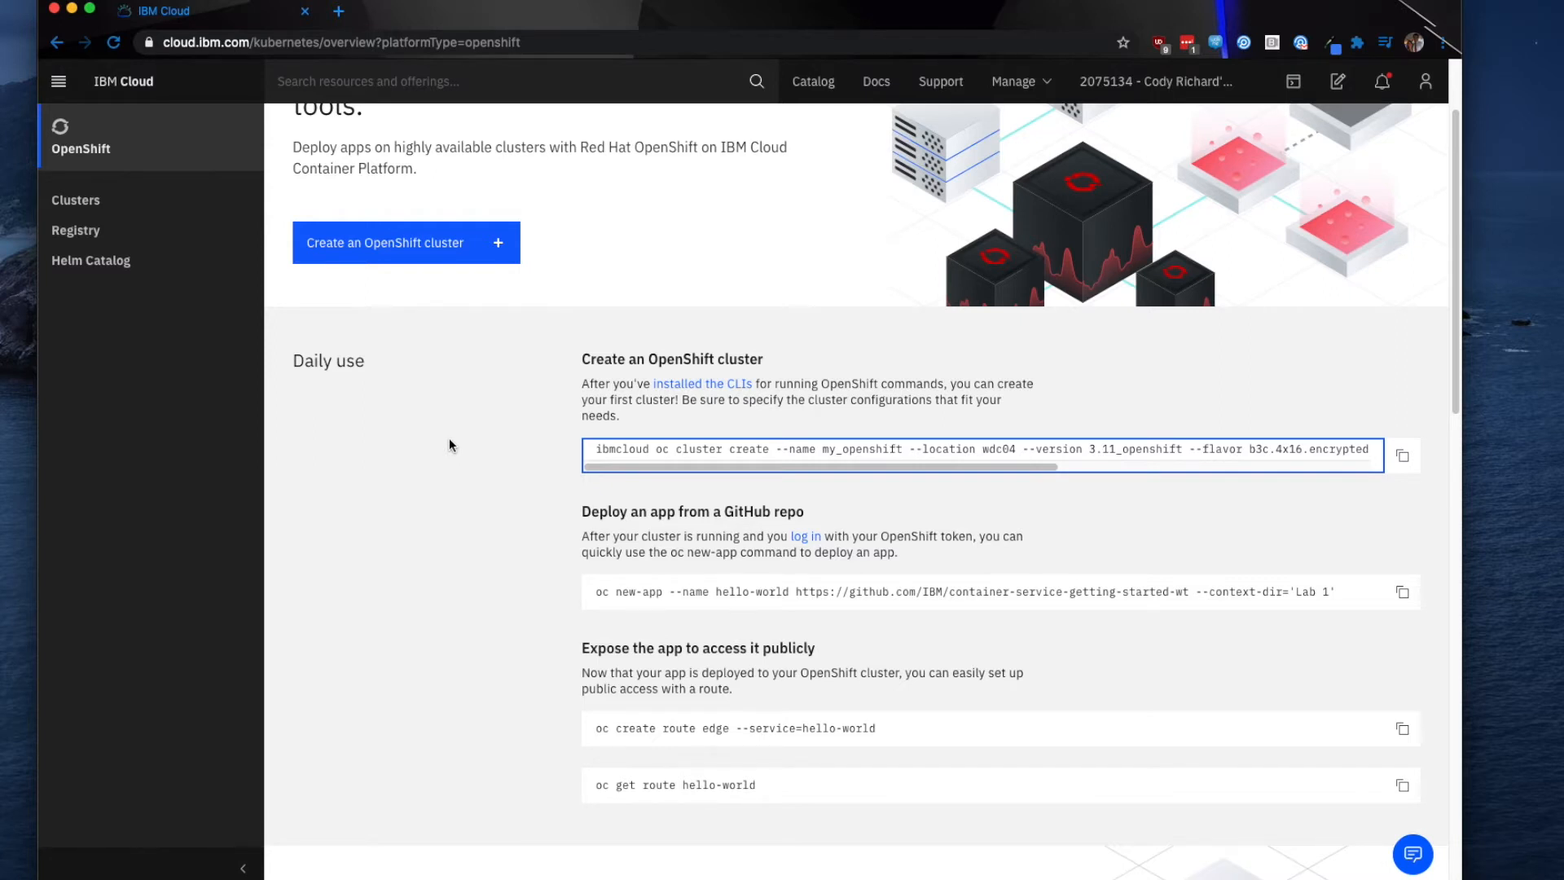
{"action": "mouse_move", "coordinate": [519, 441]}
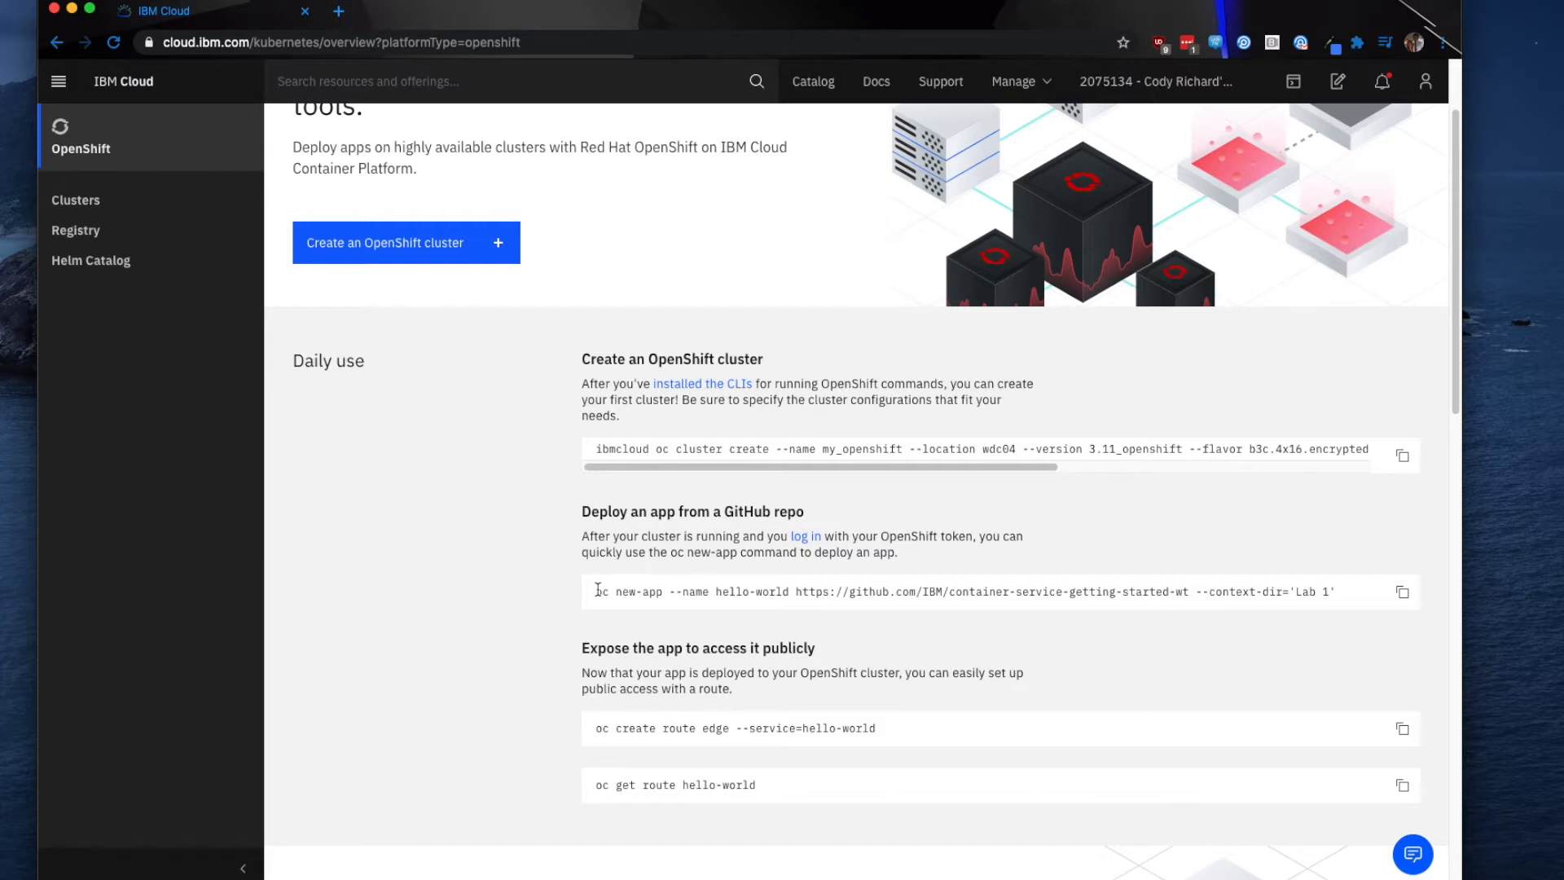
{"action": "mouse_move", "coordinate": [666, 609]}
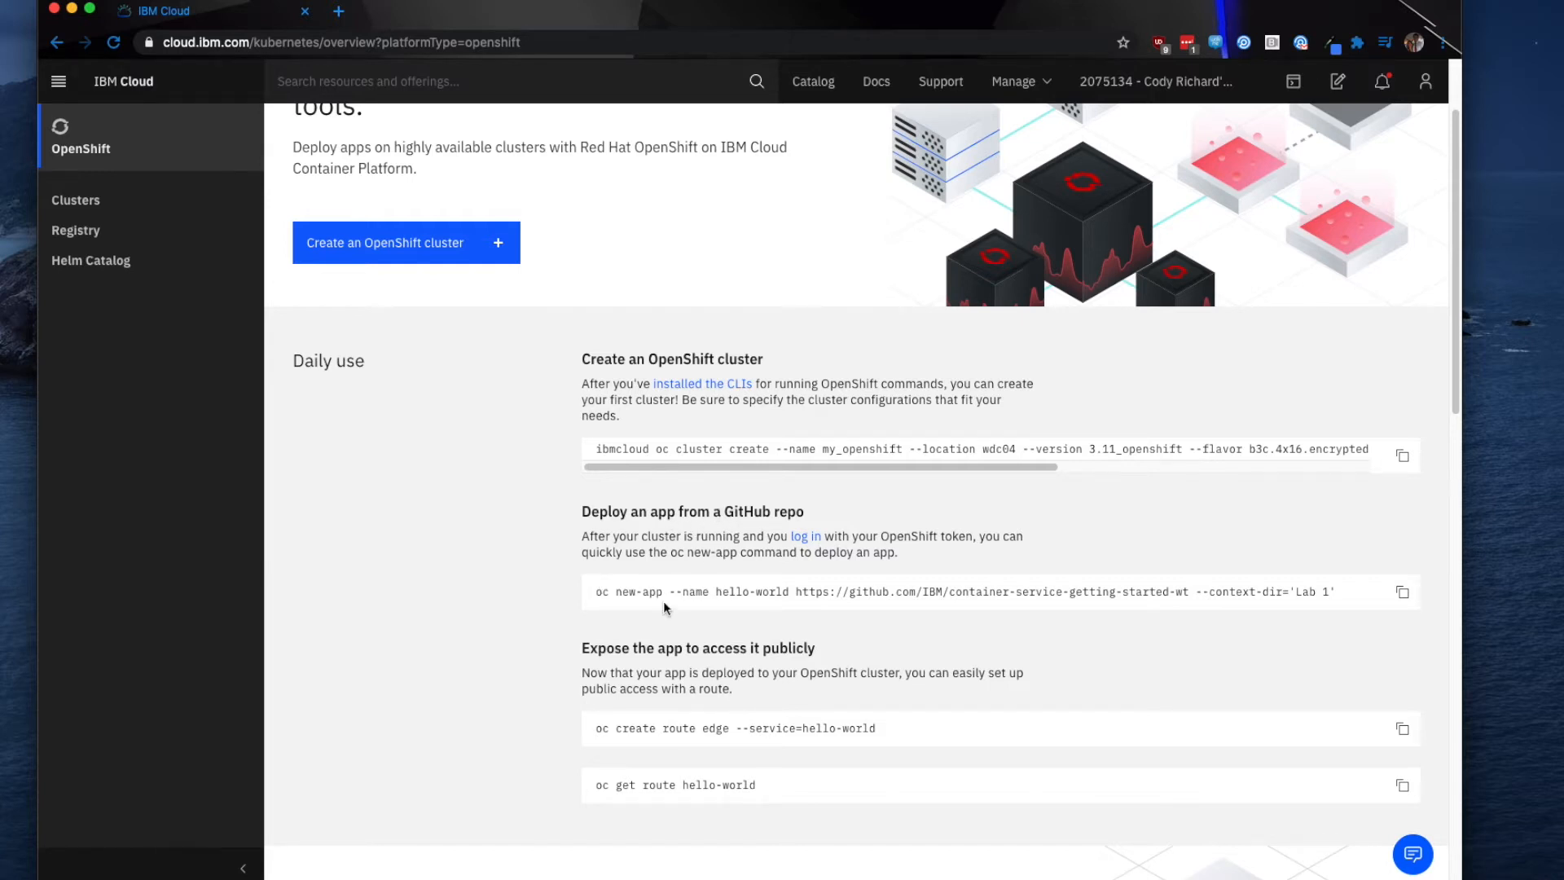
{"action": "scroll", "scroll_direction": "down", "scroll_amount": 3}
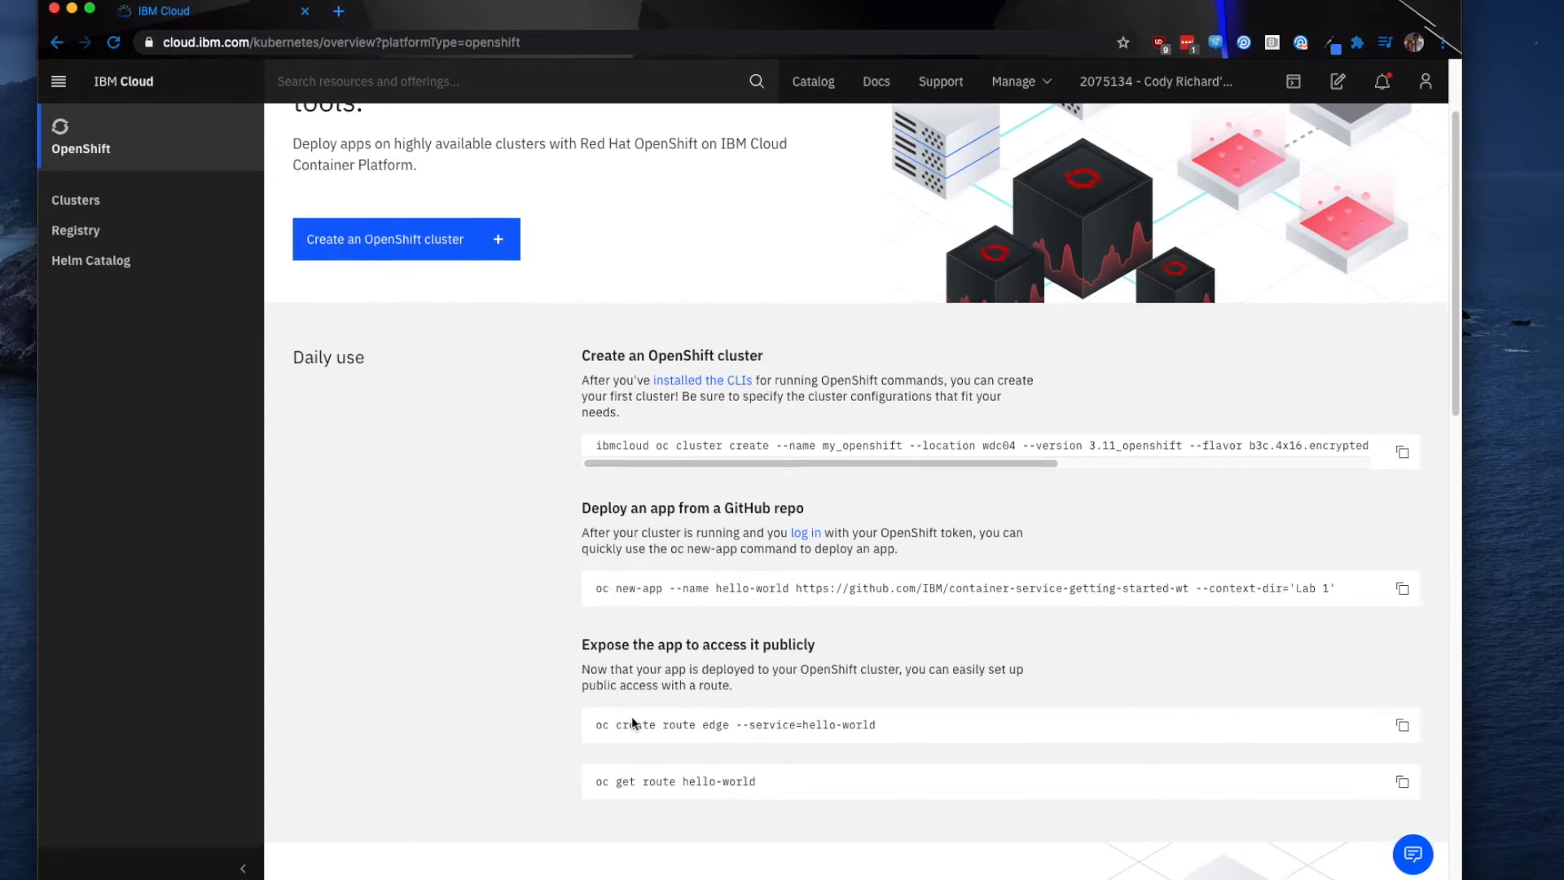
{"action": "scroll", "scroll_direction": "down", "scroll_amount": 3}
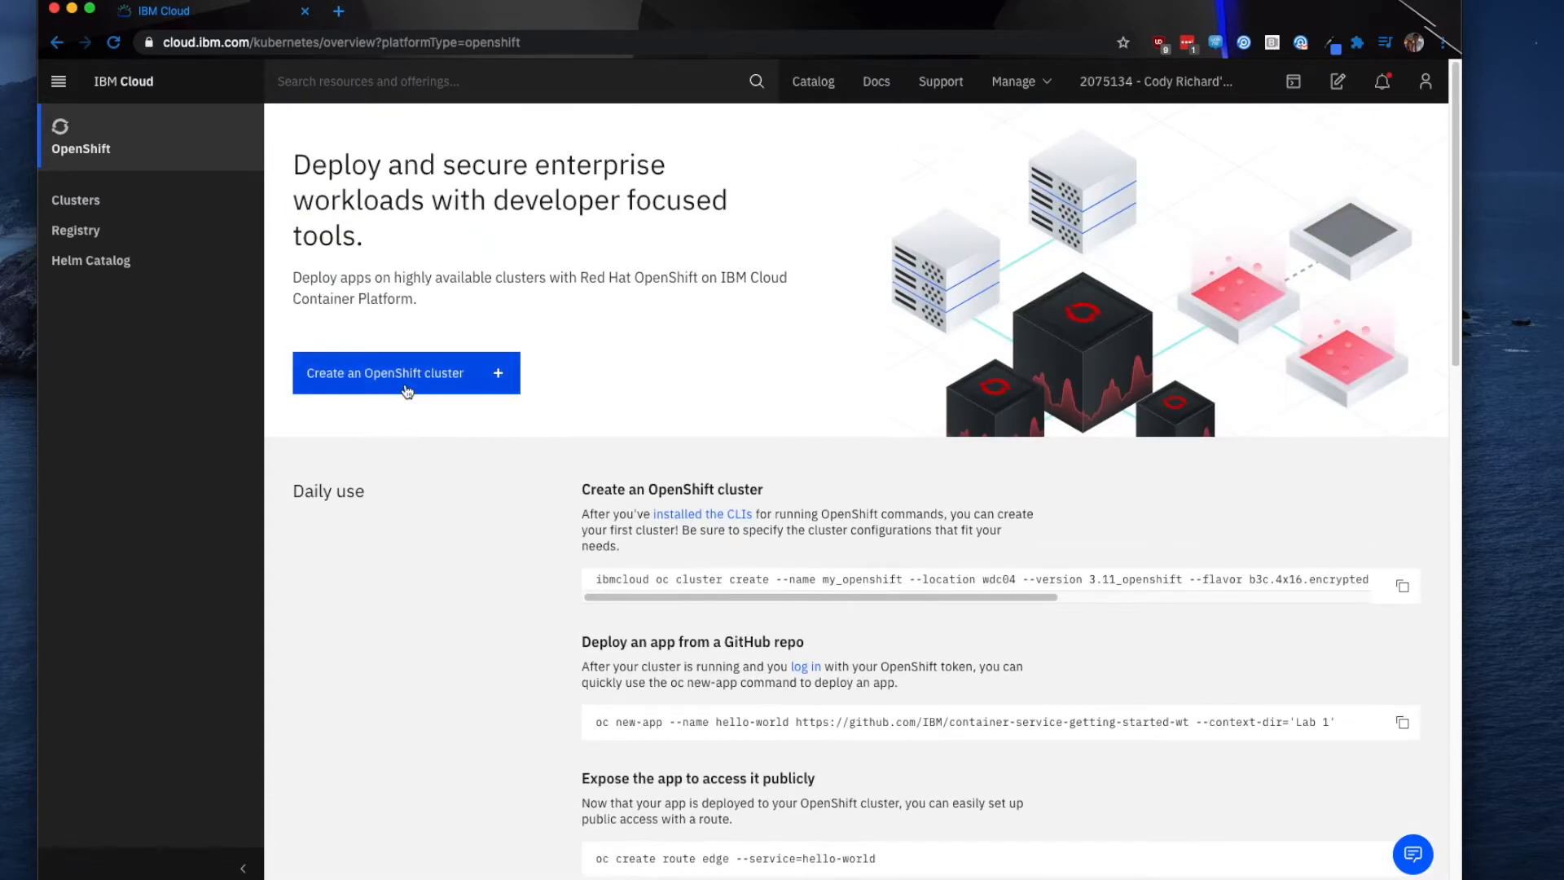
Start a new OpenShift cluster with version 4.4.17 (Latest) on Classic infrastructure
{"action": "left_click", "coordinate": [405, 372]}
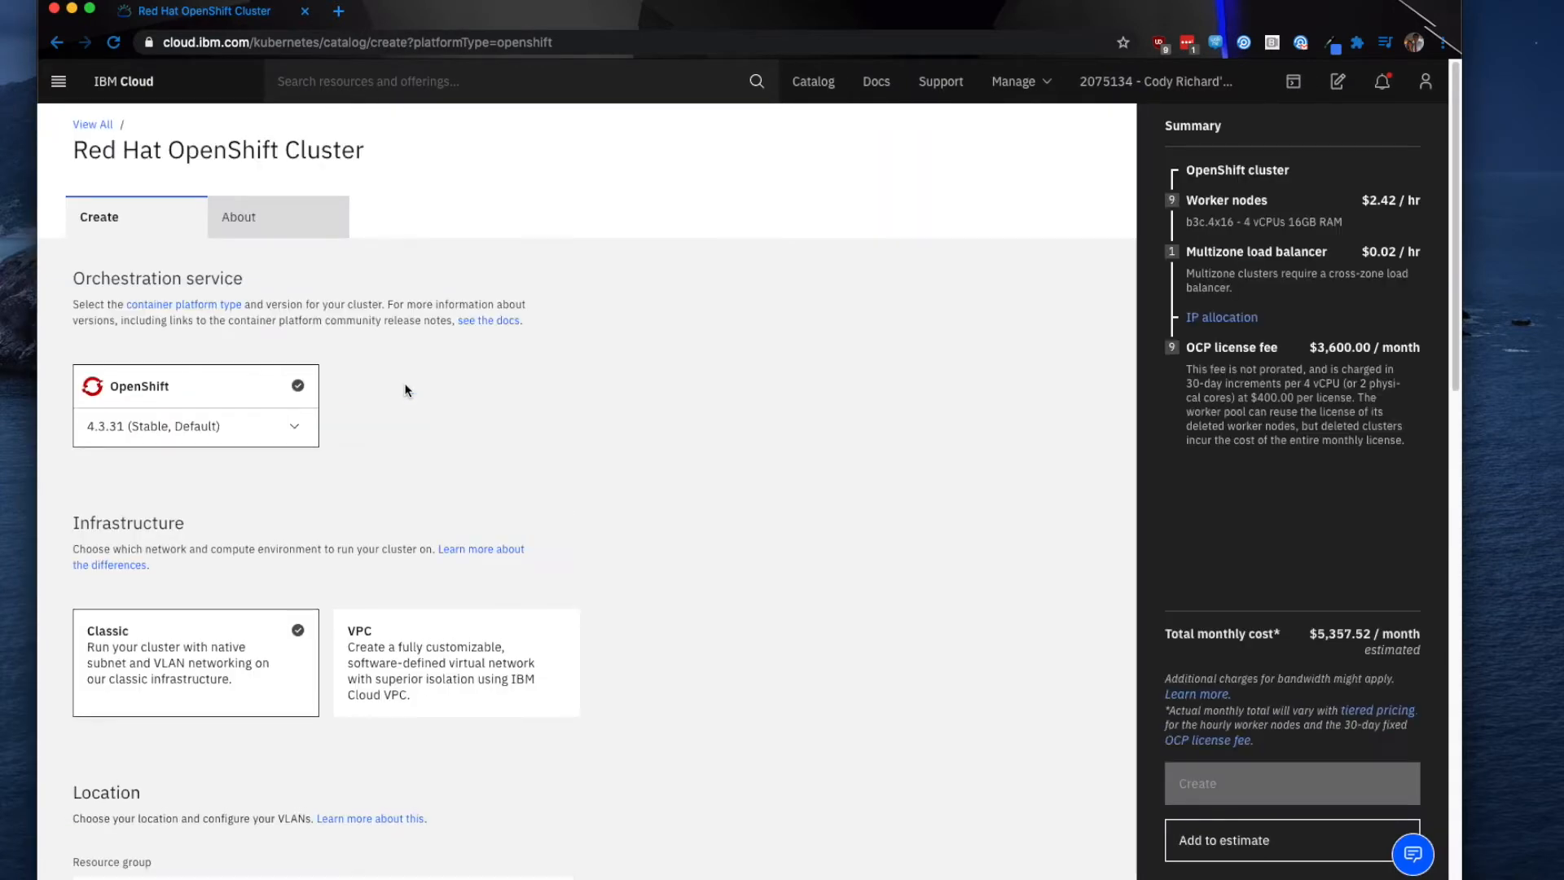
{"action": "left_click", "coordinate": [195, 426]}
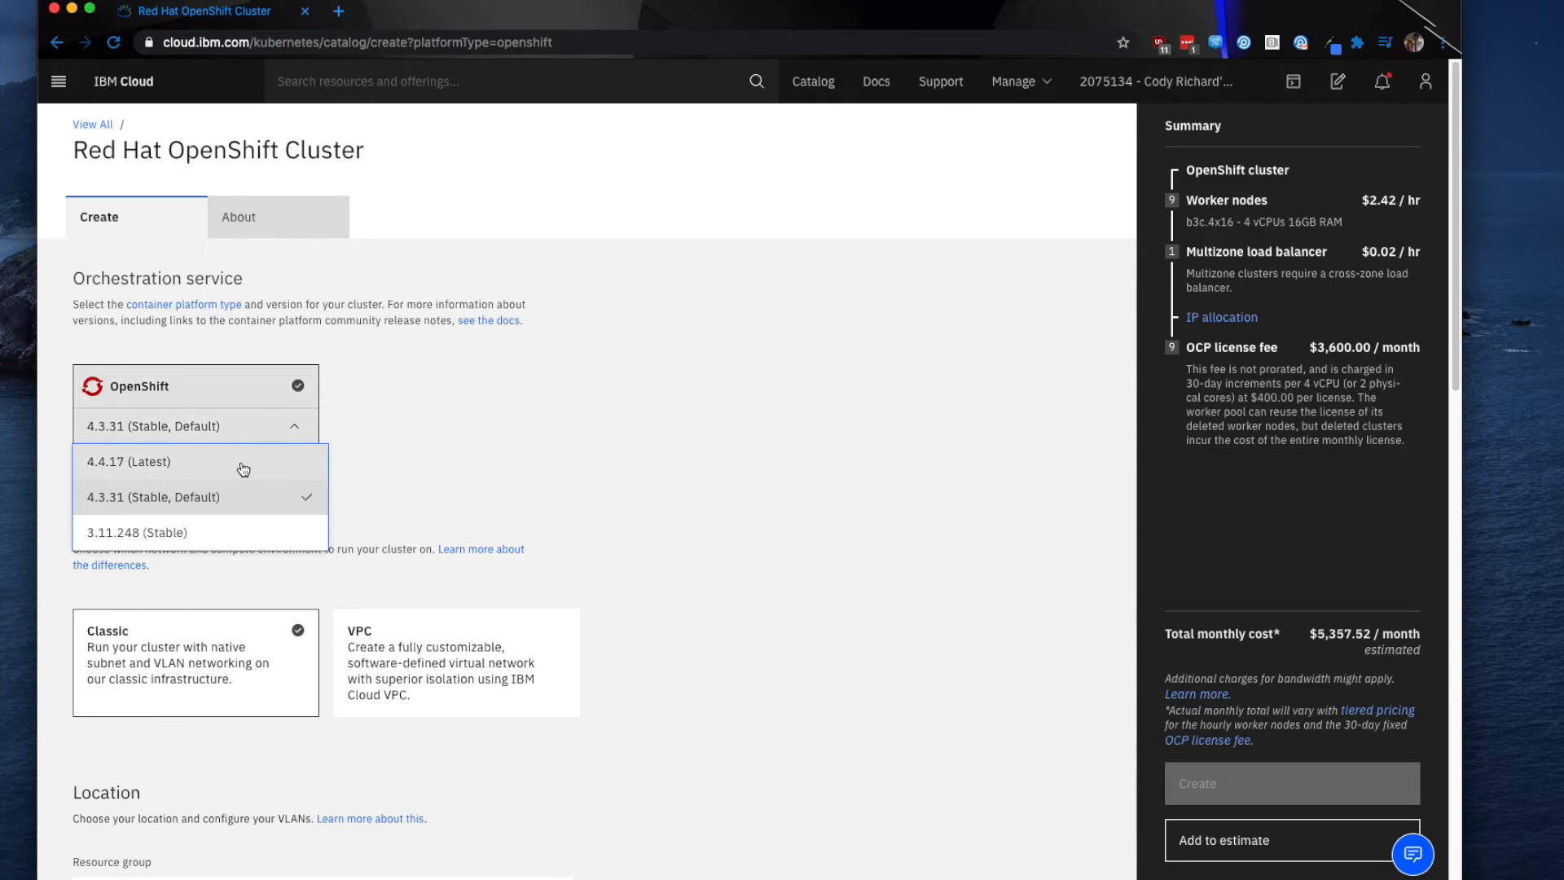
{"action": "mouse_move", "coordinate": [223, 503]}
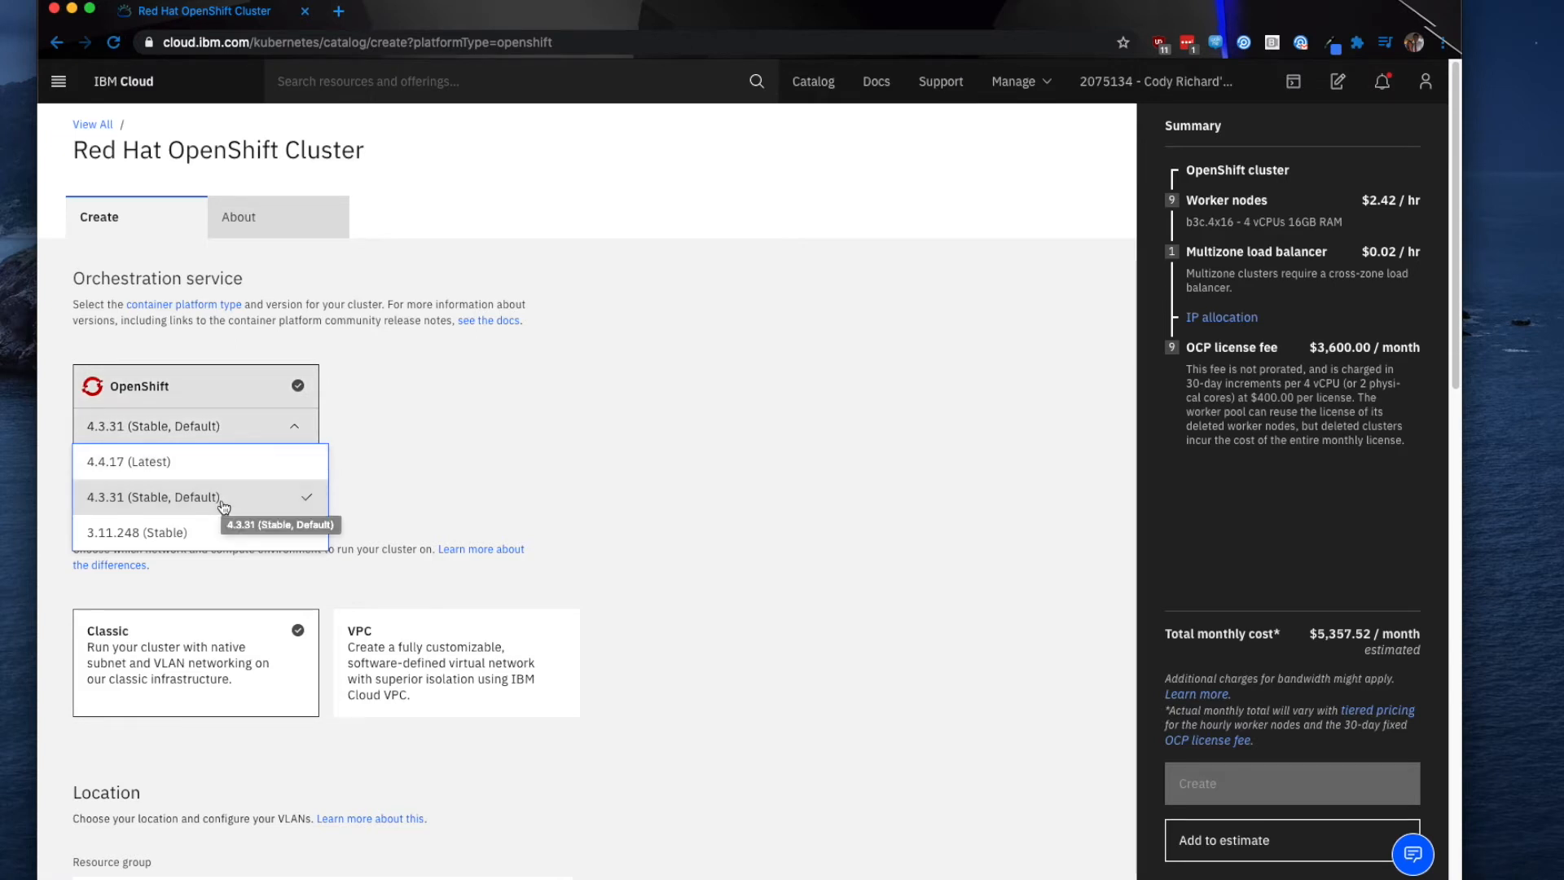
{"action": "mouse_move", "coordinate": [217, 536]}
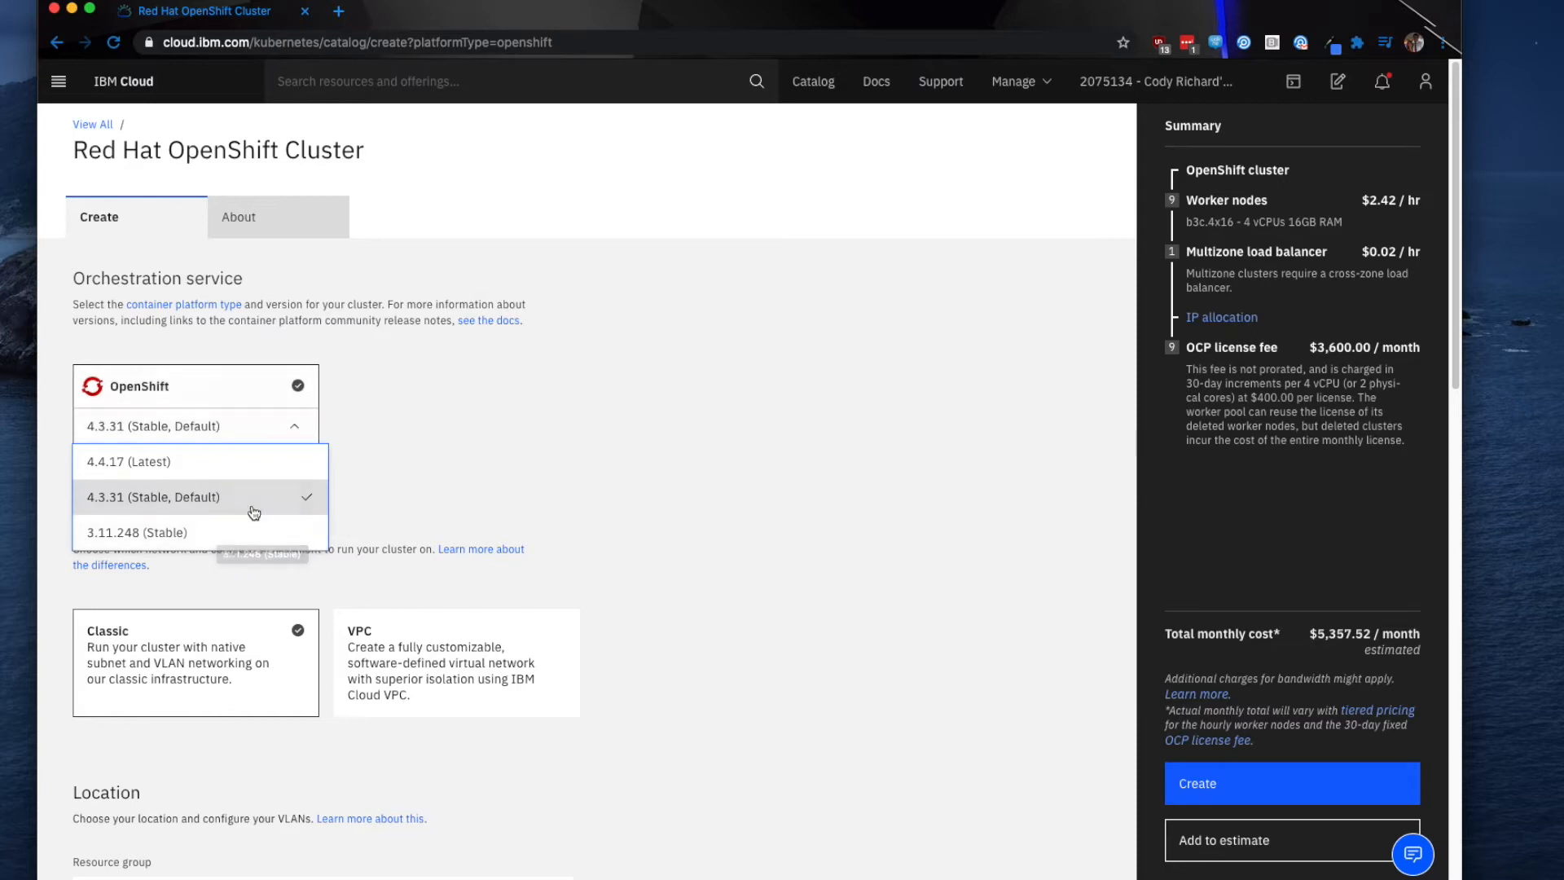
{"action": "left_click", "coordinate": [128, 461]}
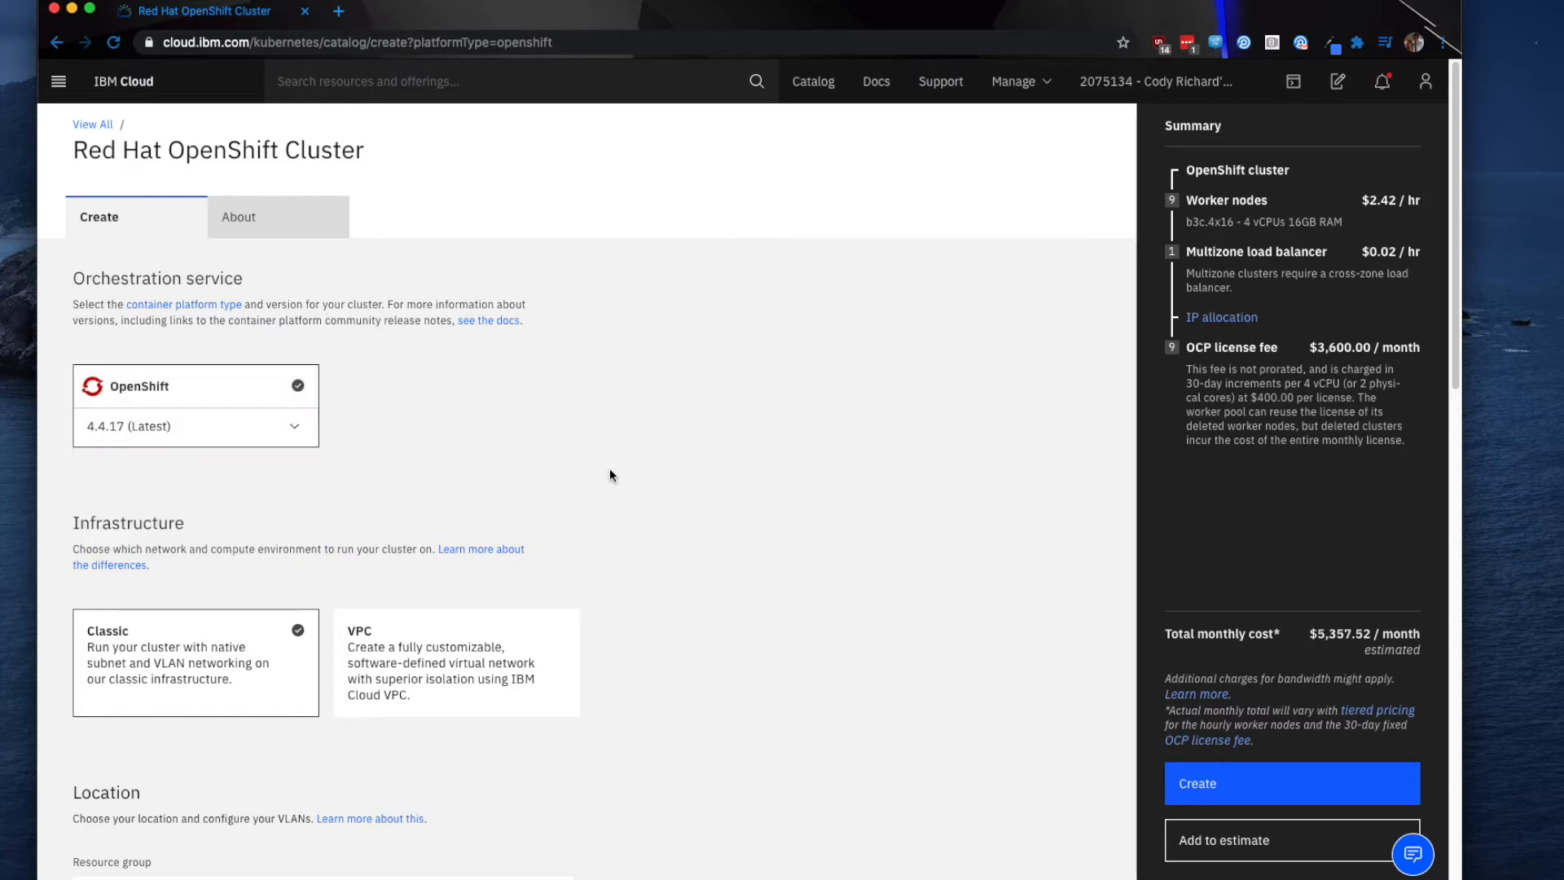
{"action": "scroll", "scroll_direction": "down", "scroll_amount": 3}
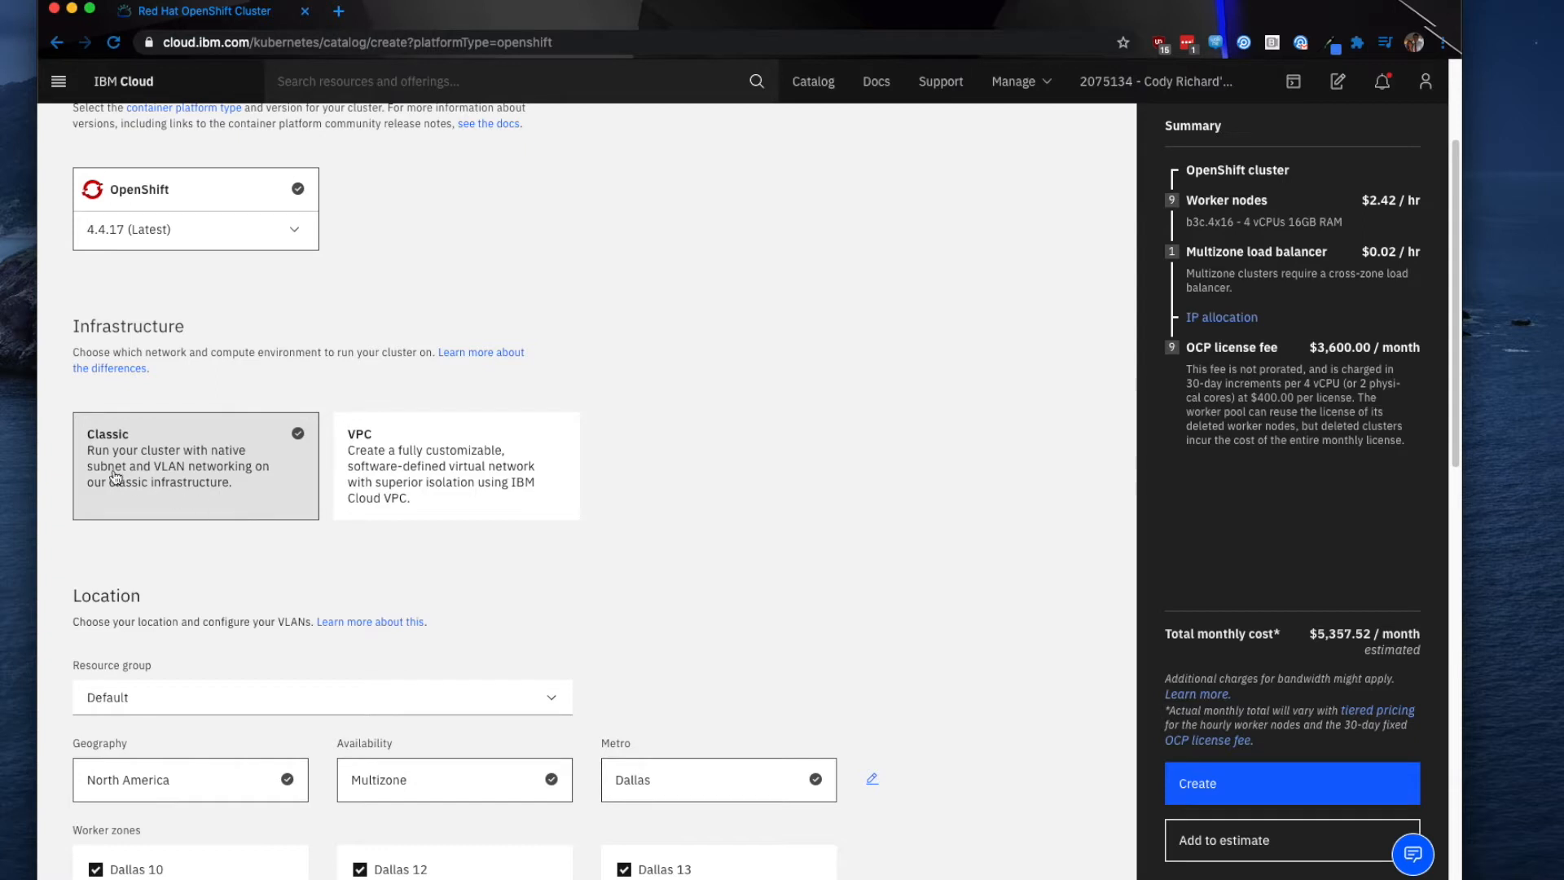
{"action": "mouse_move", "coordinate": [134, 542]}
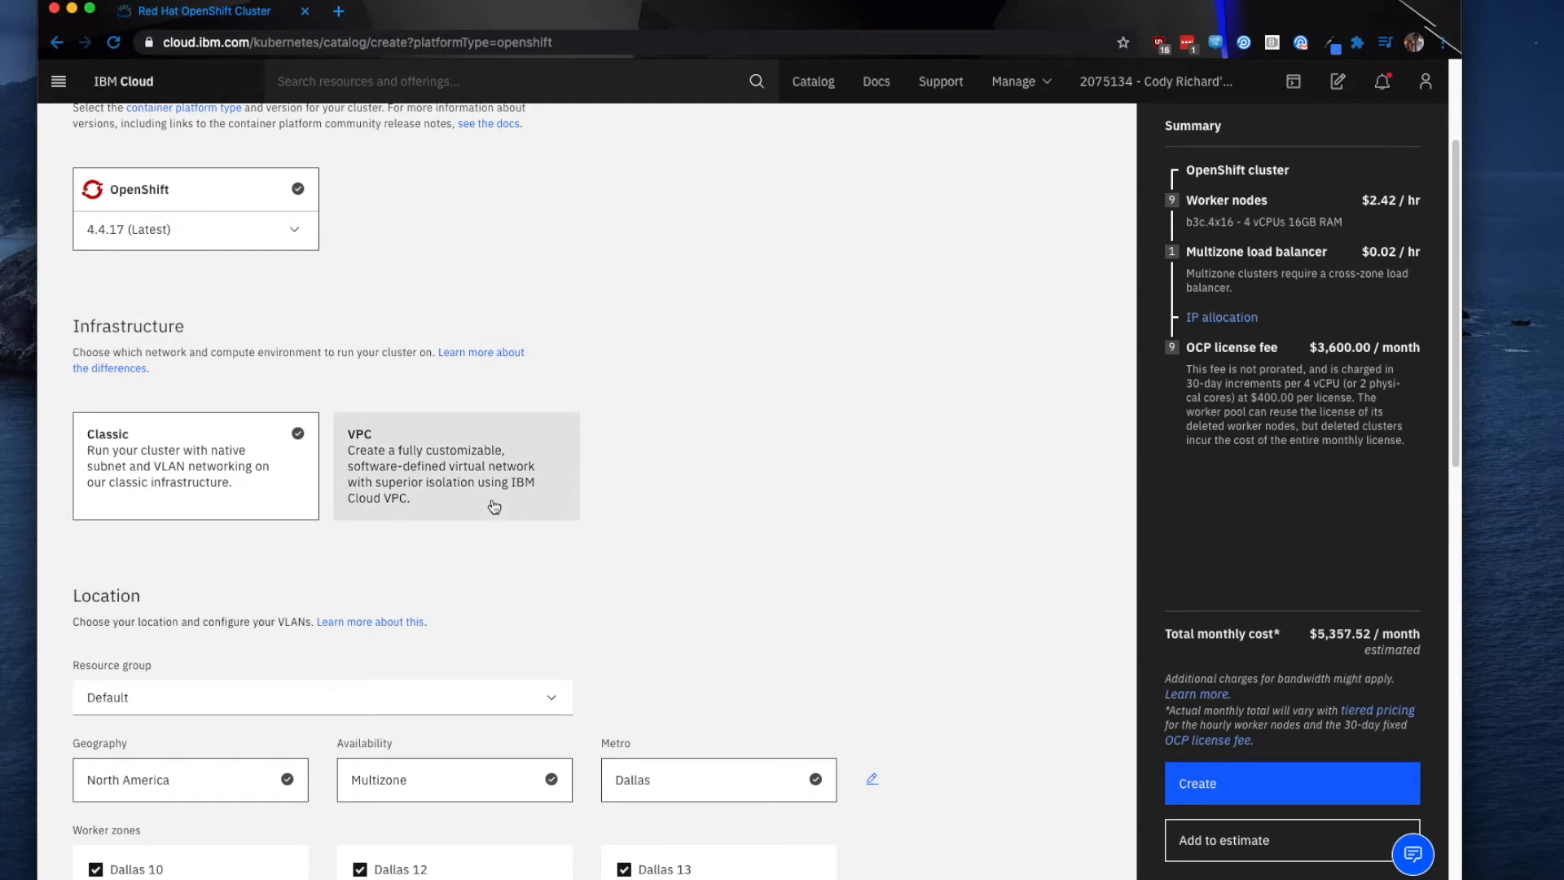
{"action": "mouse_move", "coordinate": [504, 519]}
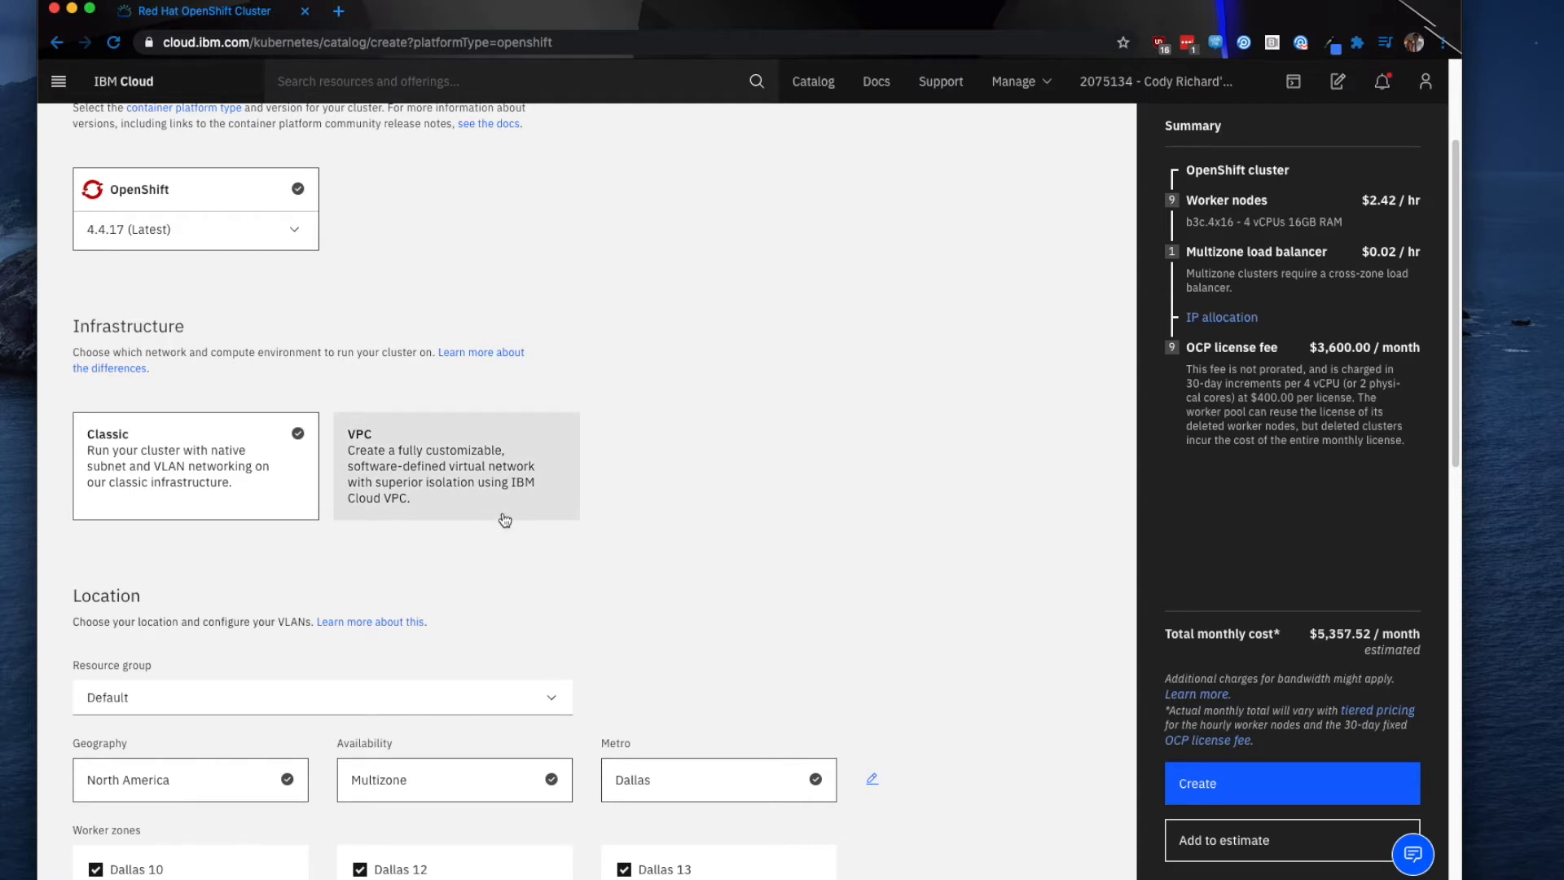
{"action": "mouse_move", "coordinate": [462, 518]}
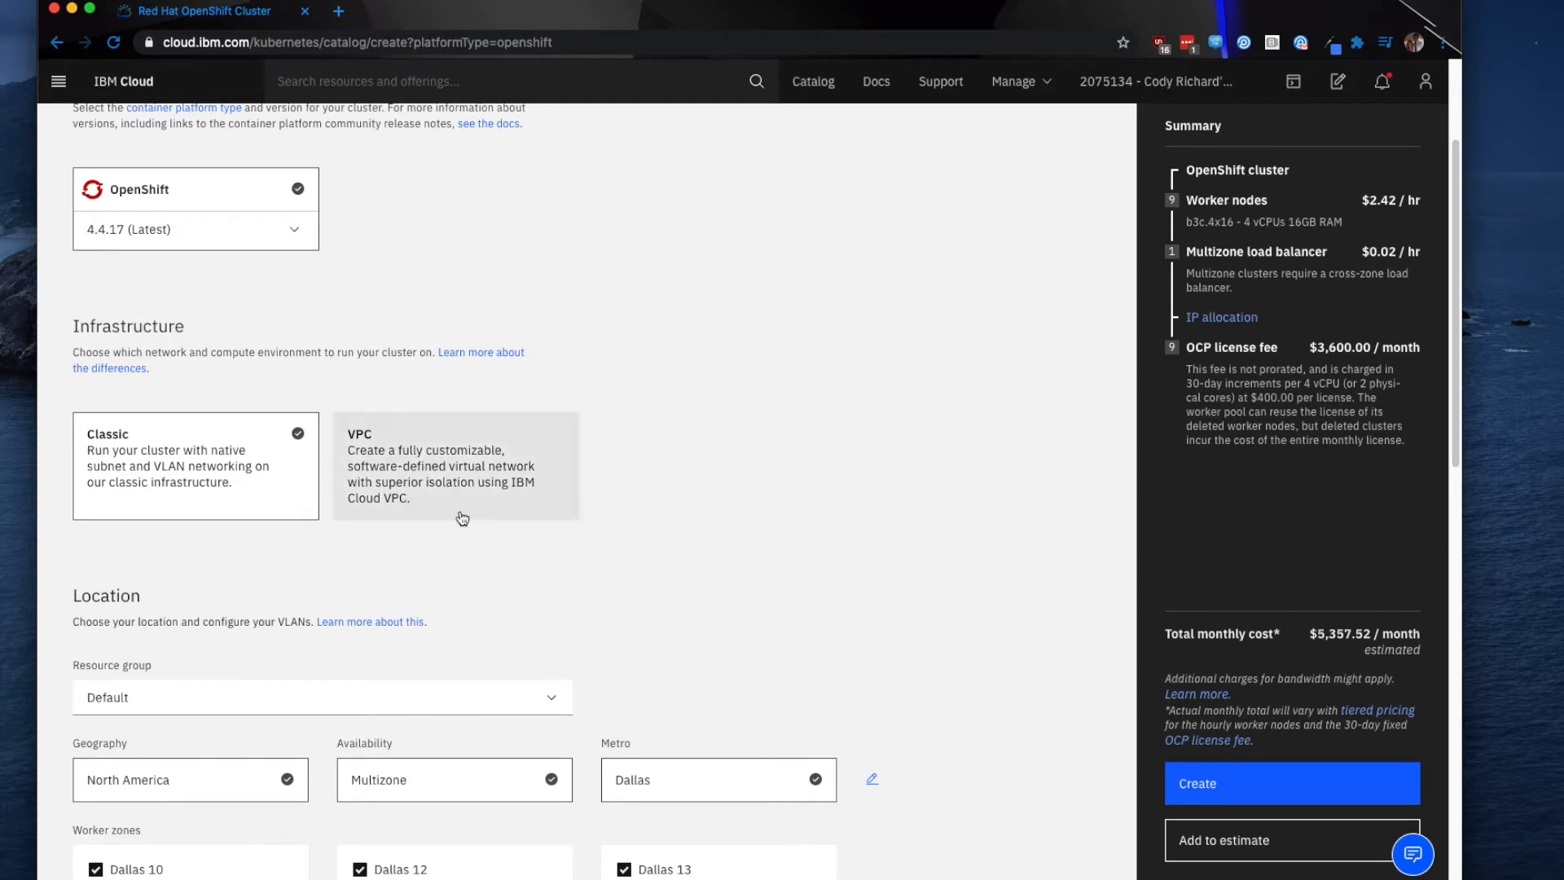
Keep the Default resource group and place workers in single zone Washington DC 04
{"action": "scroll", "scroll_direction": "down", "scroll_amount": 3}
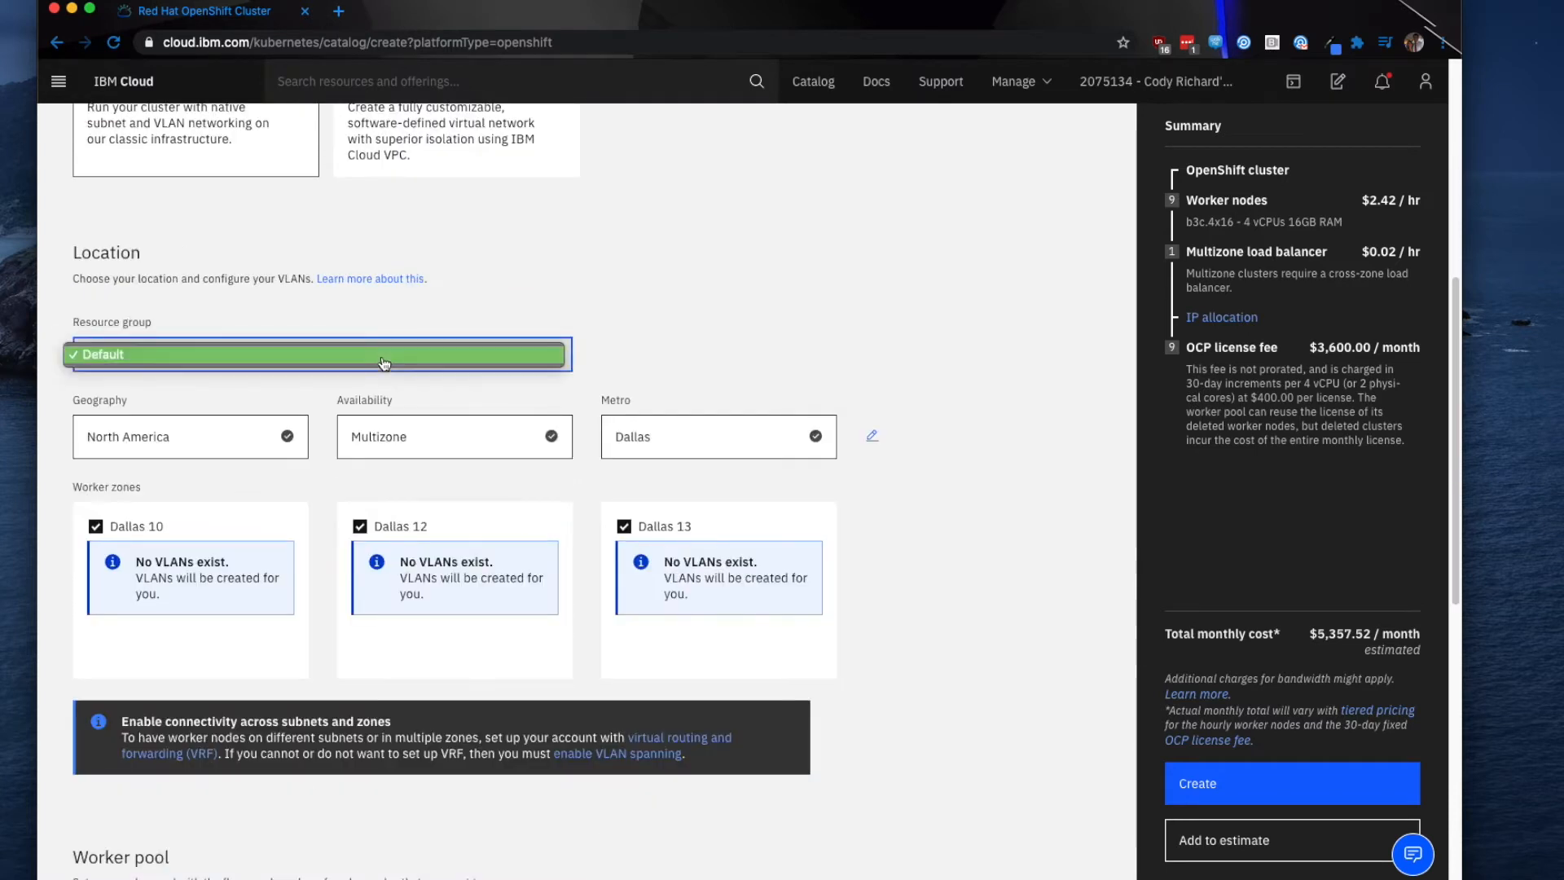
{"action": "left_click", "coordinate": [321, 354]}
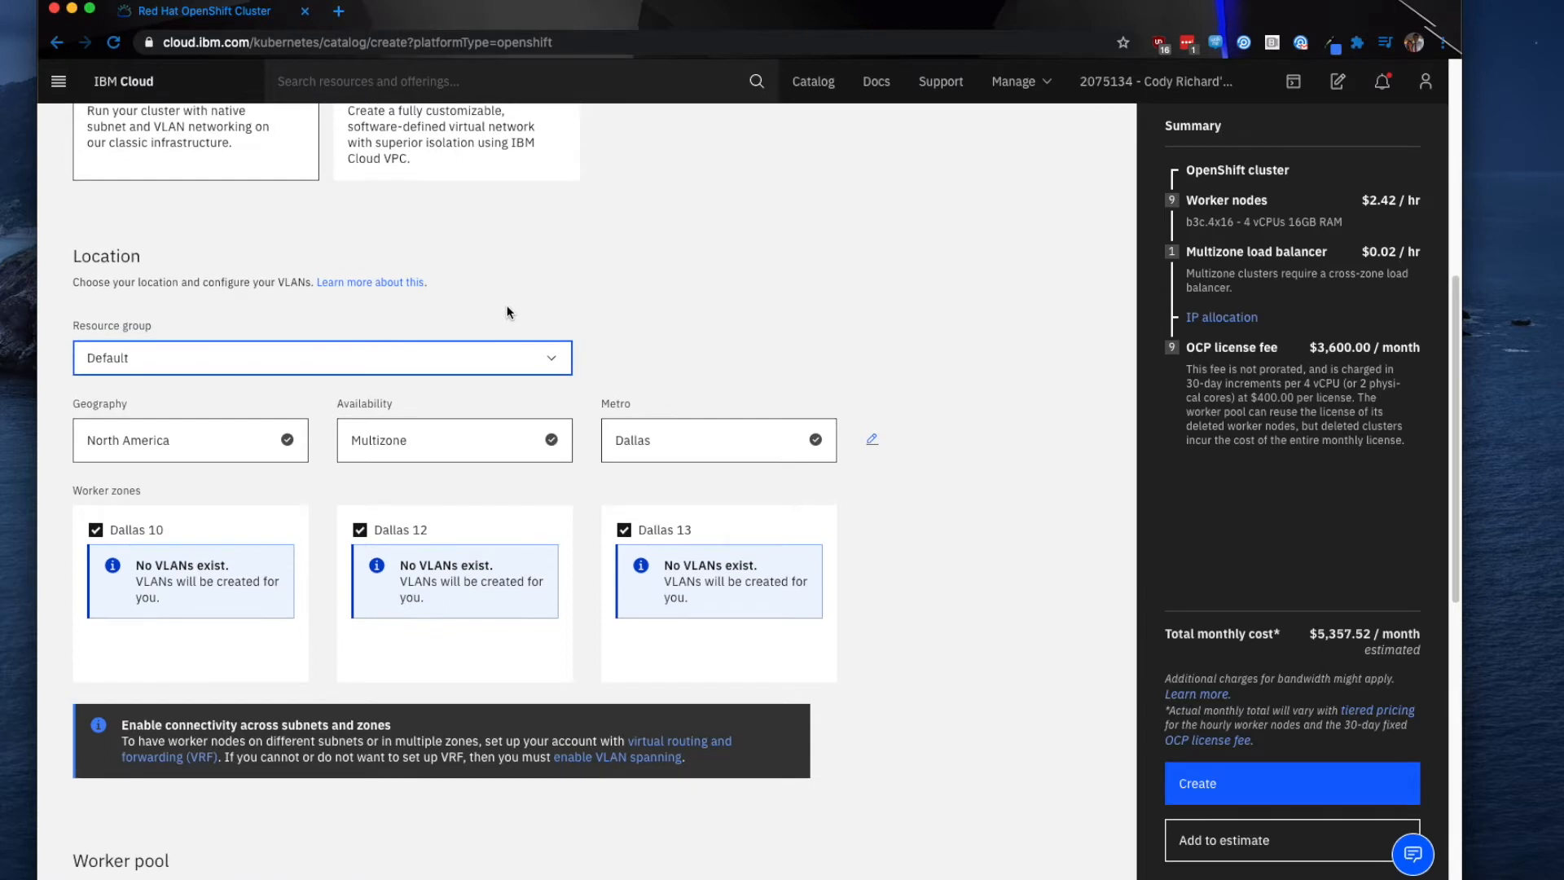
{"action": "mouse_move", "coordinate": [240, 444]}
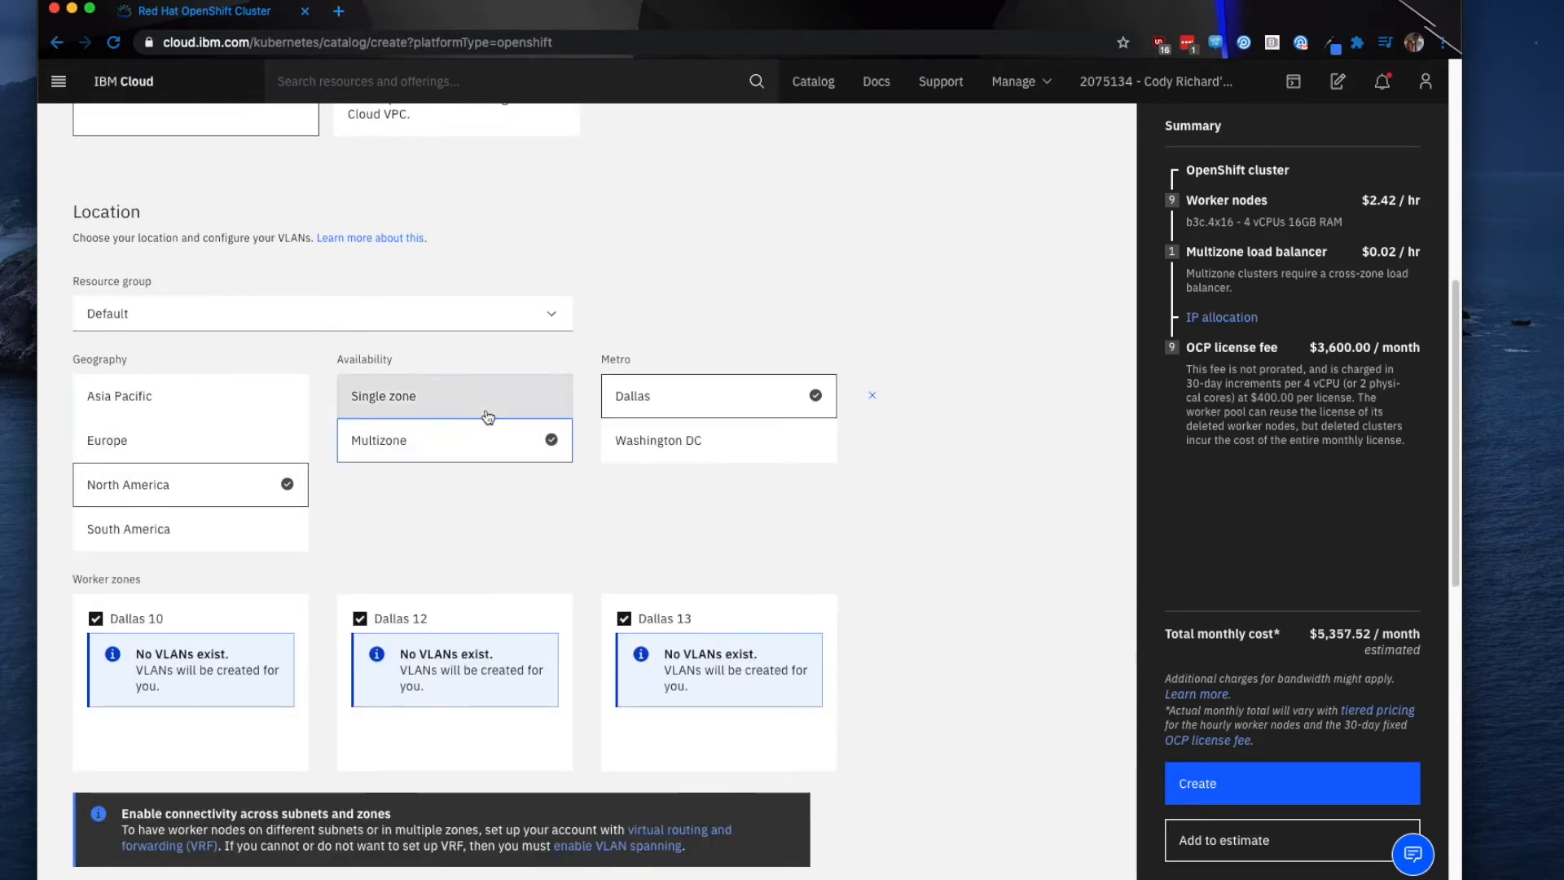
{"action": "left_click", "coordinate": [383, 395]}
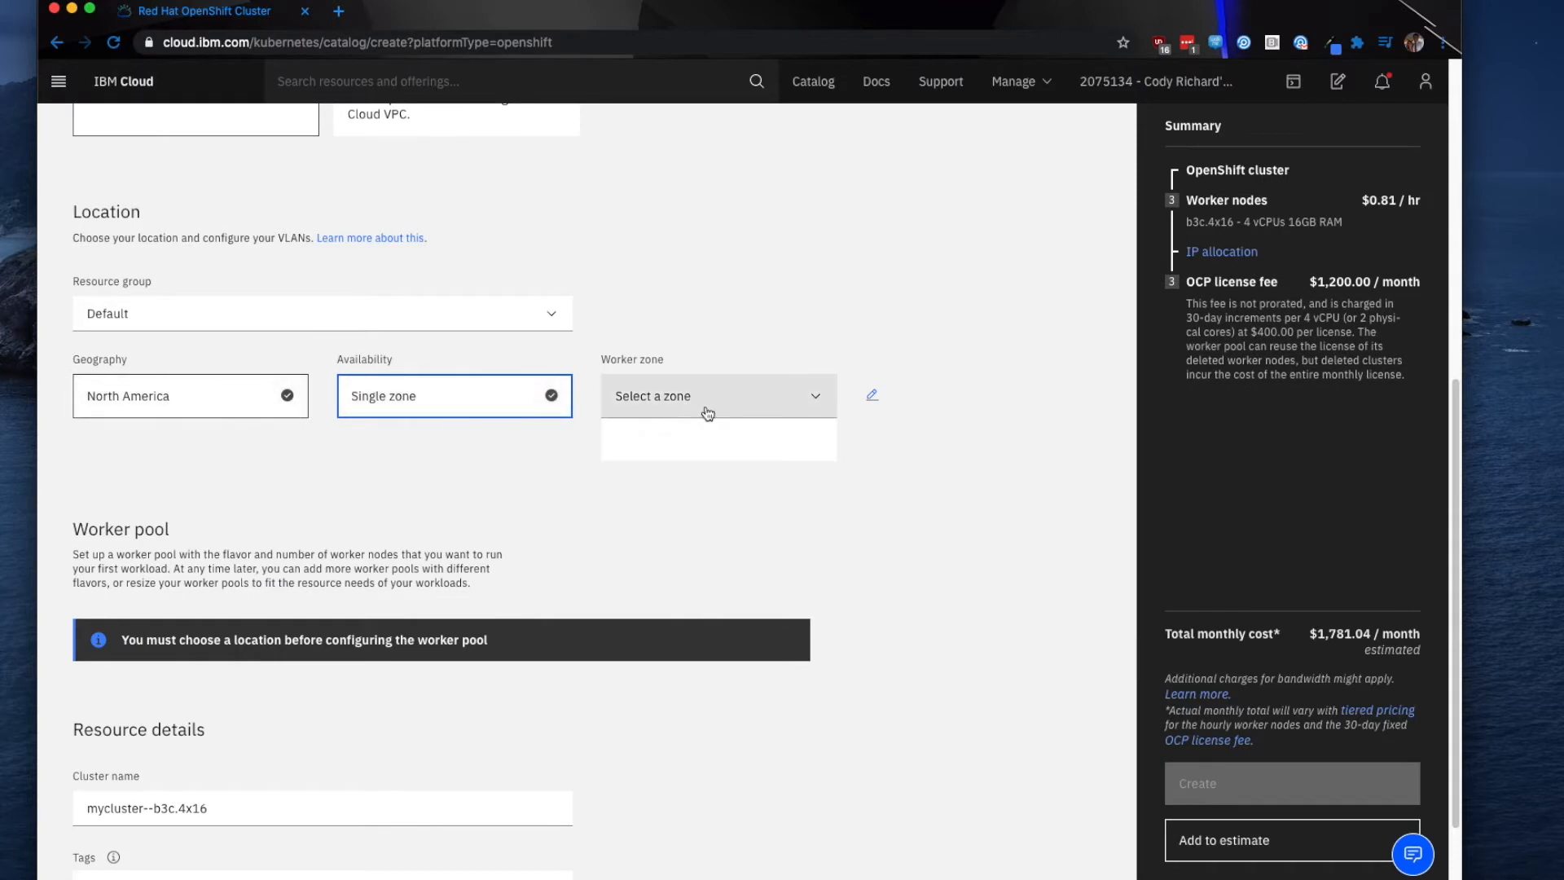
{"action": "left_click", "coordinate": [716, 395]}
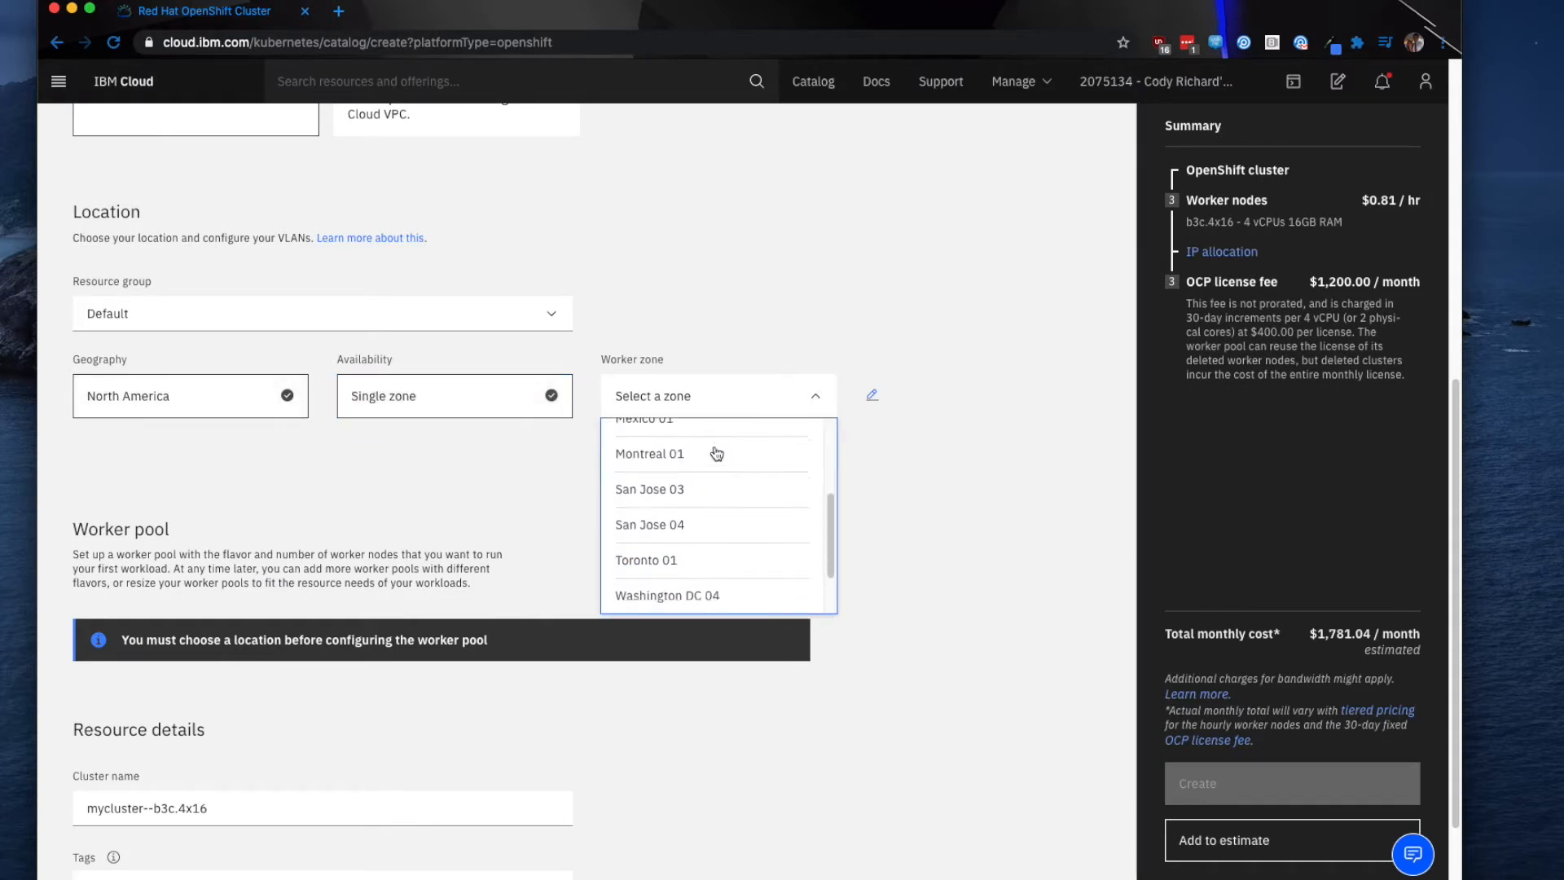
{"action": "scroll", "scroll_direction": "up", "scroll_amount": 3}
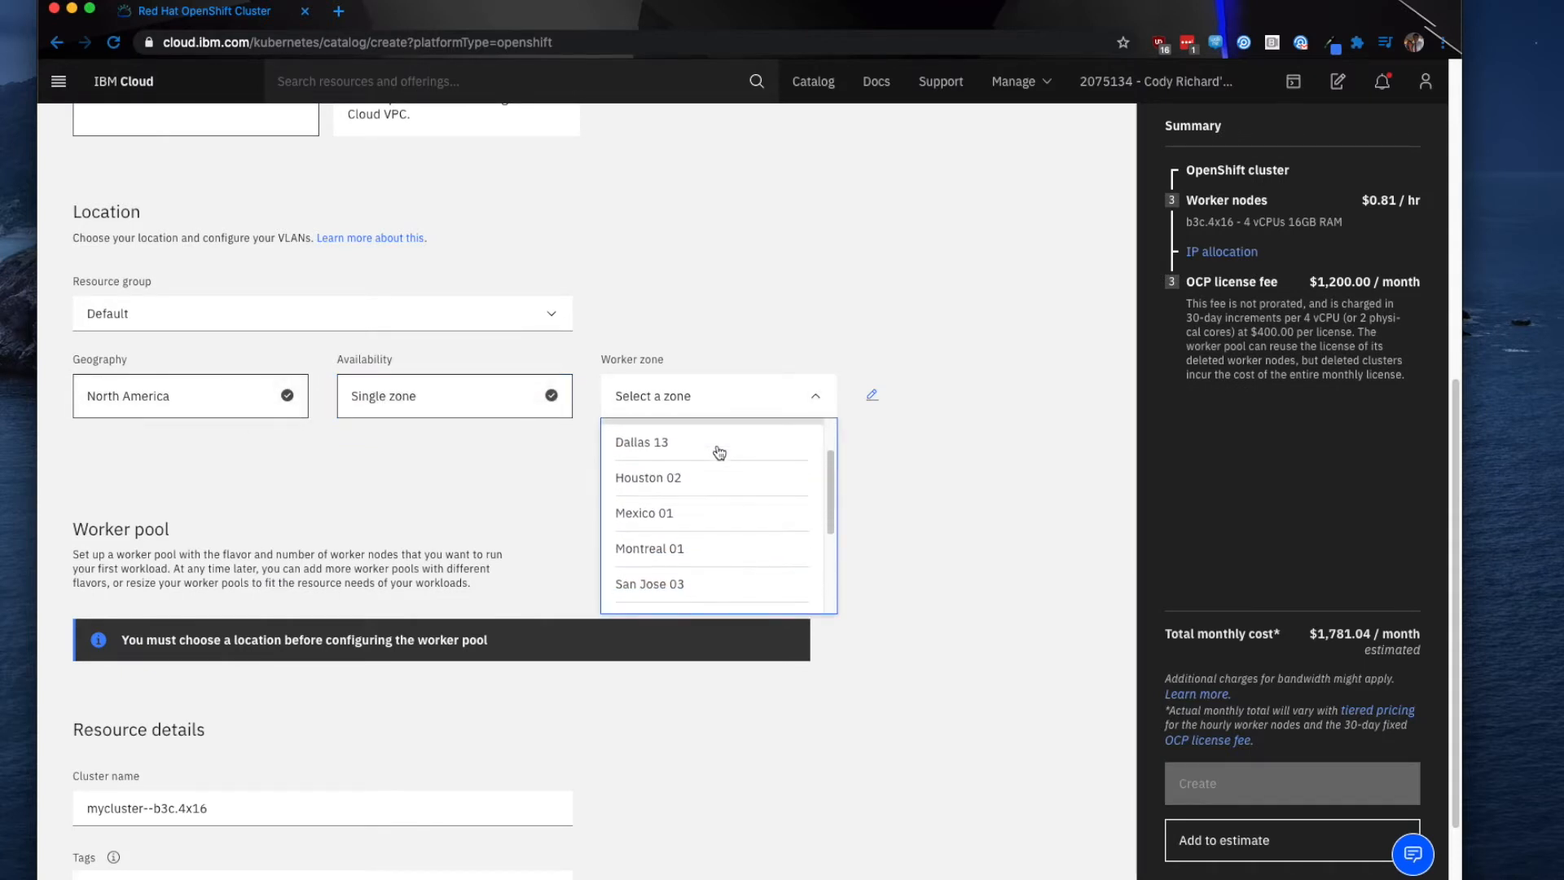
{"action": "scroll", "scroll_direction": "down", "scroll_amount": 3}
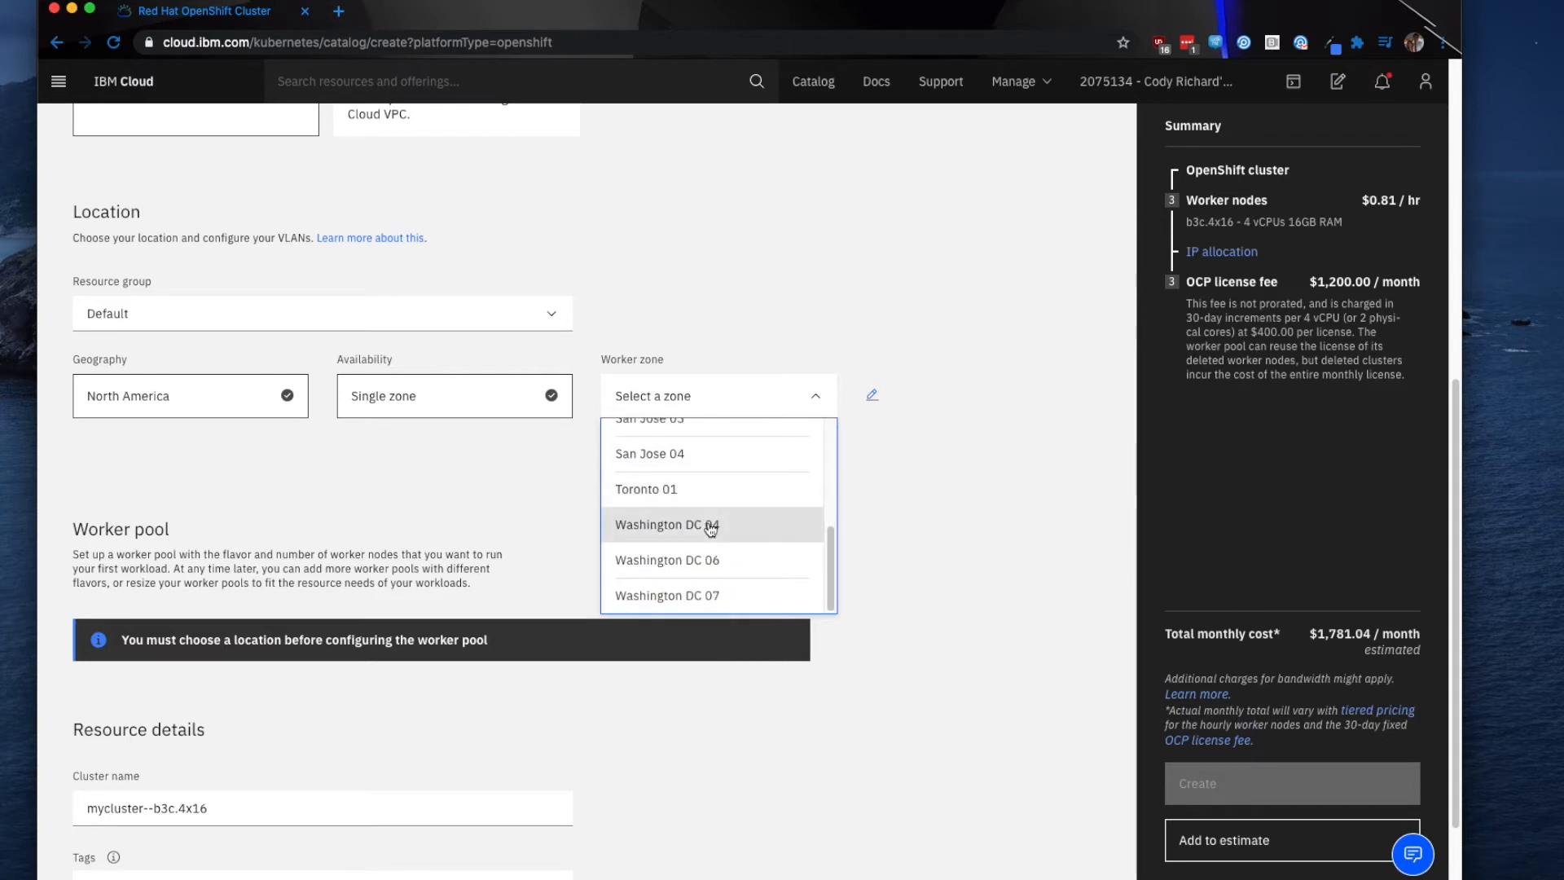
{"action": "left_click", "coordinate": [667, 524]}
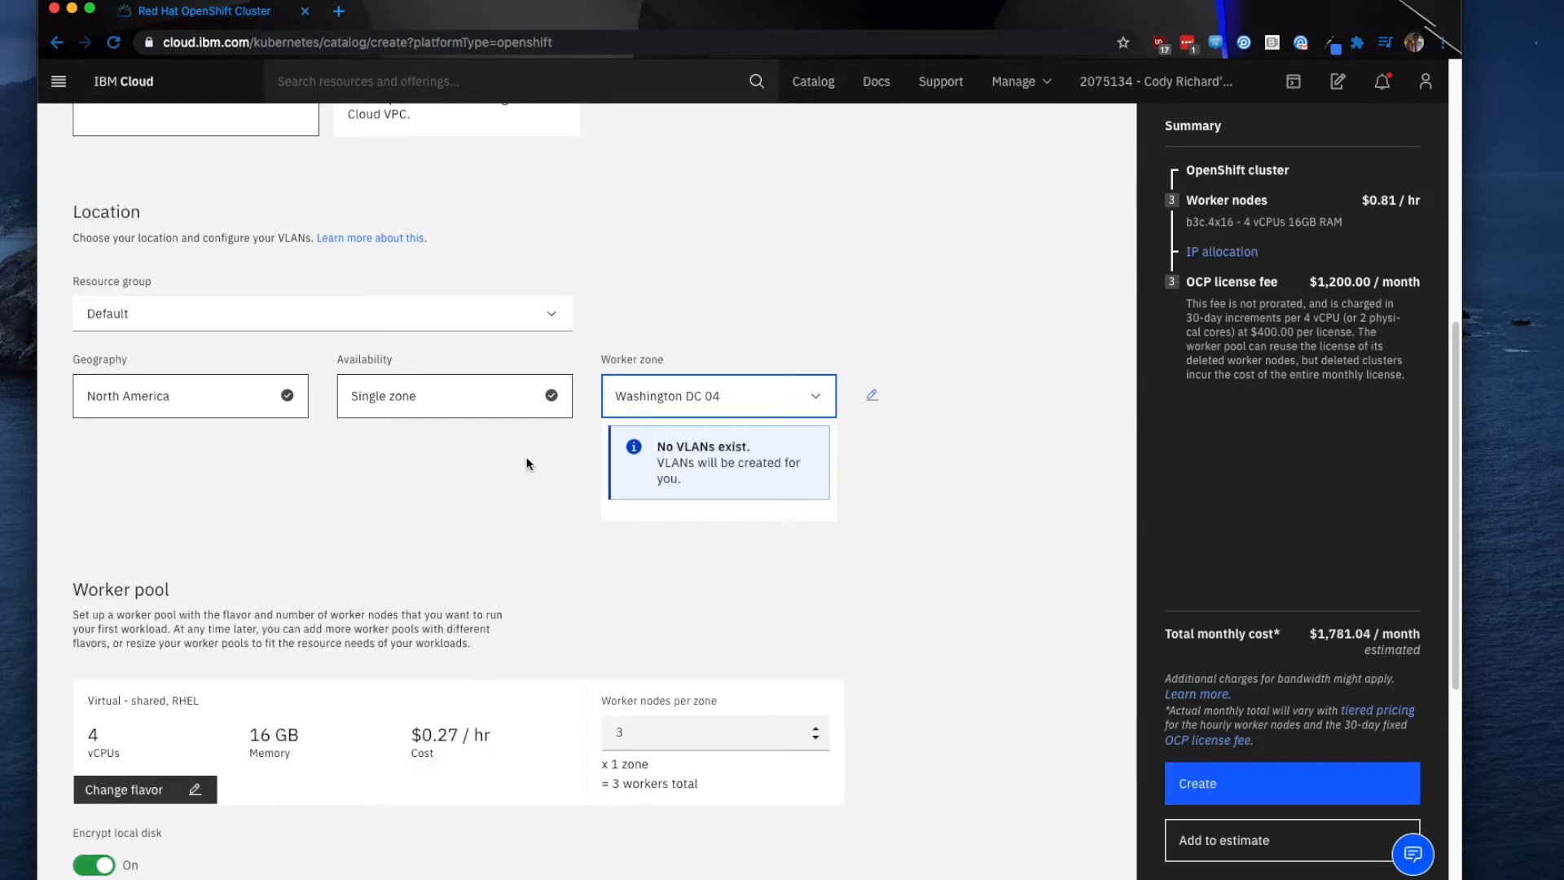
{"action": "mouse_move", "coordinate": [656, 466]}
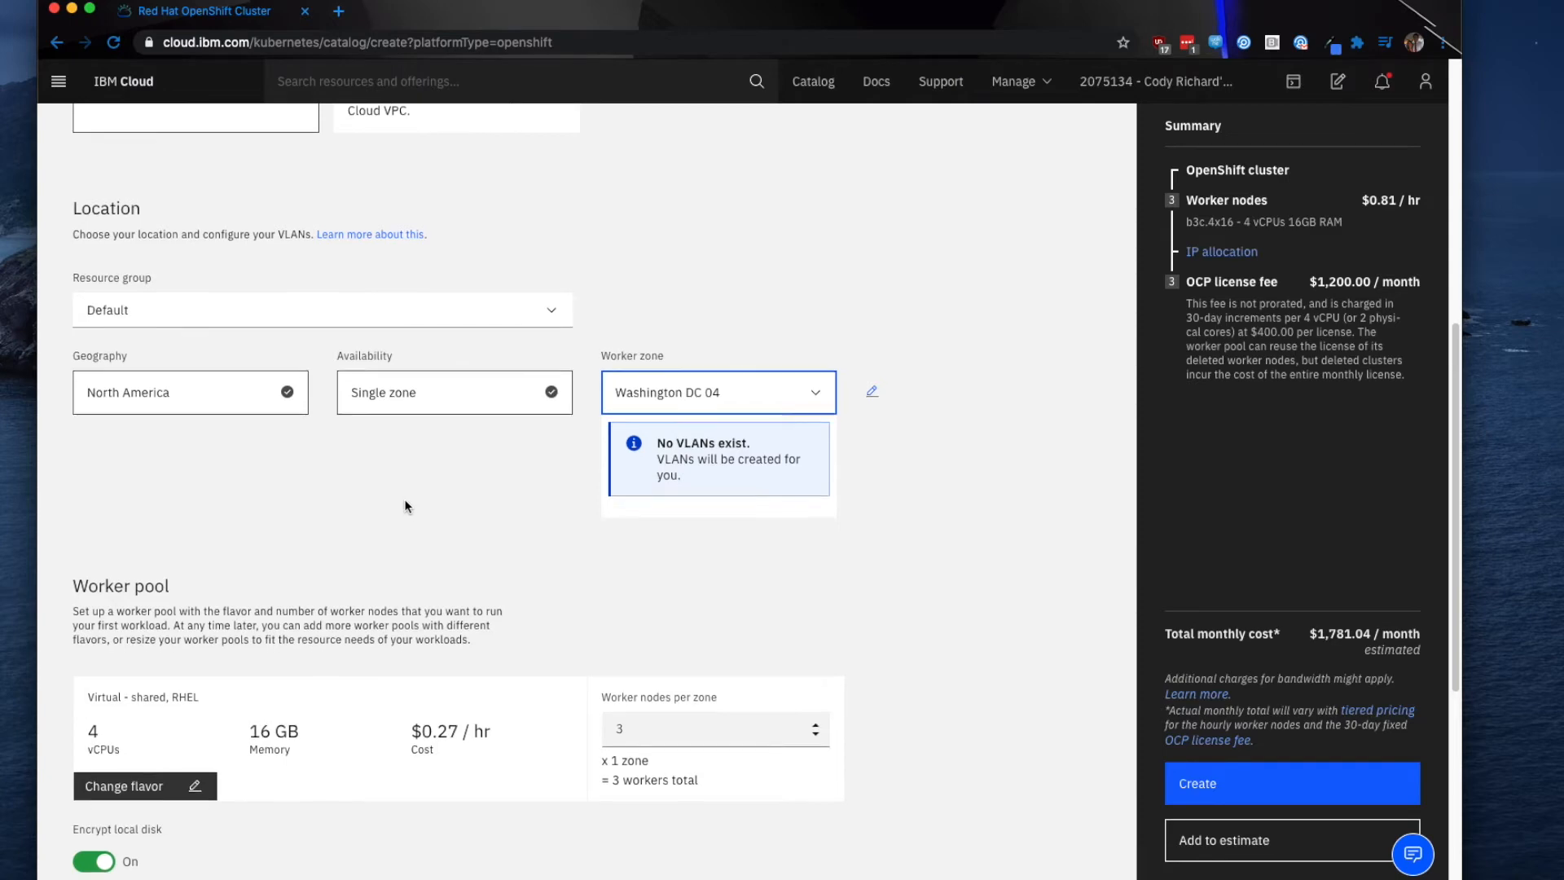
{"action": "scroll", "scroll_direction": "down", "scroll_amount": 3}
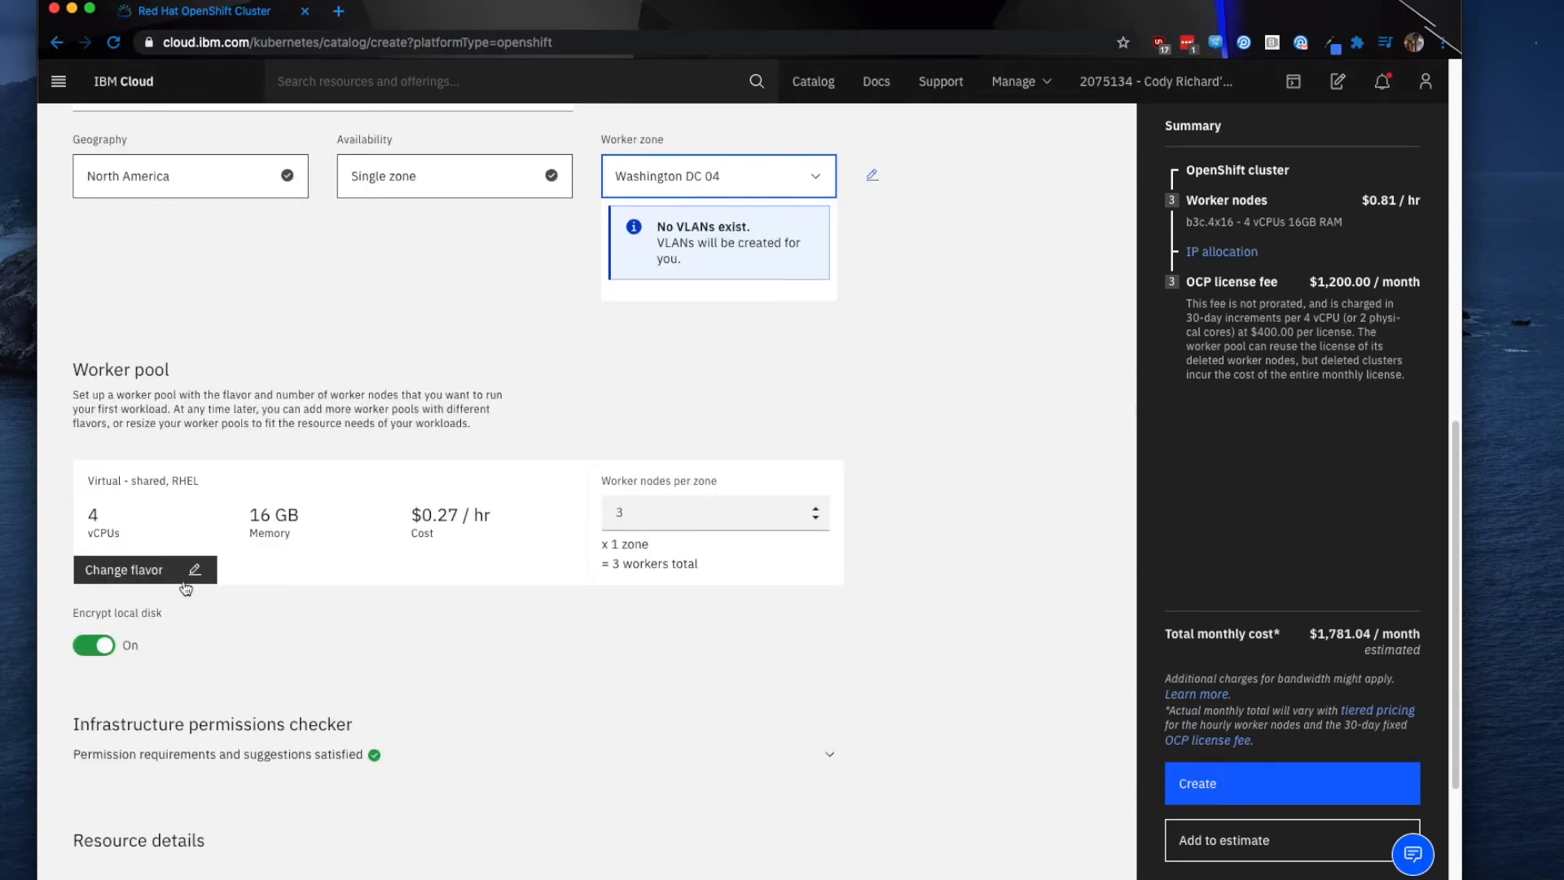
{"action": "left_click", "coordinate": [143, 570]}
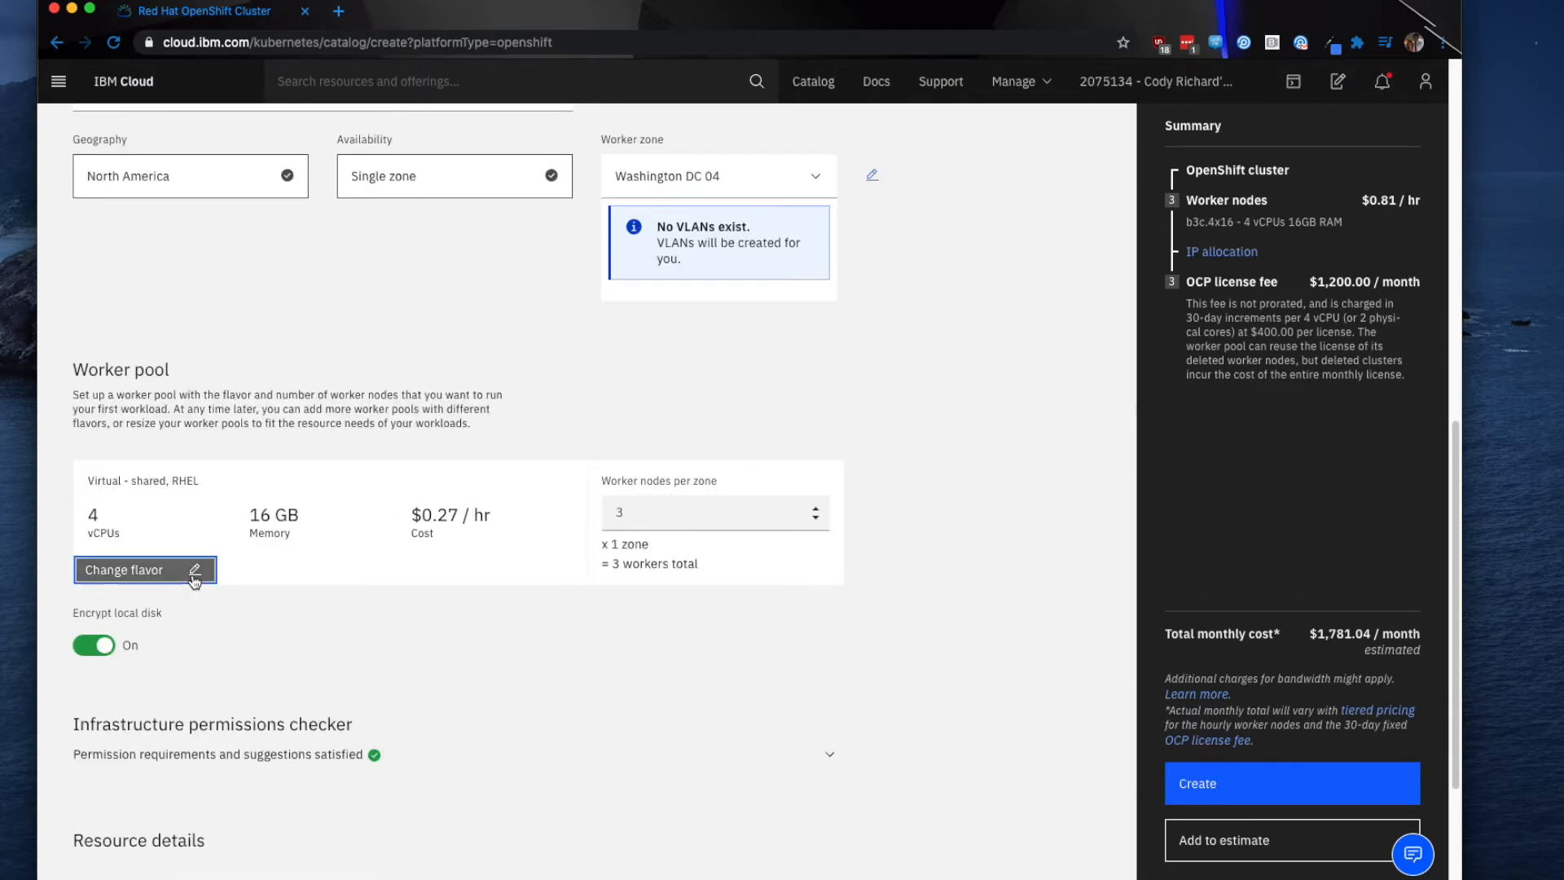
{"action": "left_click", "coordinate": [125, 569]}
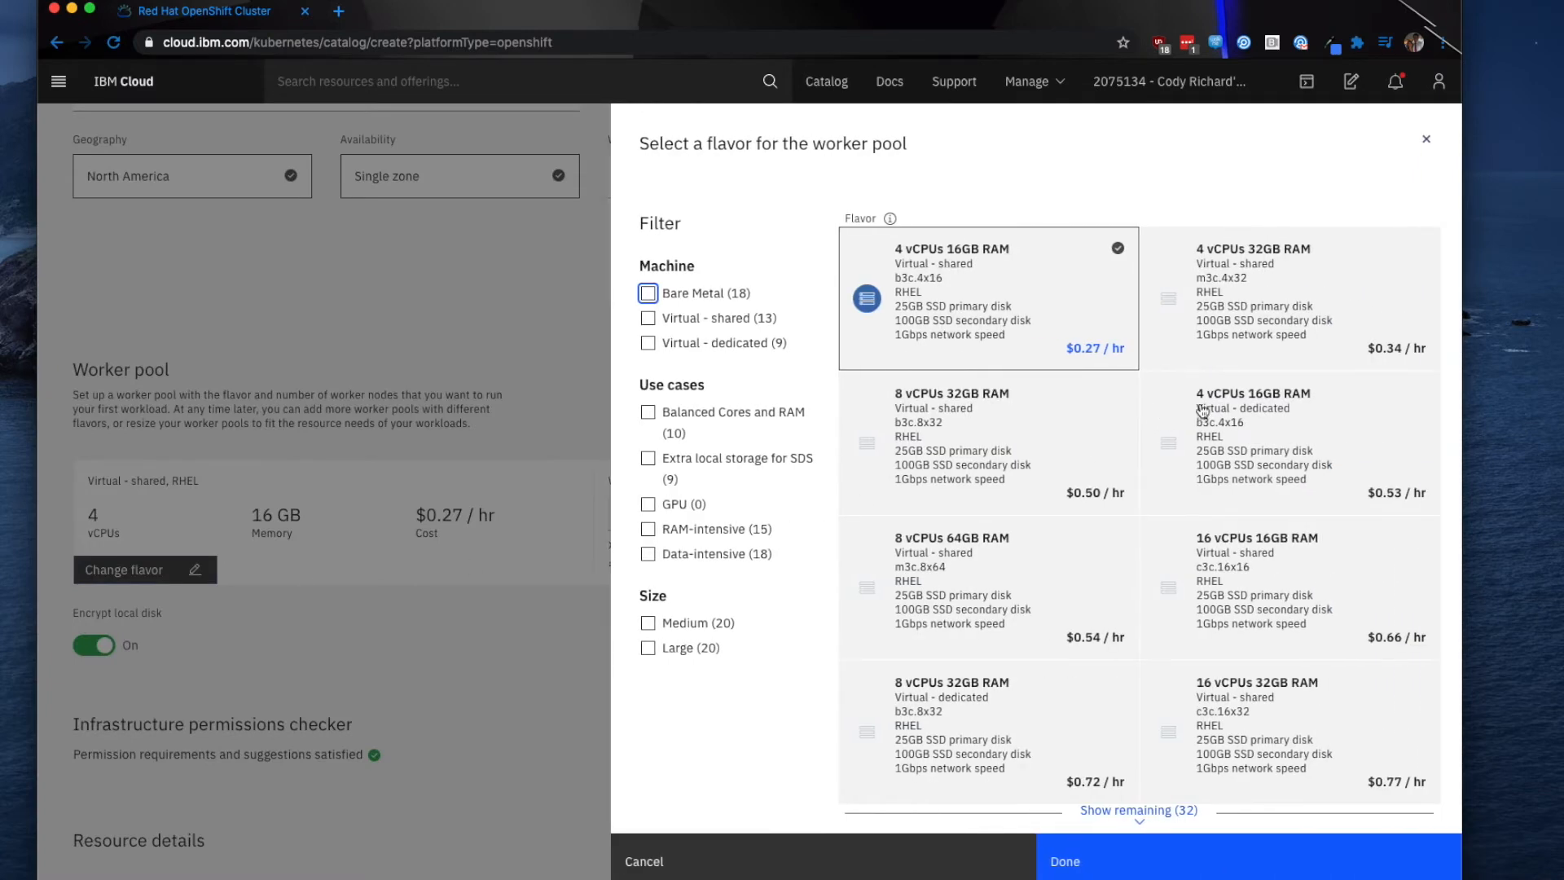
{"action": "mouse_move", "coordinate": [1075, 355]}
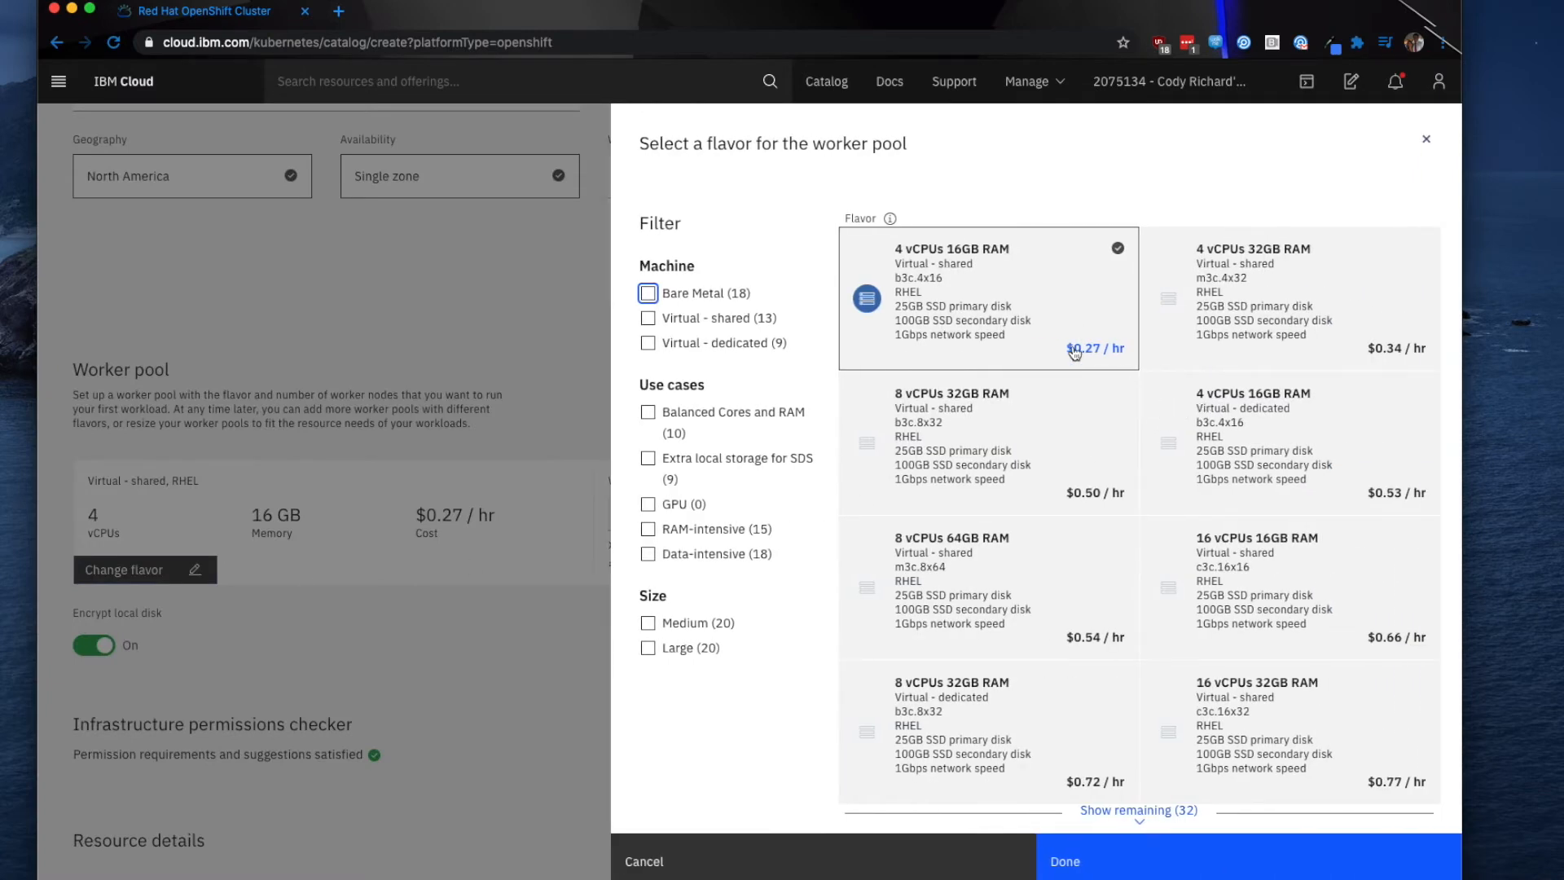
{"action": "mouse_move", "coordinate": [1000, 320]}
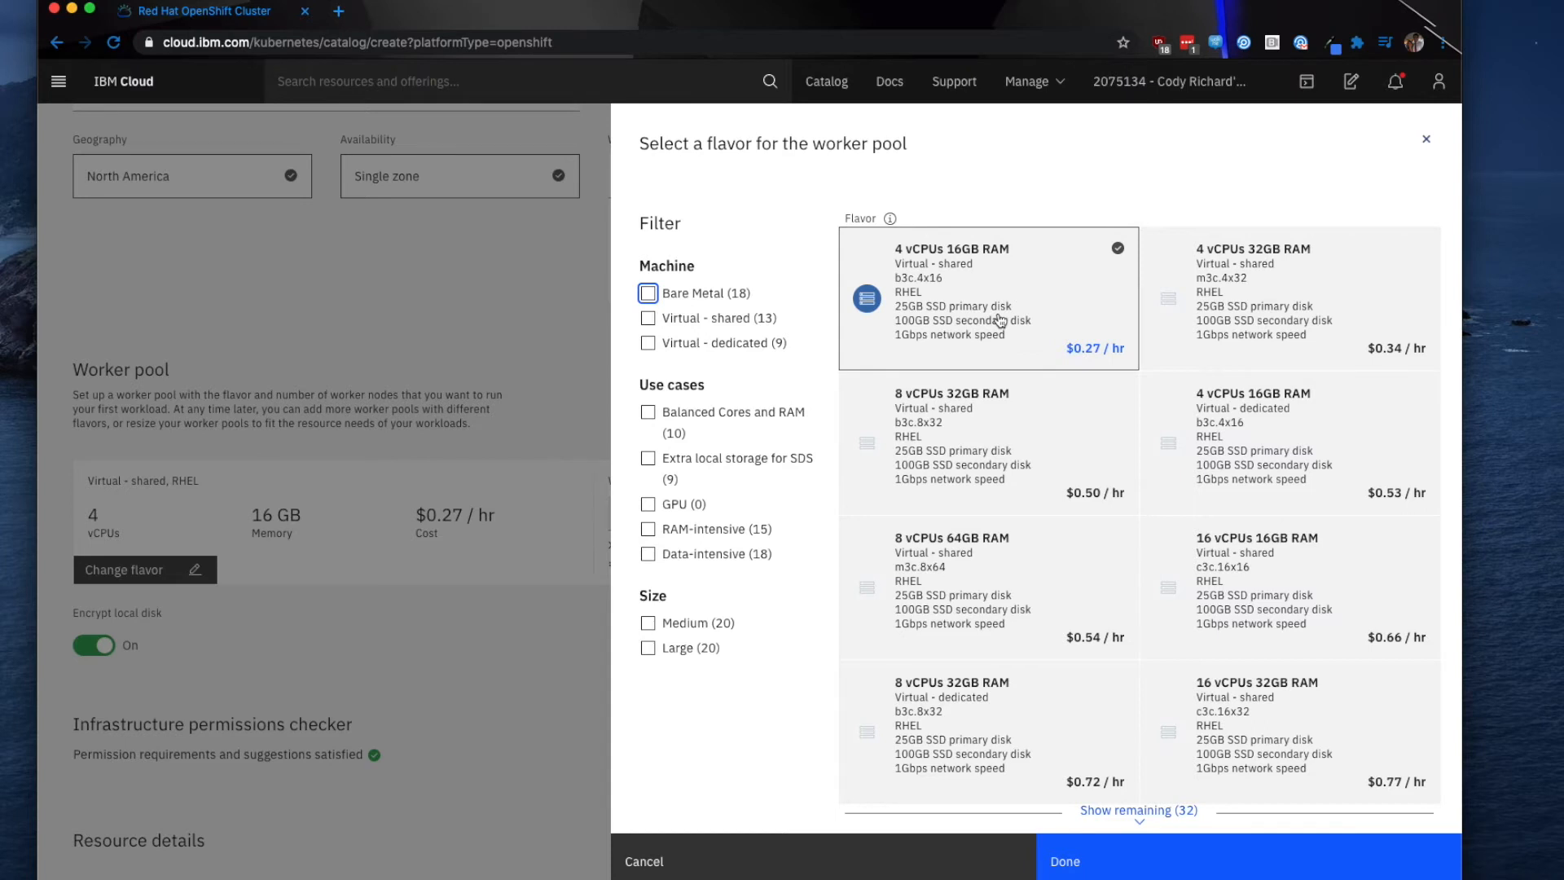
{"action": "mouse_move", "coordinate": [1085, 829]}
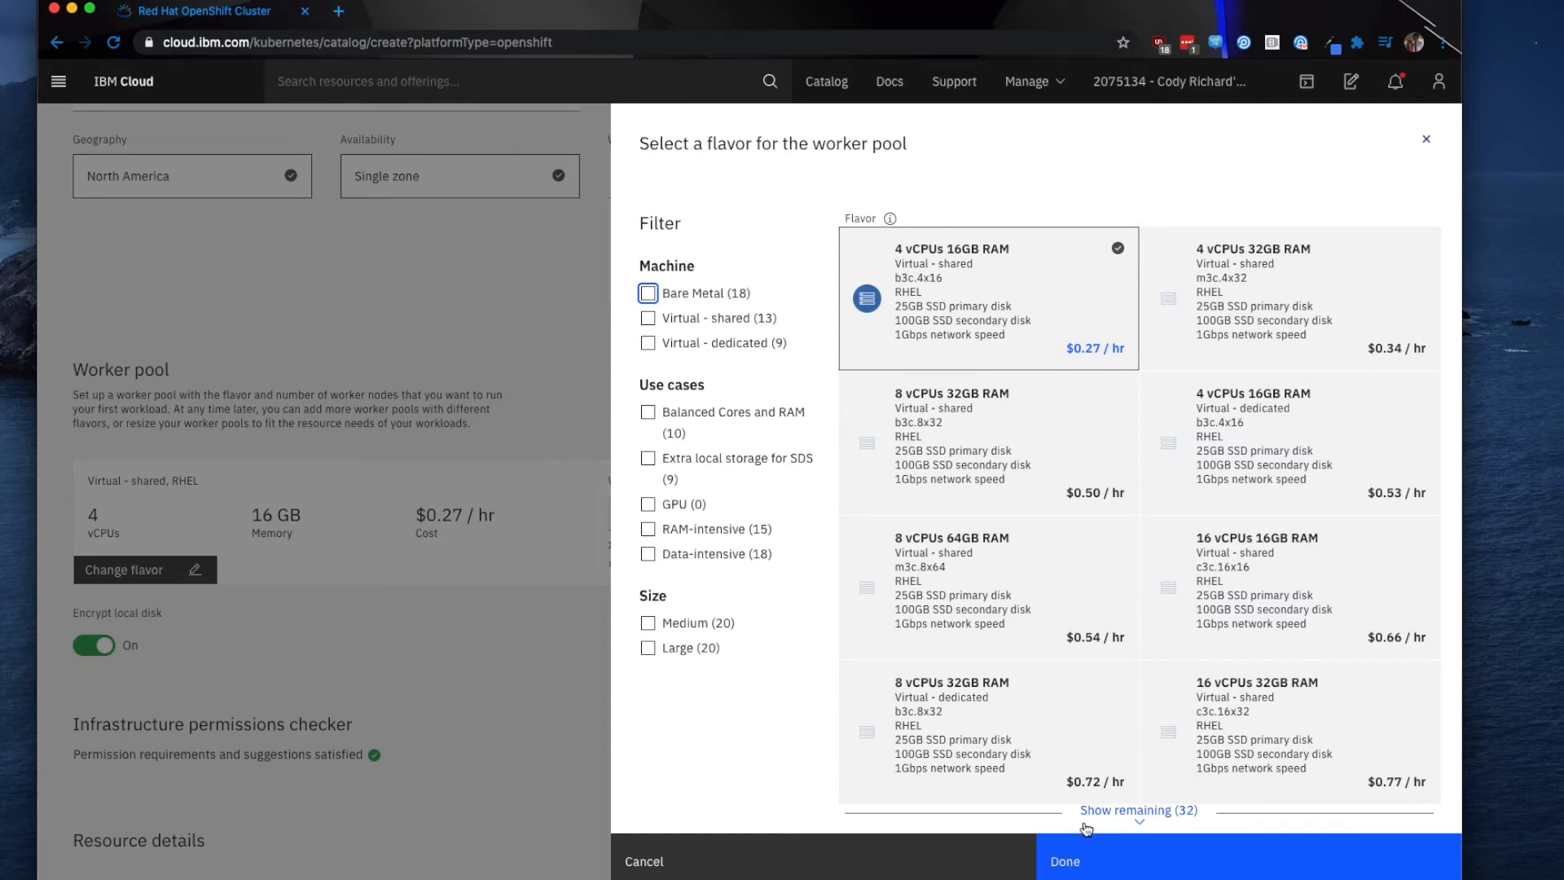
{"action": "mouse_move", "coordinate": [1108, 856]}
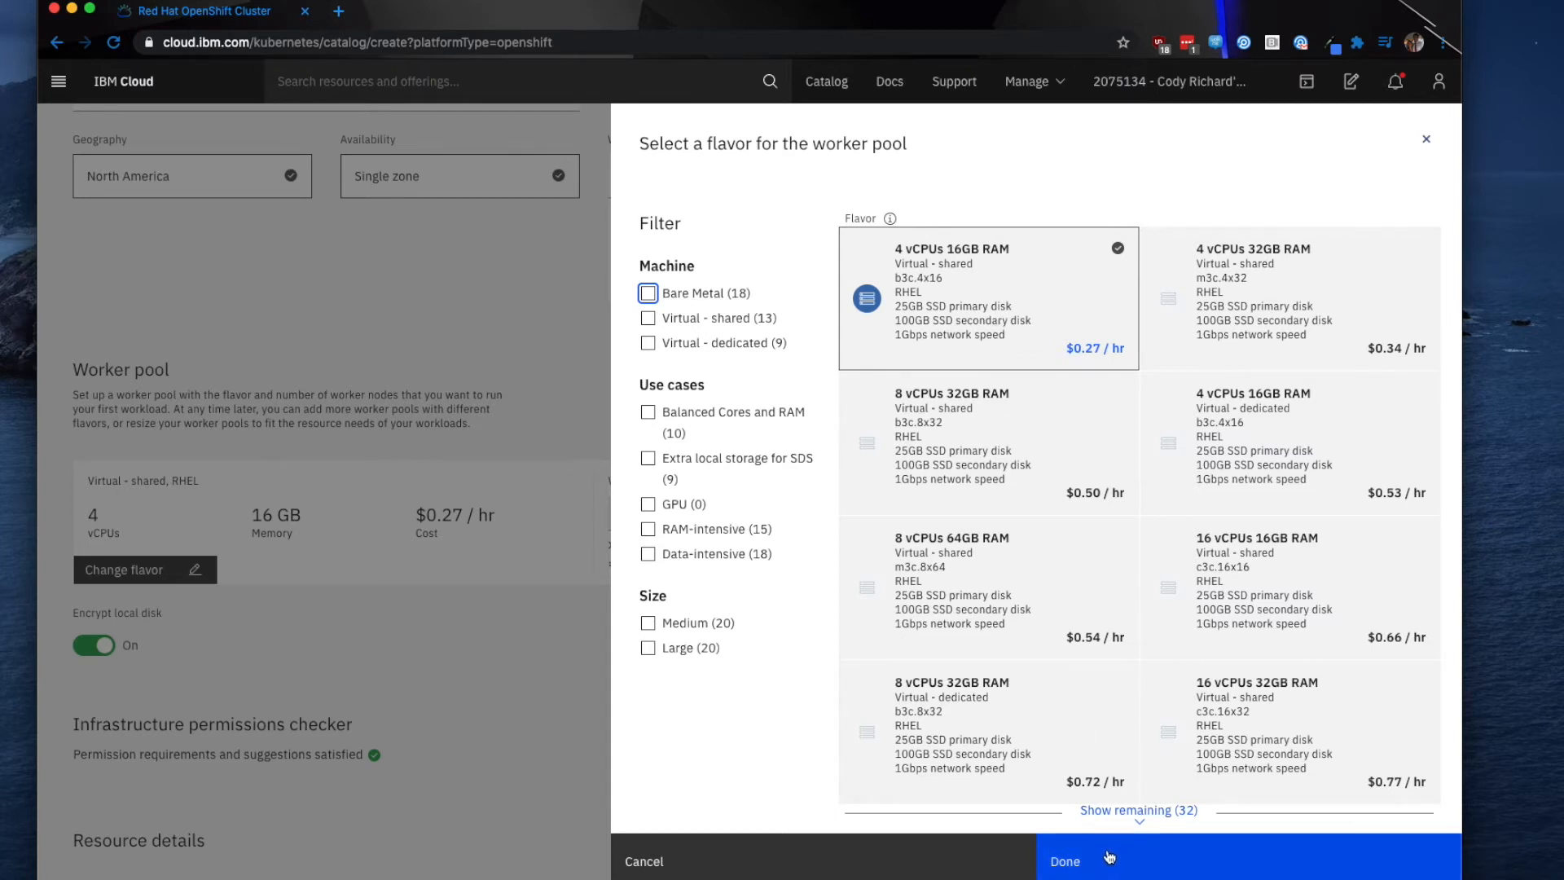
{"action": "mouse_move", "coordinate": [1119, 854]}
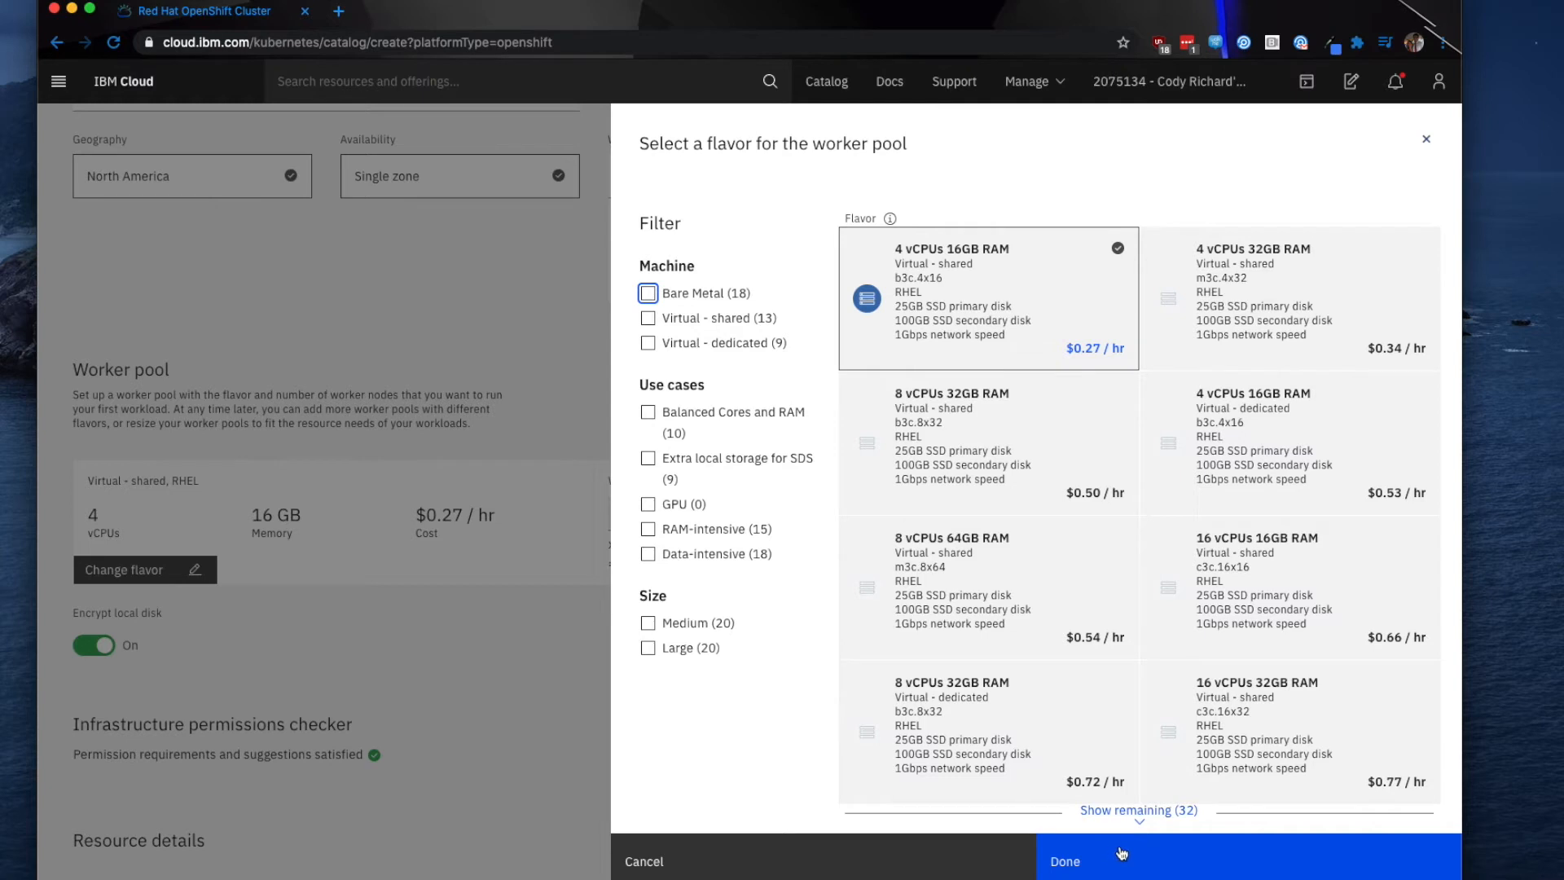
{"action": "left_click", "coordinate": [1063, 861]}
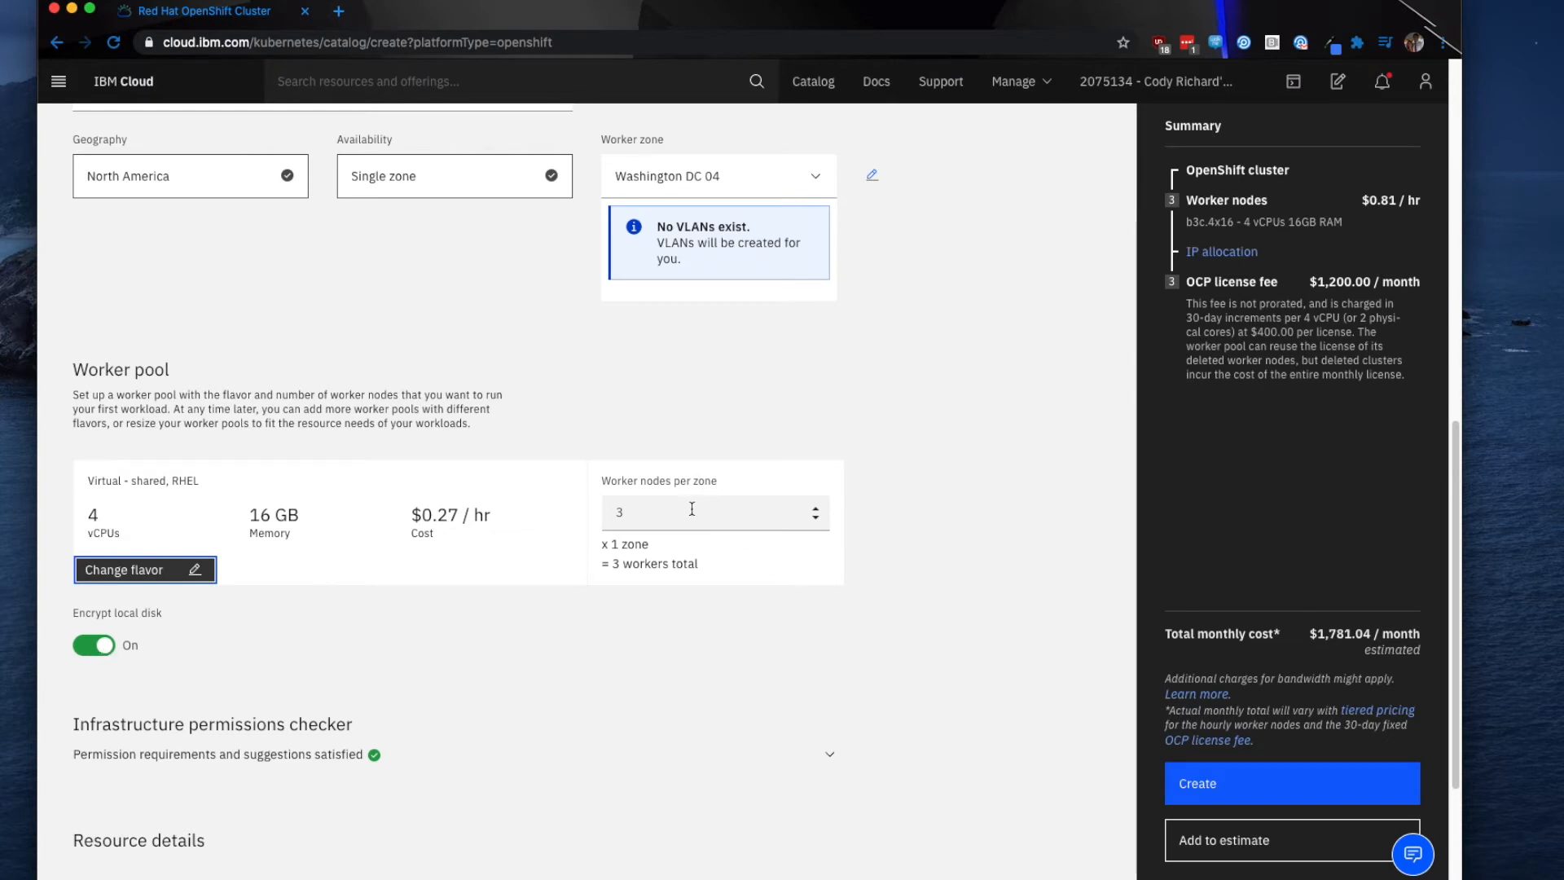
{"action": "mouse_move", "coordinate": [717, 563]}
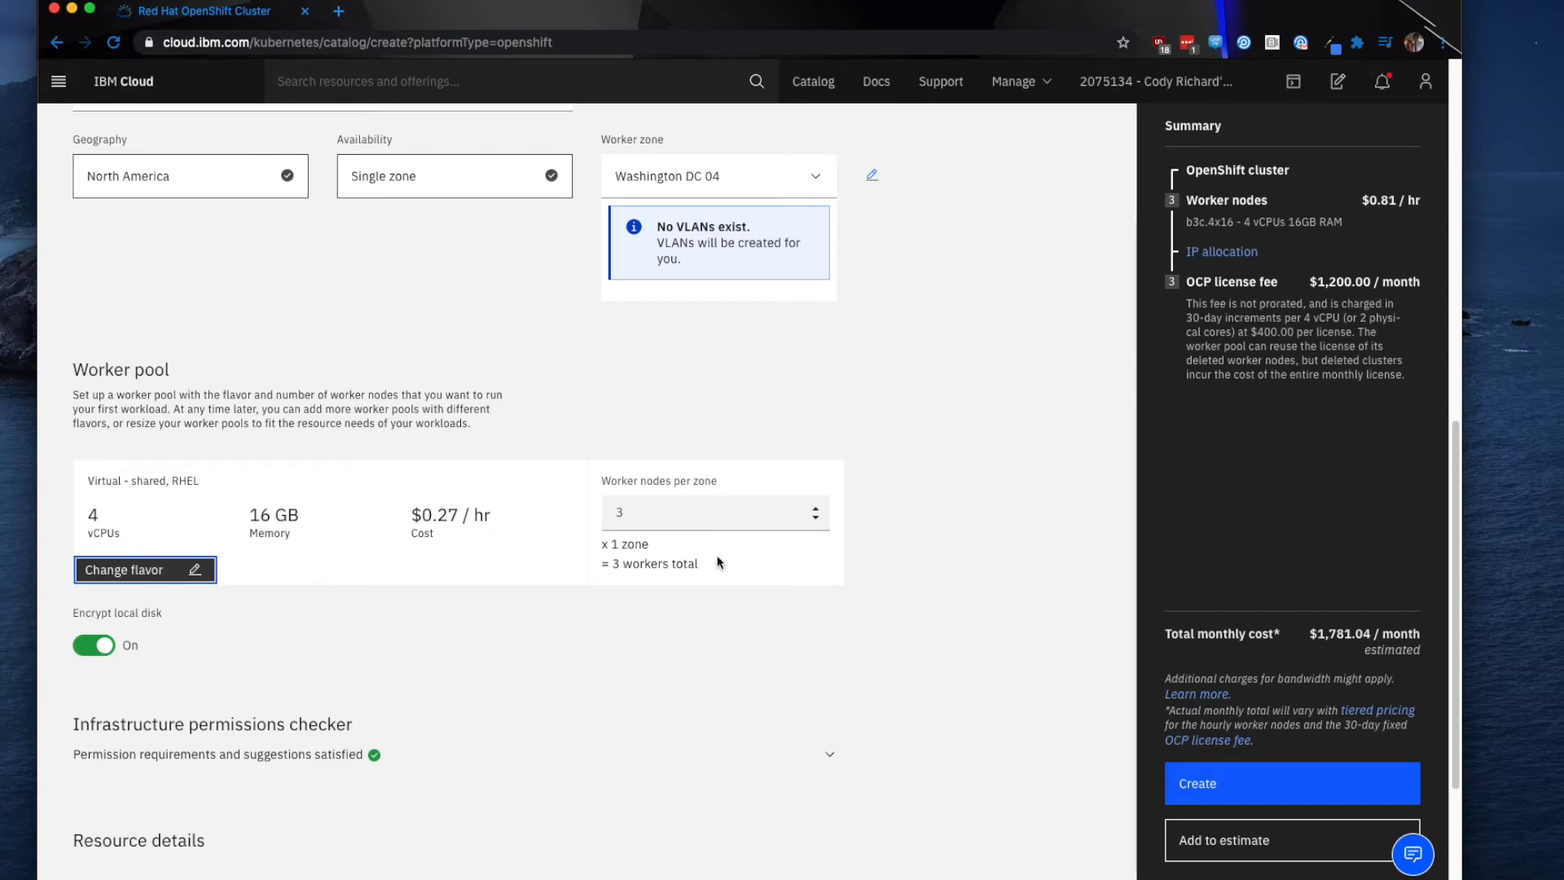
Replace the default cluster name with ocpinstall
{"action": "scroll", "scroll_direction": "down", "scroll_amount": 3}
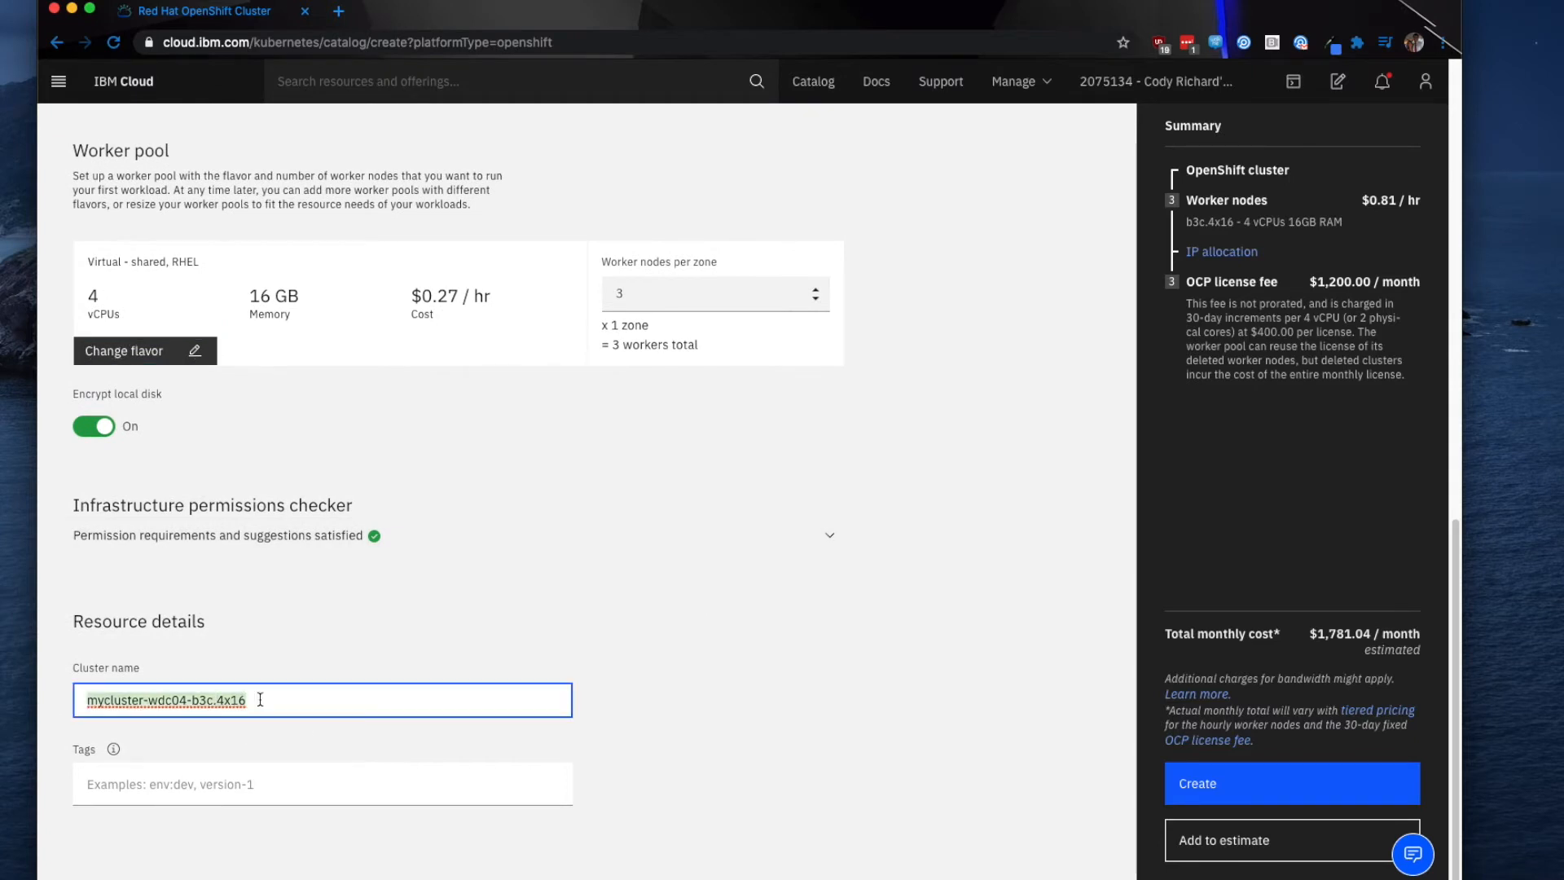
{"action": "type", "text": "ocpinstall"}
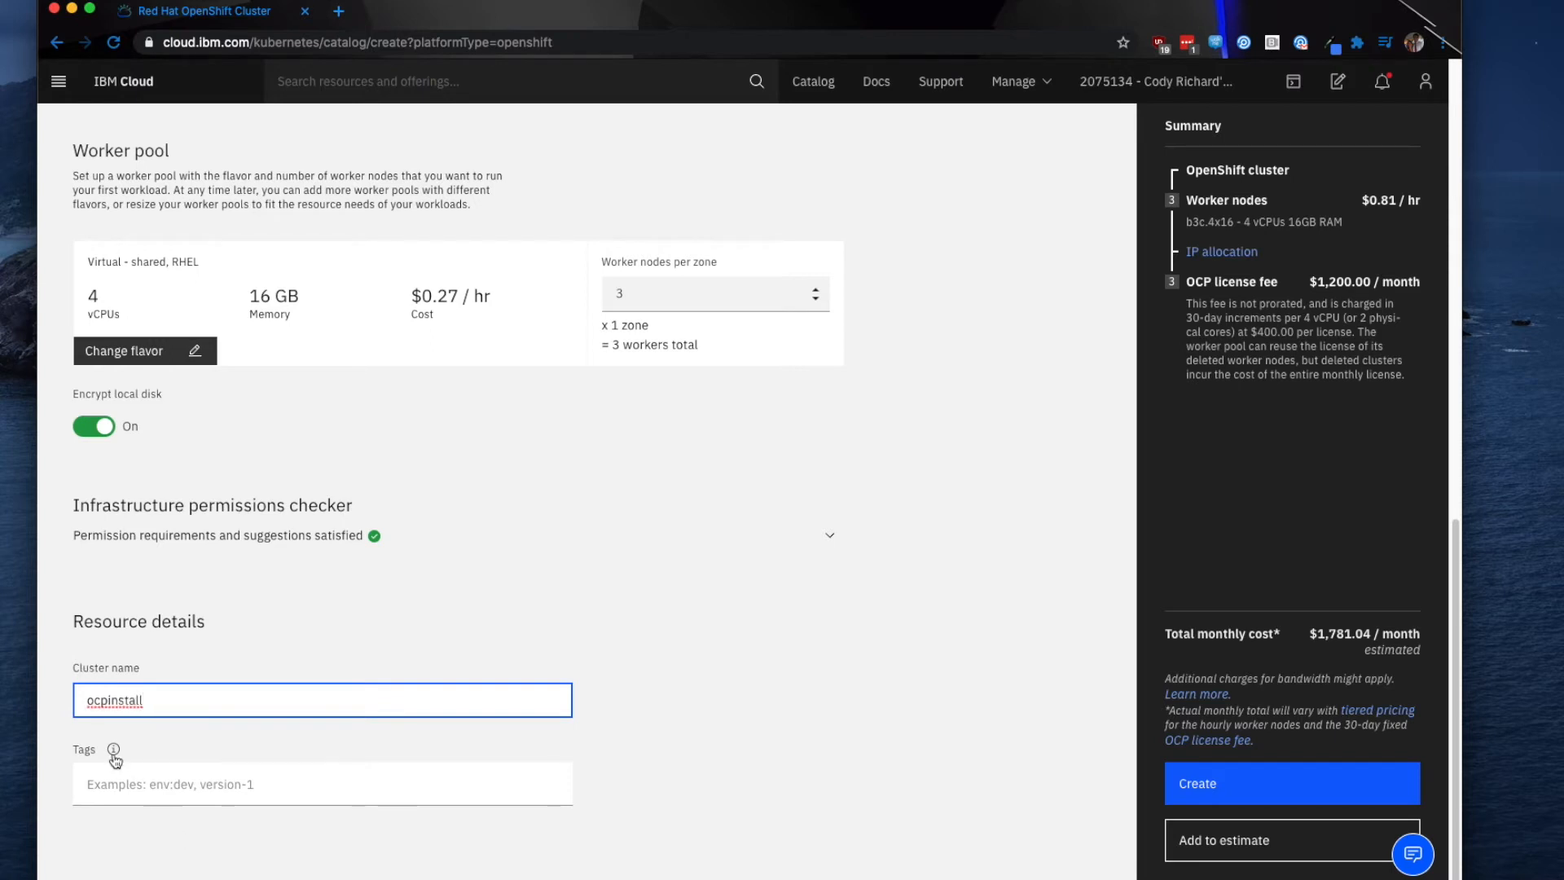
{"action": "mouse_move", "coordinate": [112, 749]}
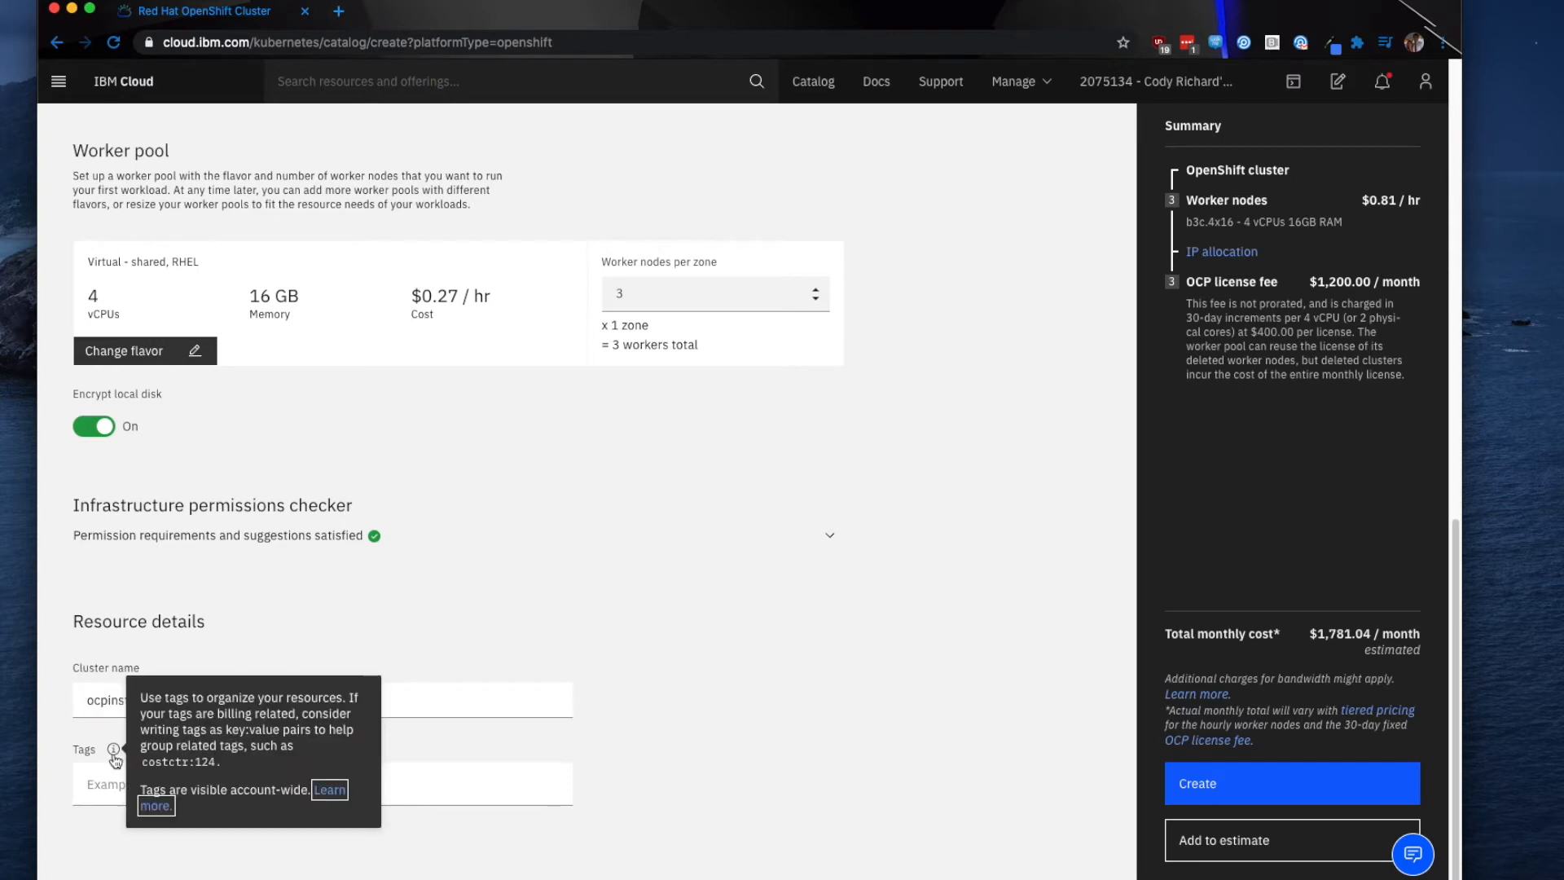
{"action": "mouse_move", "coordinate": [817, 716]}
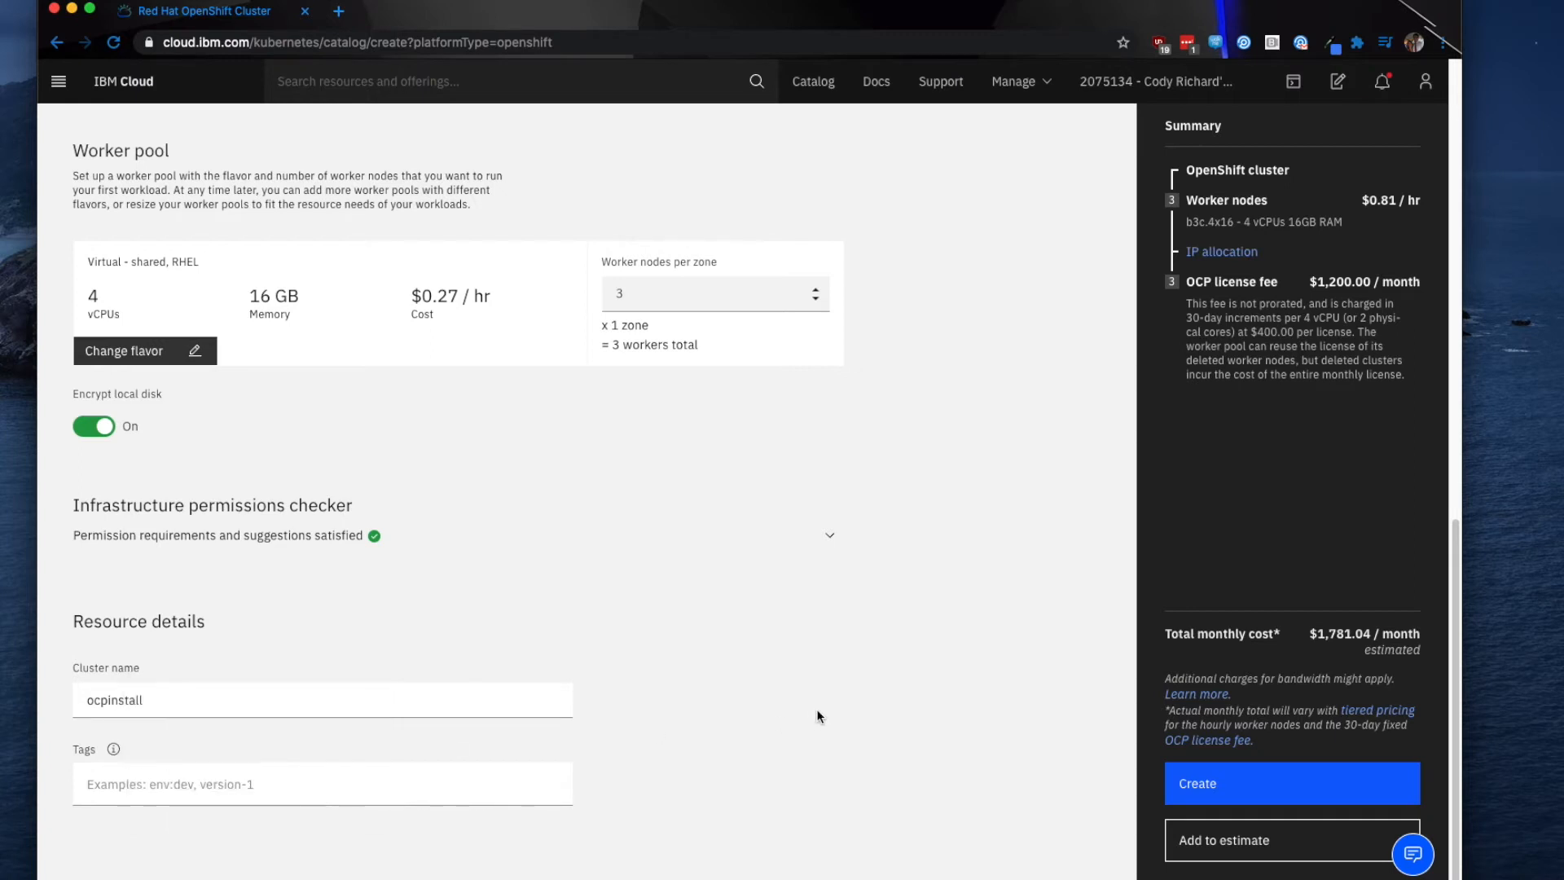
{"action": "mouse_move", "coordinate": [1347, 662]}
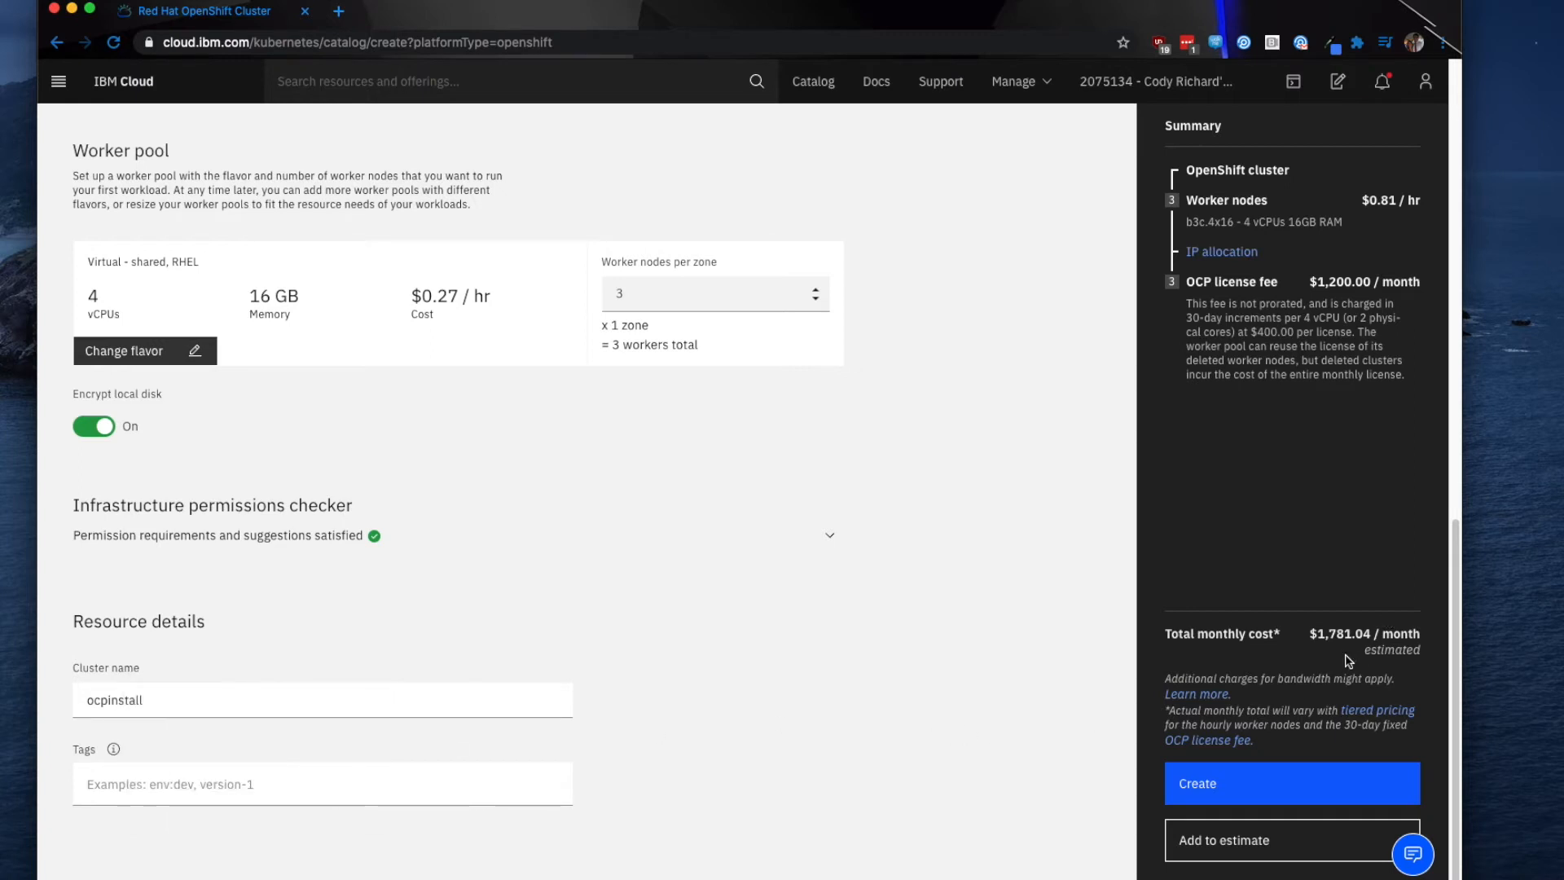
{"action": "mouse_move", "coordinate": [1297, 675]}
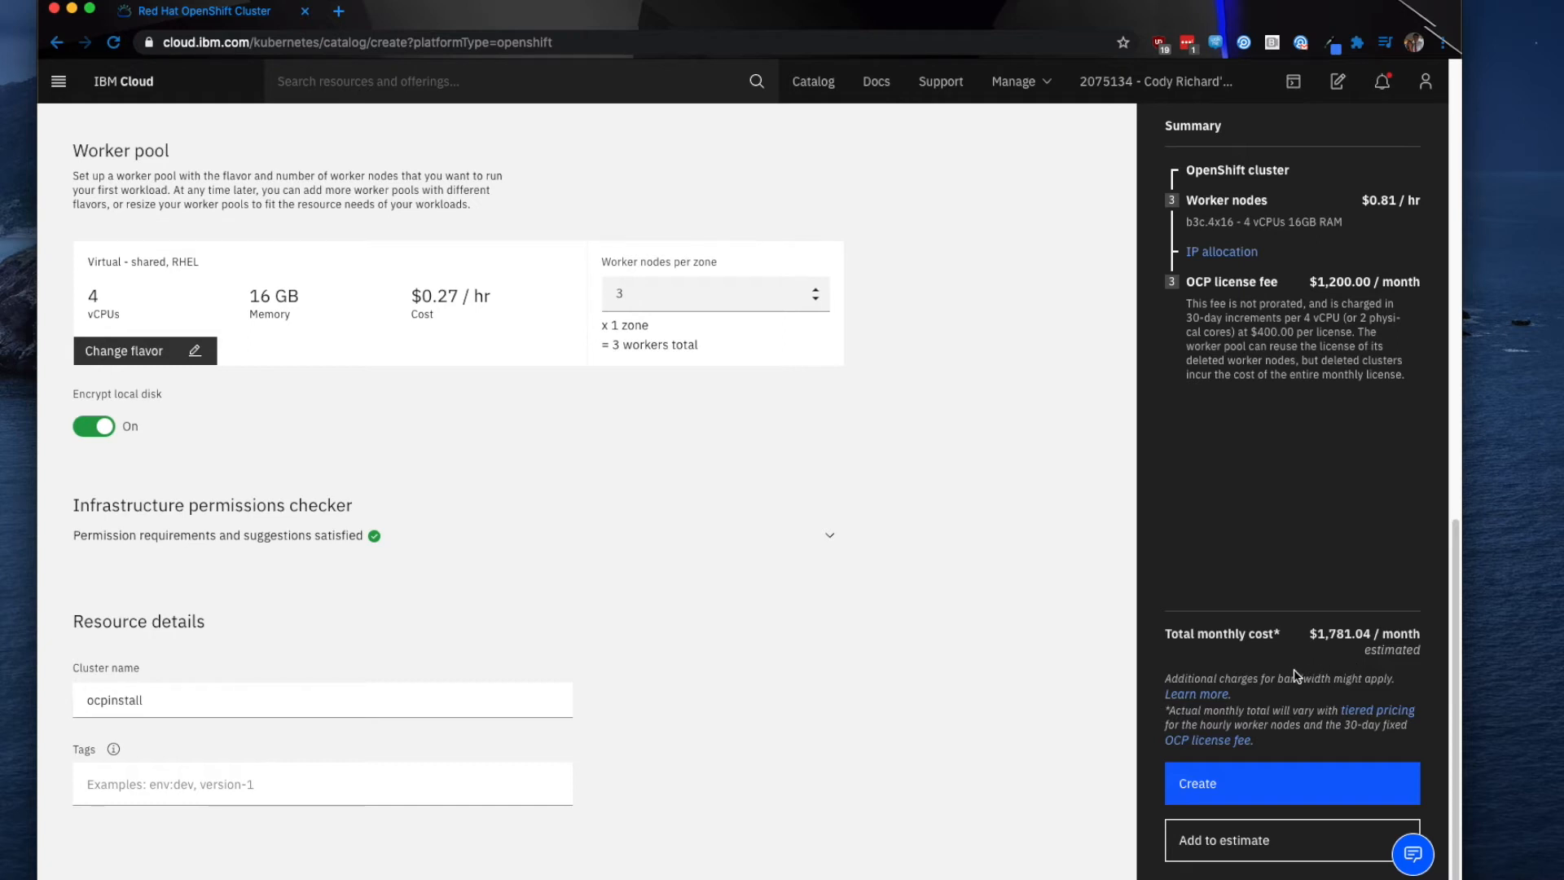
{"action": "mouse_move", "coordinate": [1188, 293]}
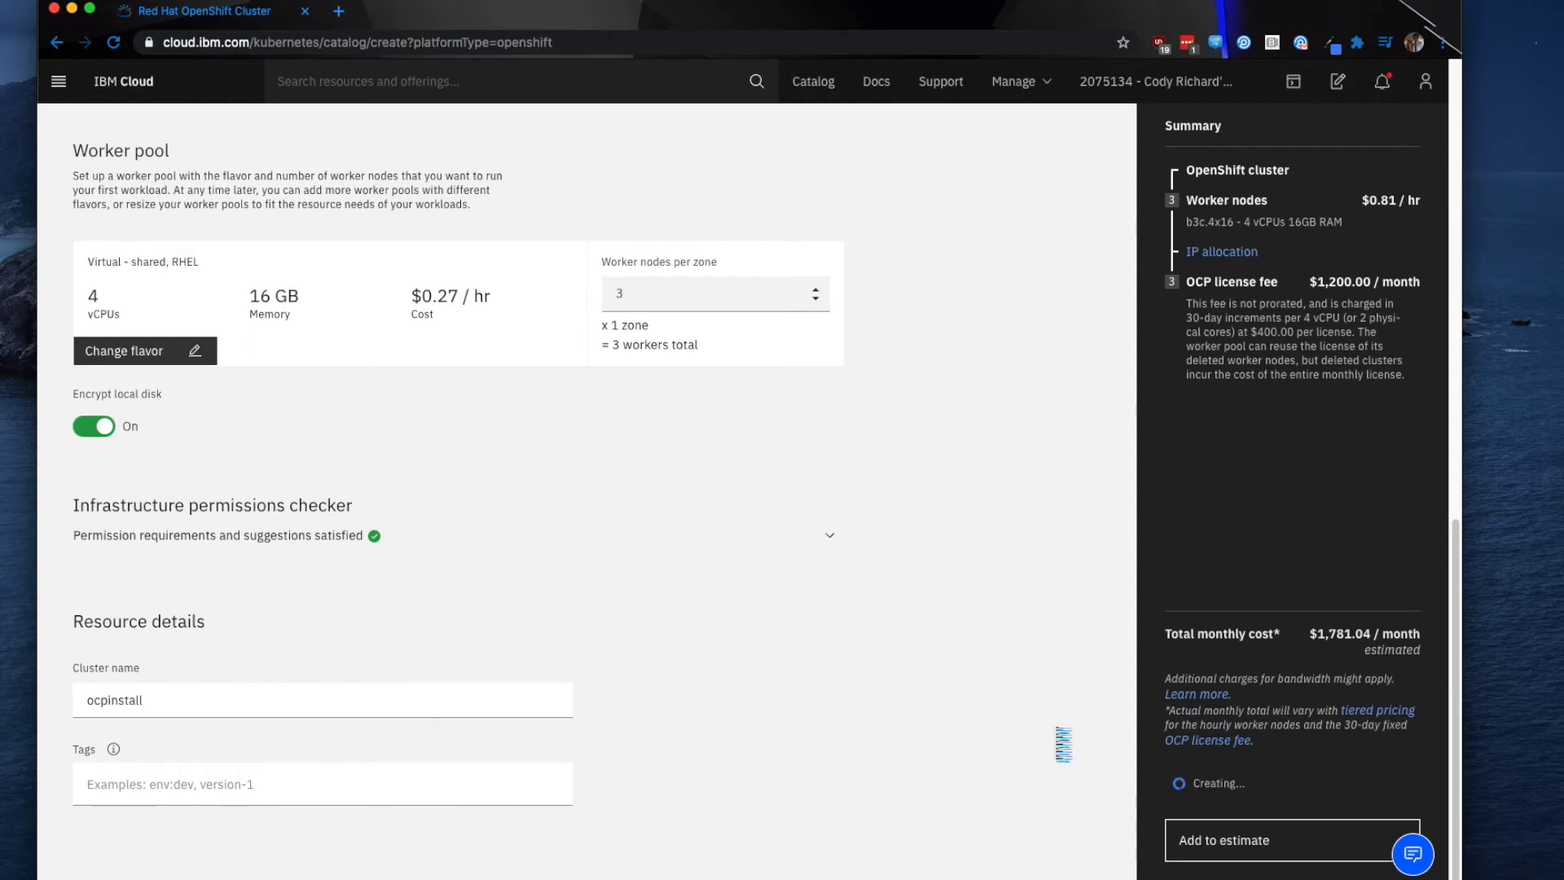
{"action": "mouse_move", "coordinate": [1057, 738]}
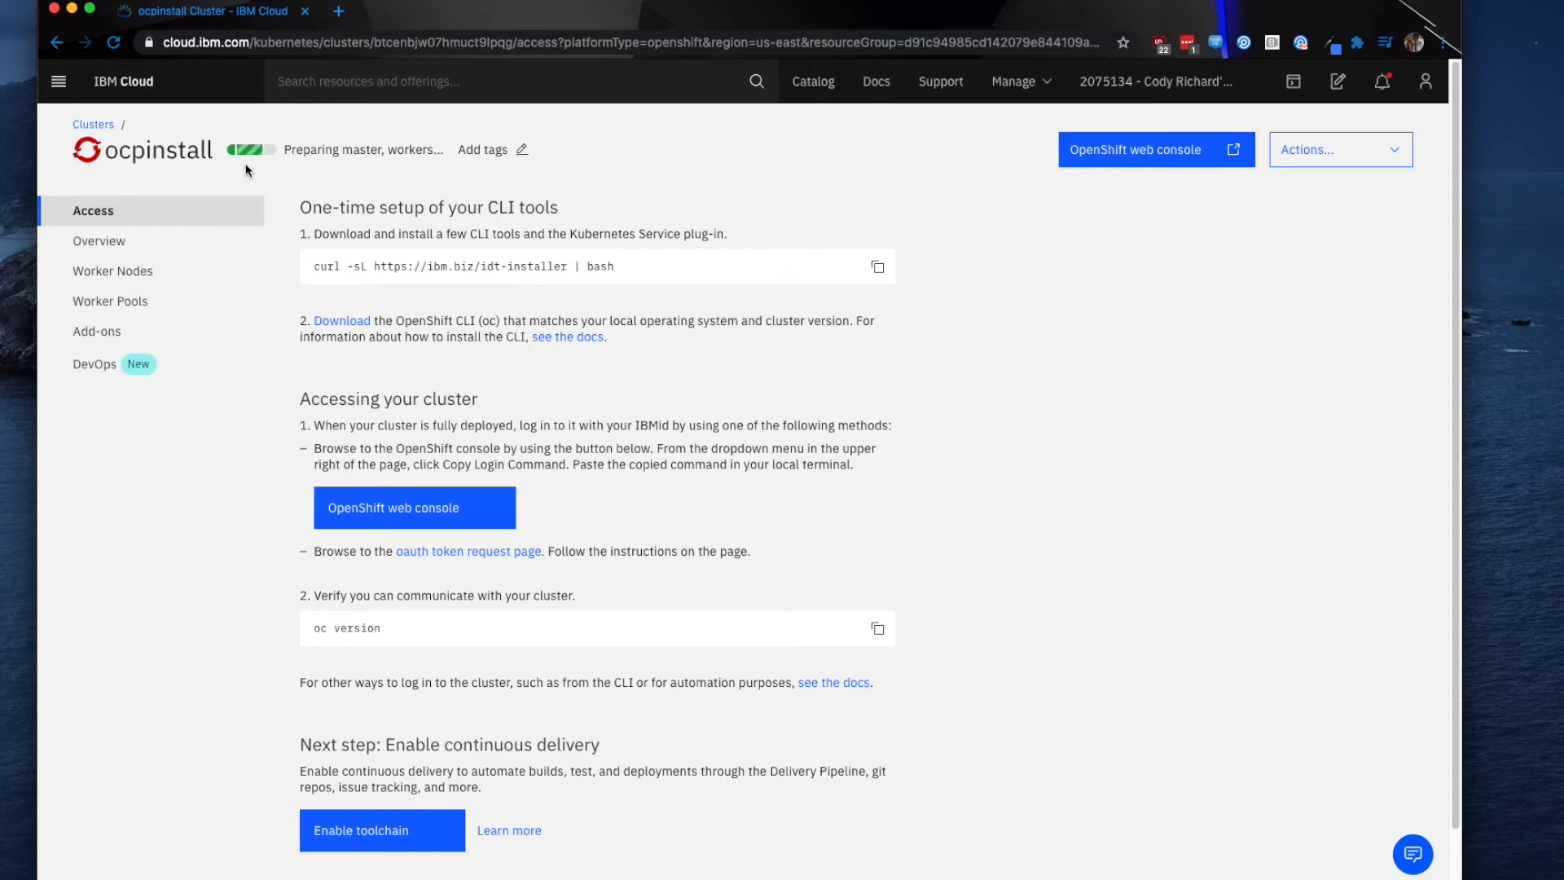
{"action": "mouse_move", "coordinate": [1077, 188]}
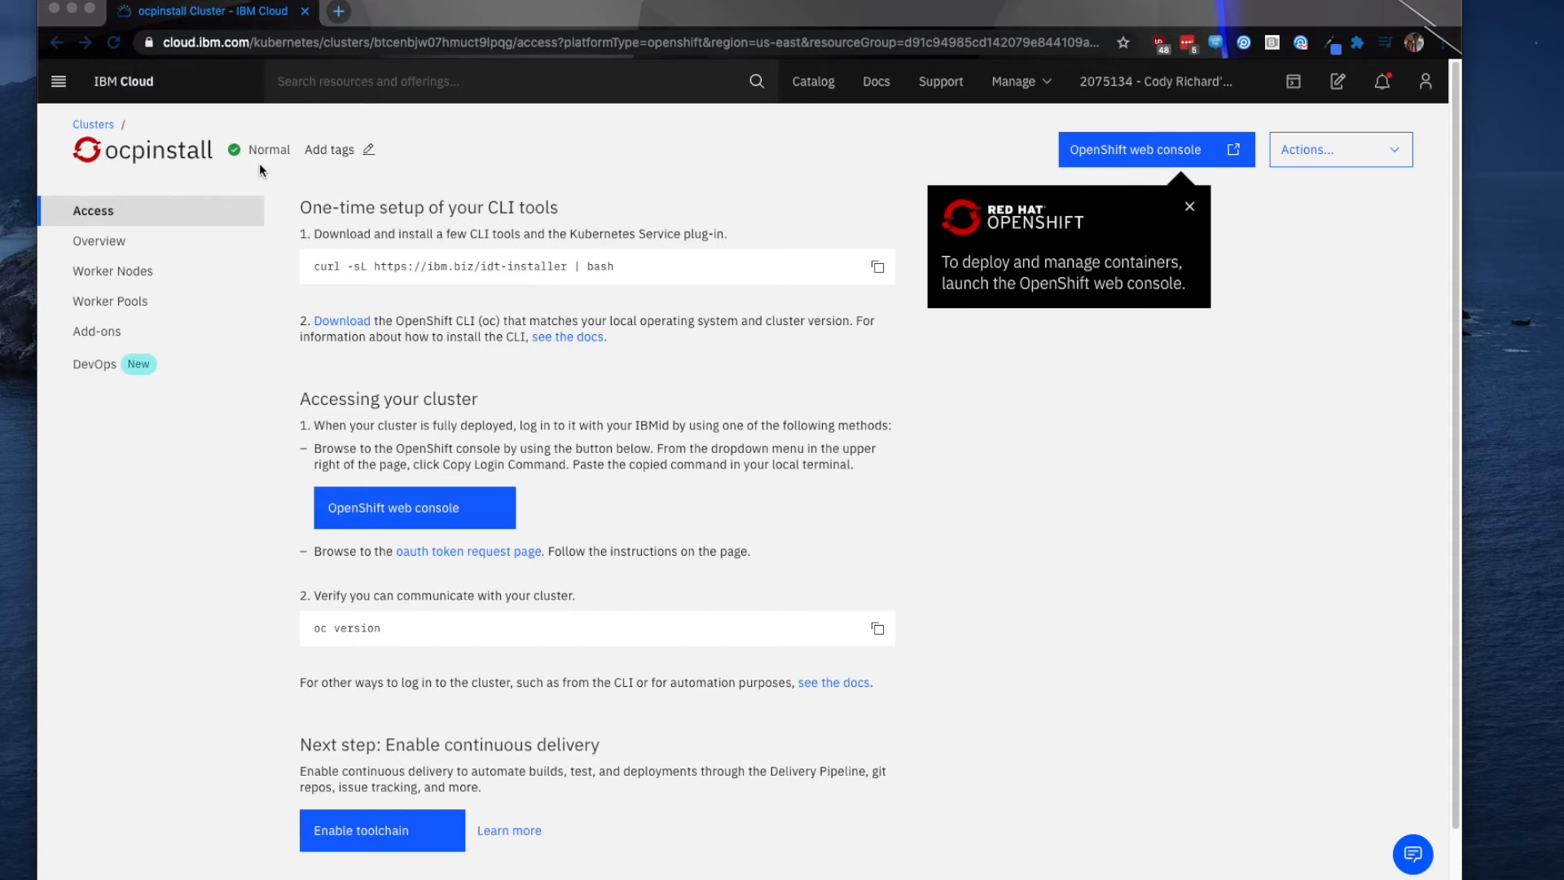
{"action": "mouse_move", "coordinate": [239, 461]}
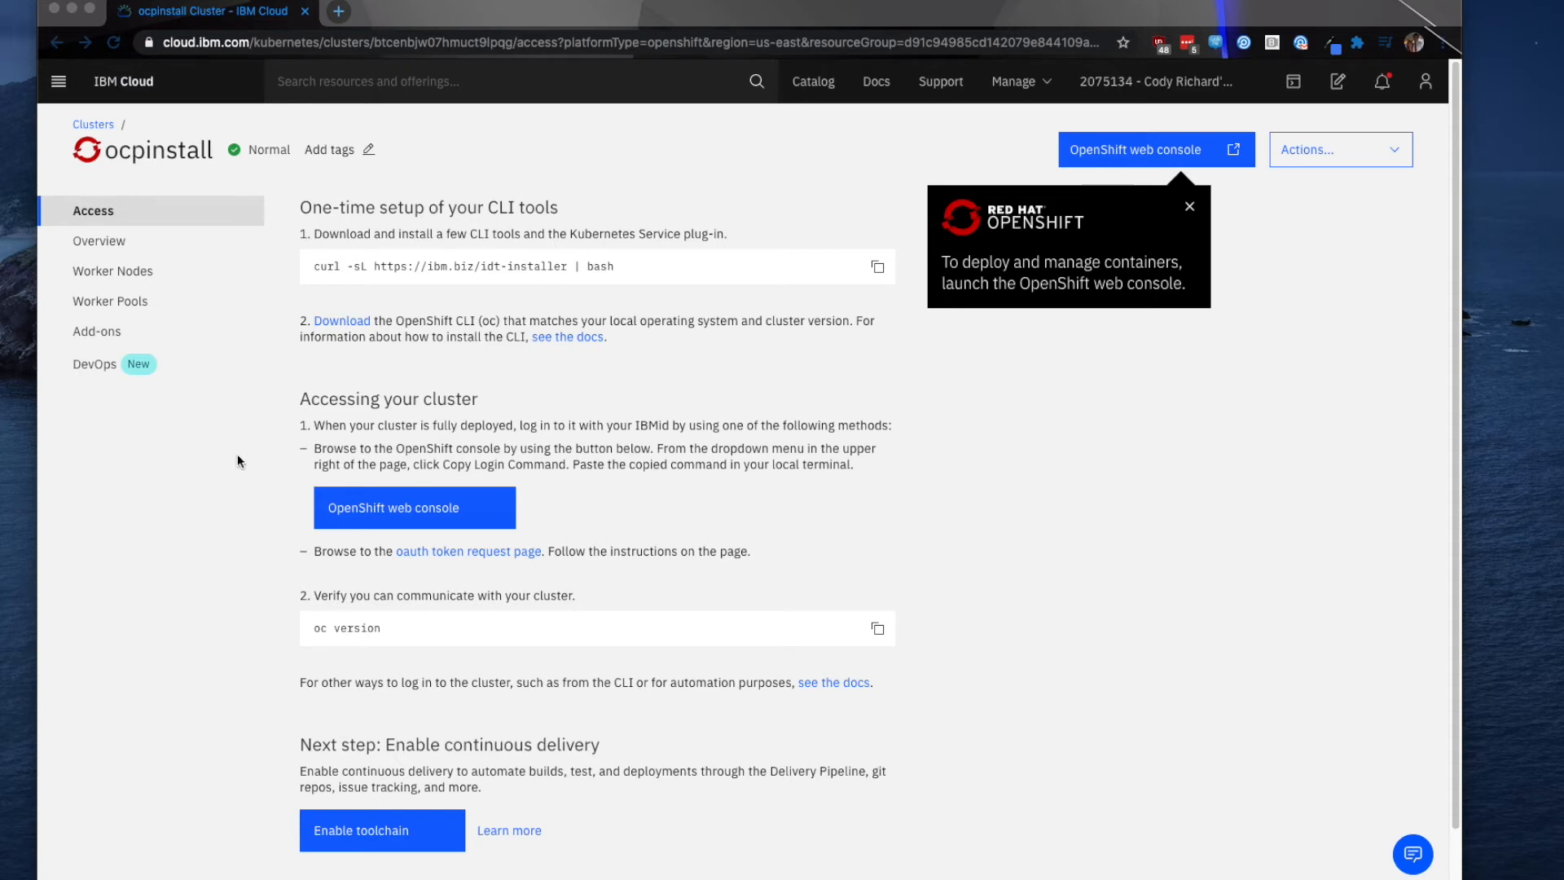
{"action": "mouse_move", "coordinate": [244, 478]}
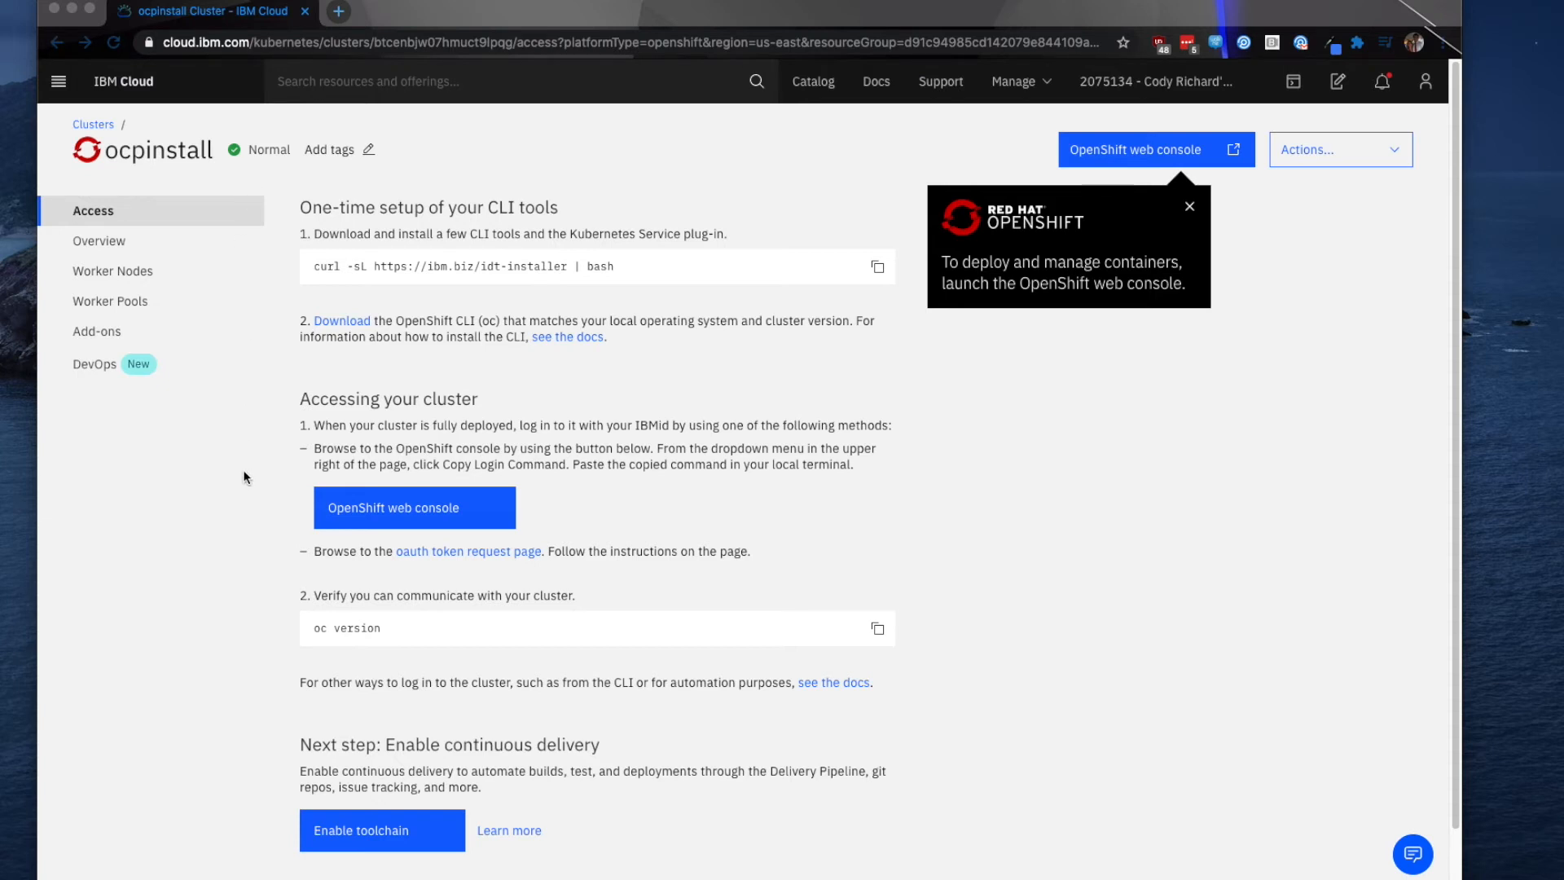
{"action": "mouse_move", "coordinate": [1342, 499]}
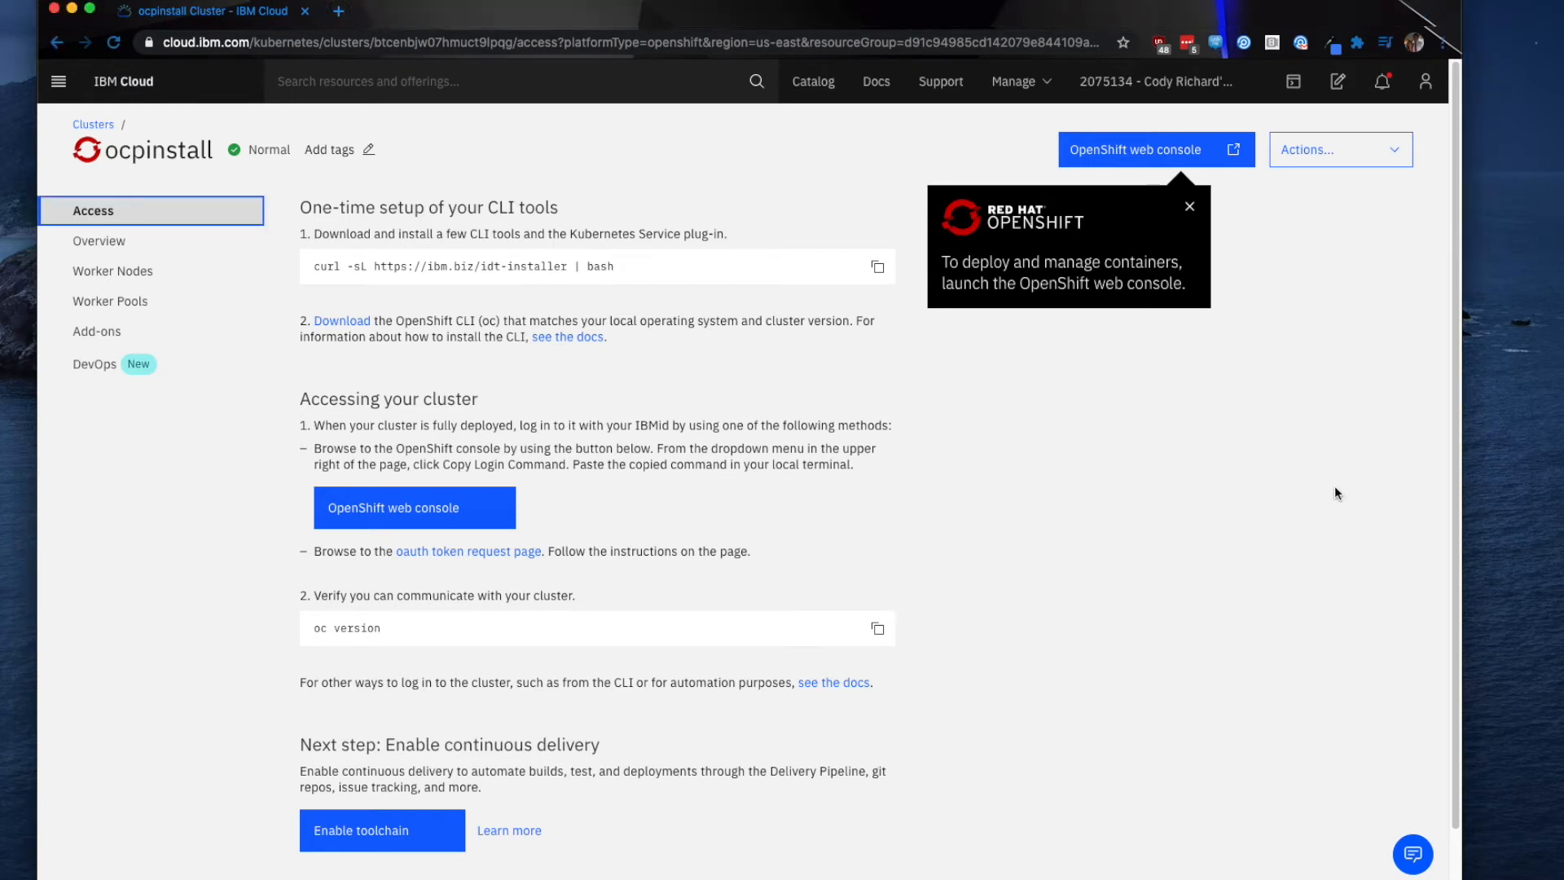
{"action": "mouse_move", "coordinate": [1189, 208]}
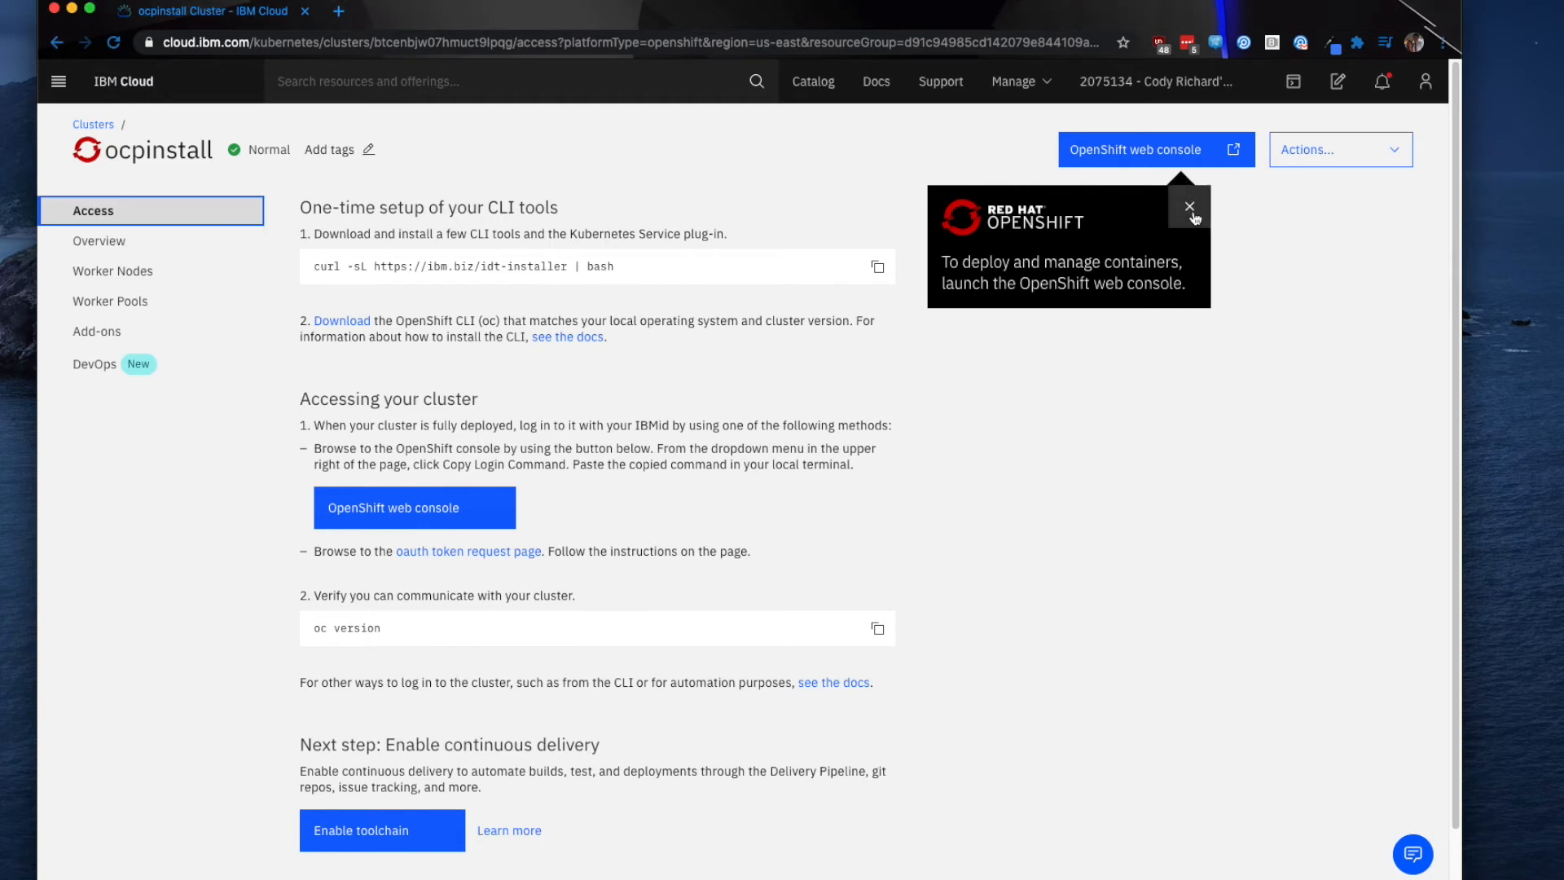
Dismiss the OpenShift web console tip once ocpinstall shows Normal status
{"action": "left_click", "coordinate": [1189, 208]}
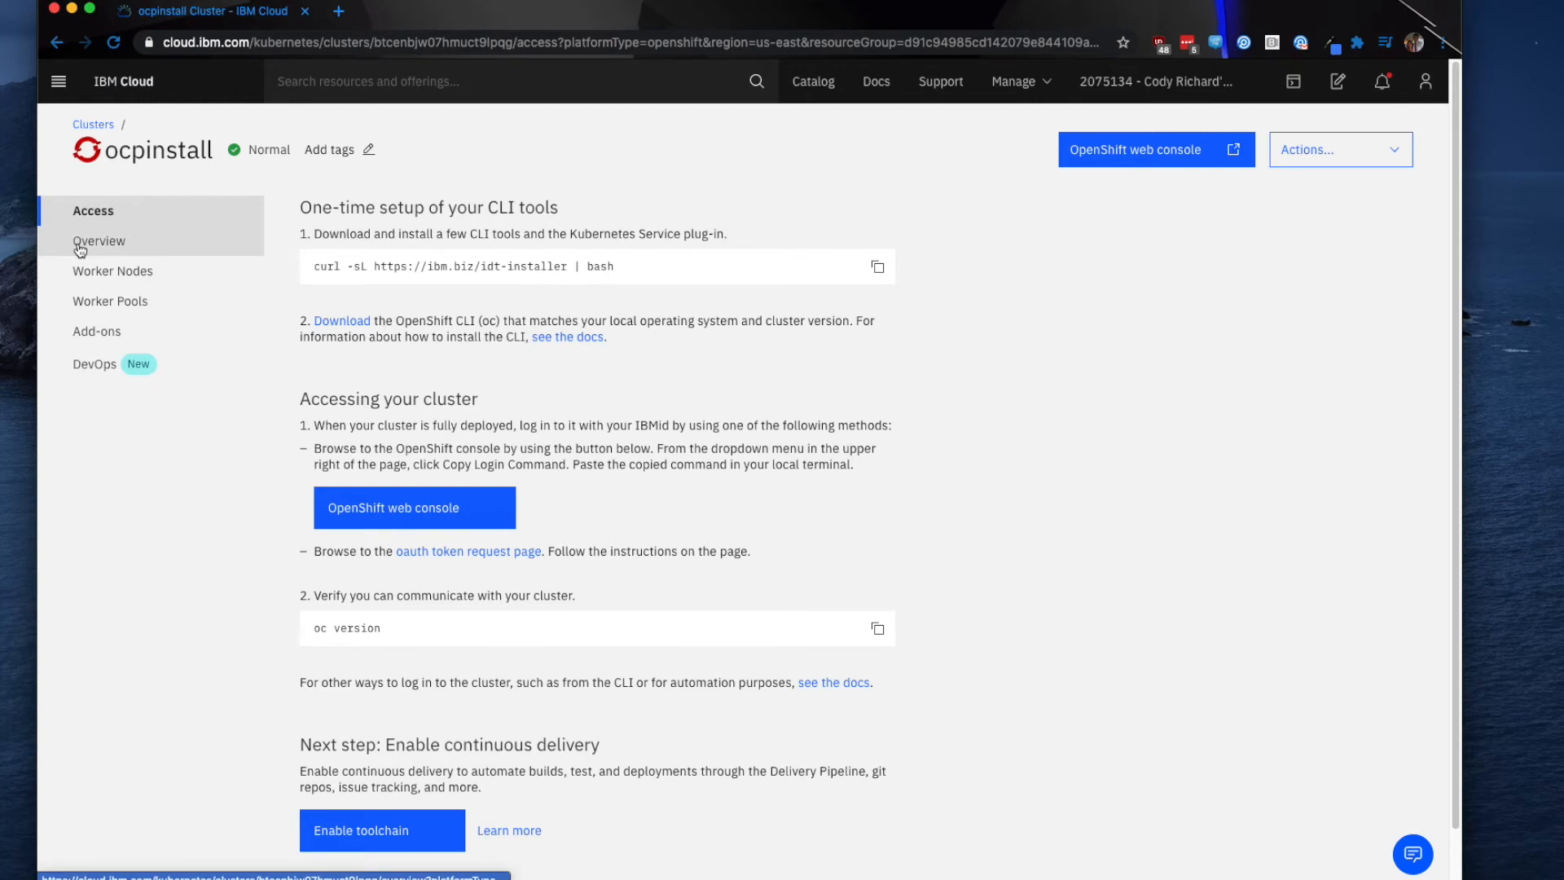
Browse the cluster's Overview, worker nodes and worker pools, then its empty DevOps toolchains
{"action": "left_click", "coordinate": [98, 241]}
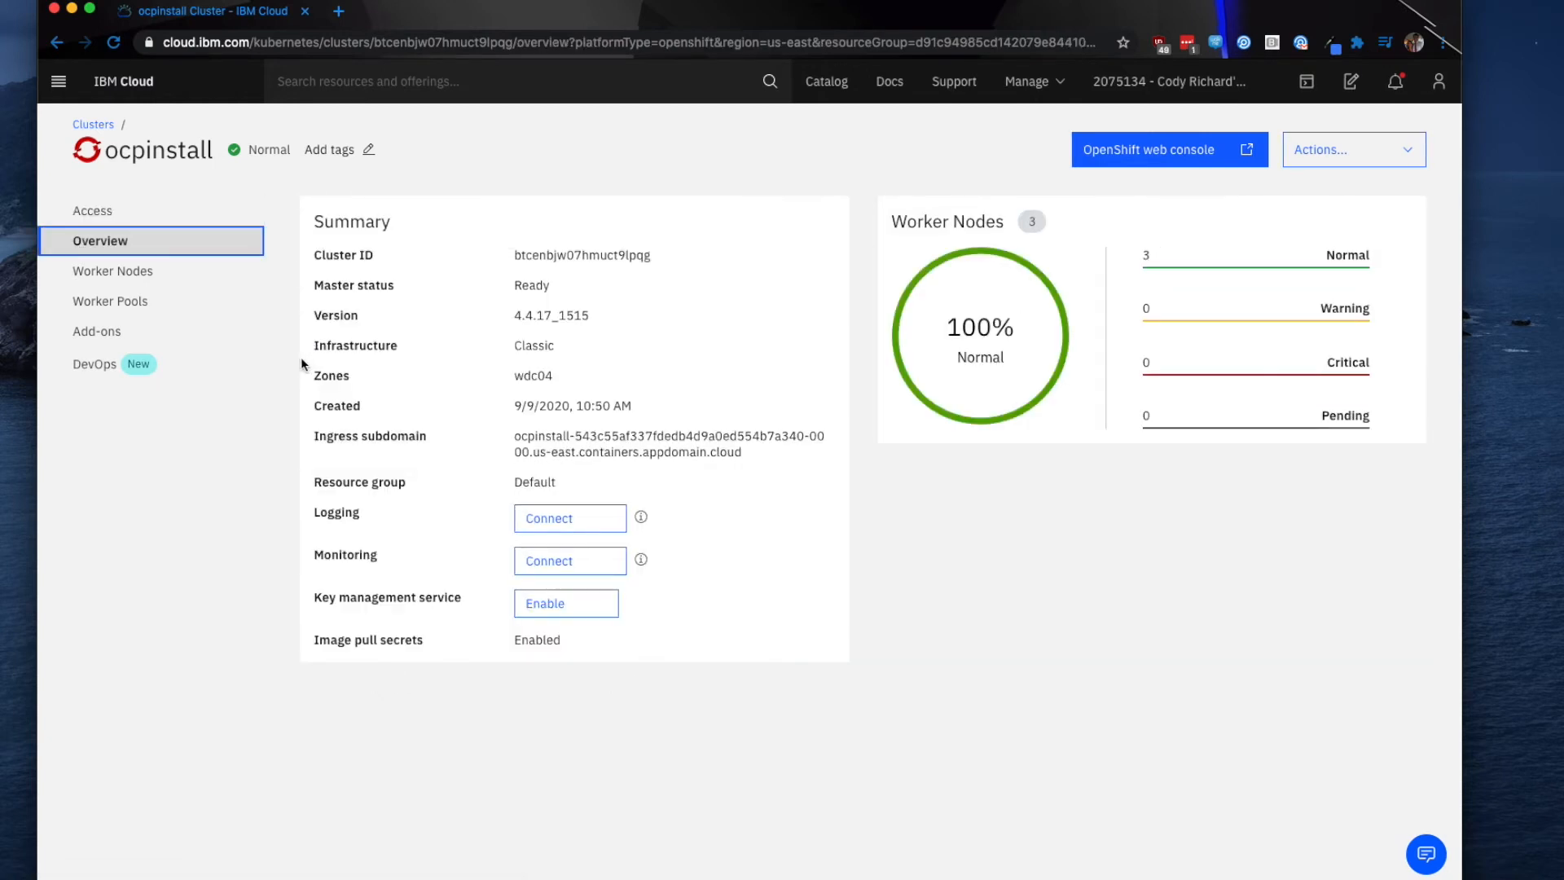
{"action": "mouse_move", "coordinate": [367, 559]}
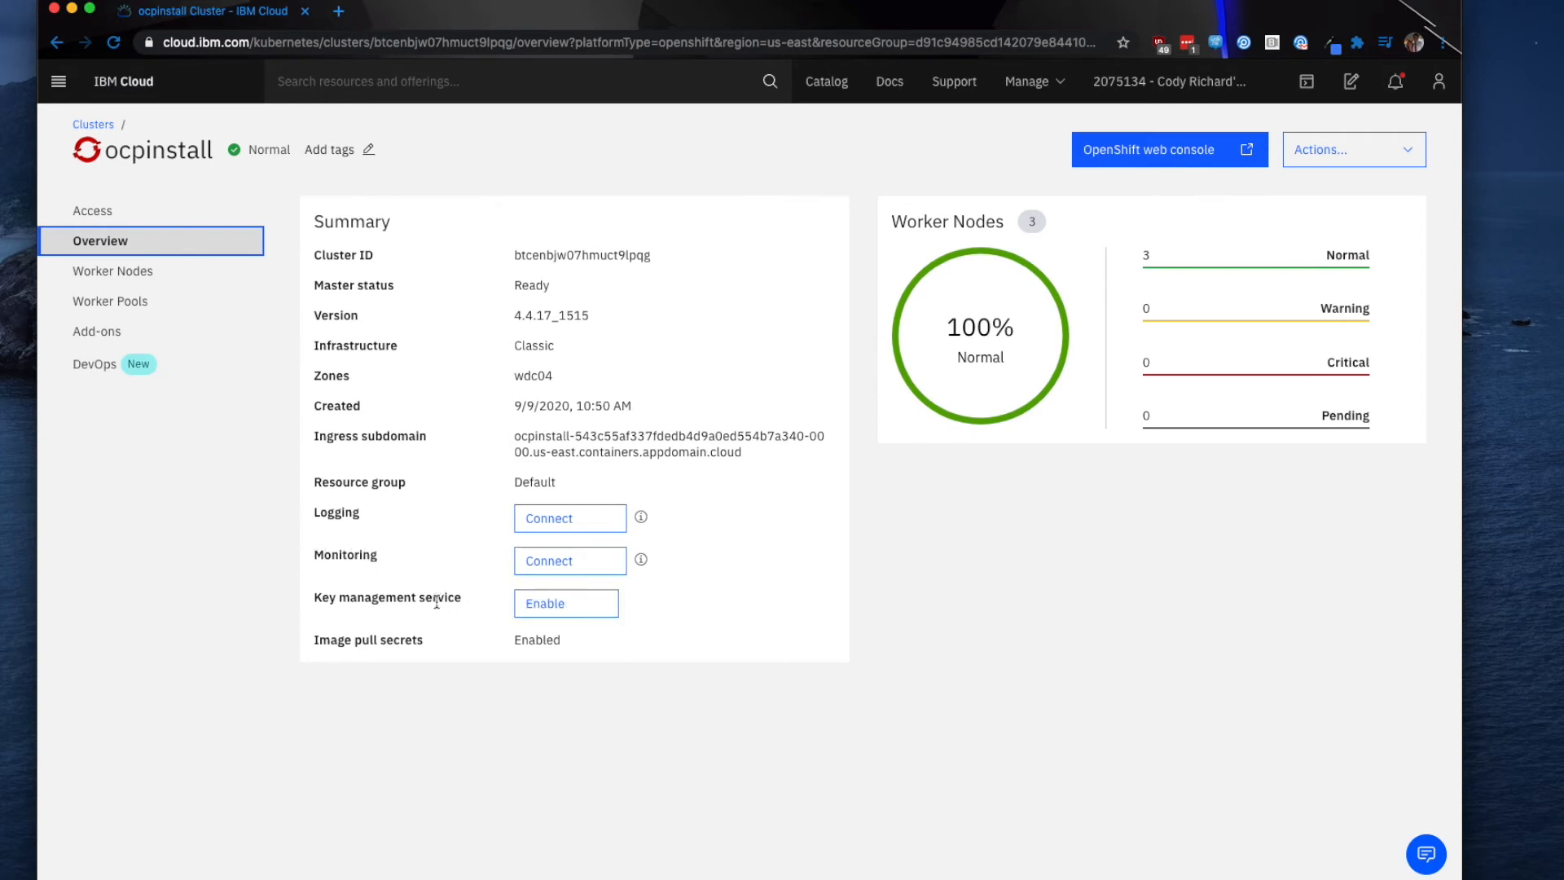
{"action": "mouse_move", "coordinate": [435, 623]}
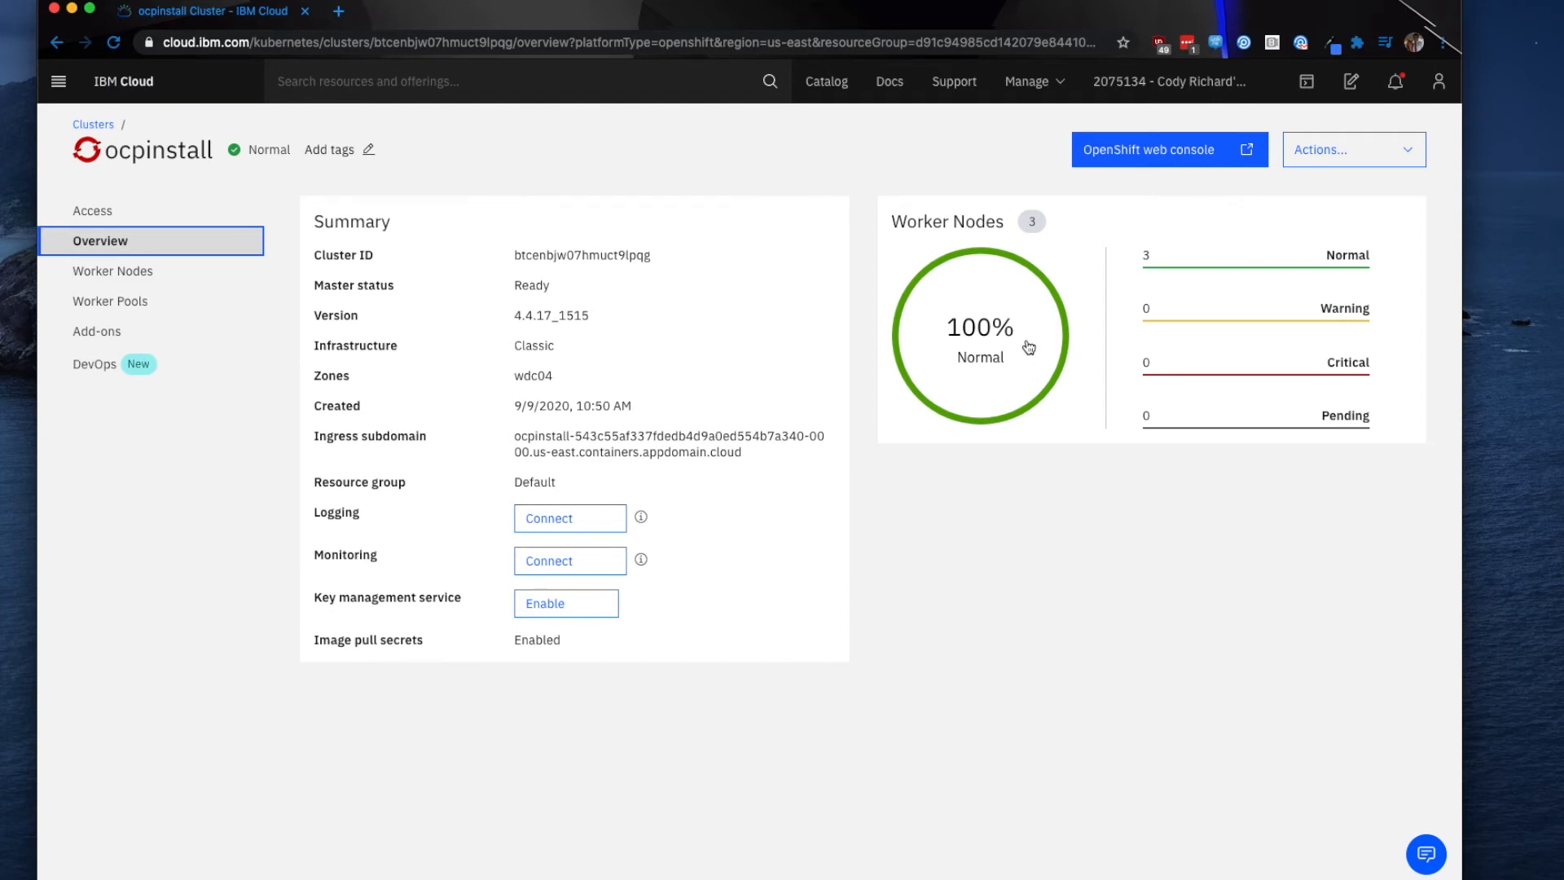
{"action": "left_click", "coordinate": [112, 270]}
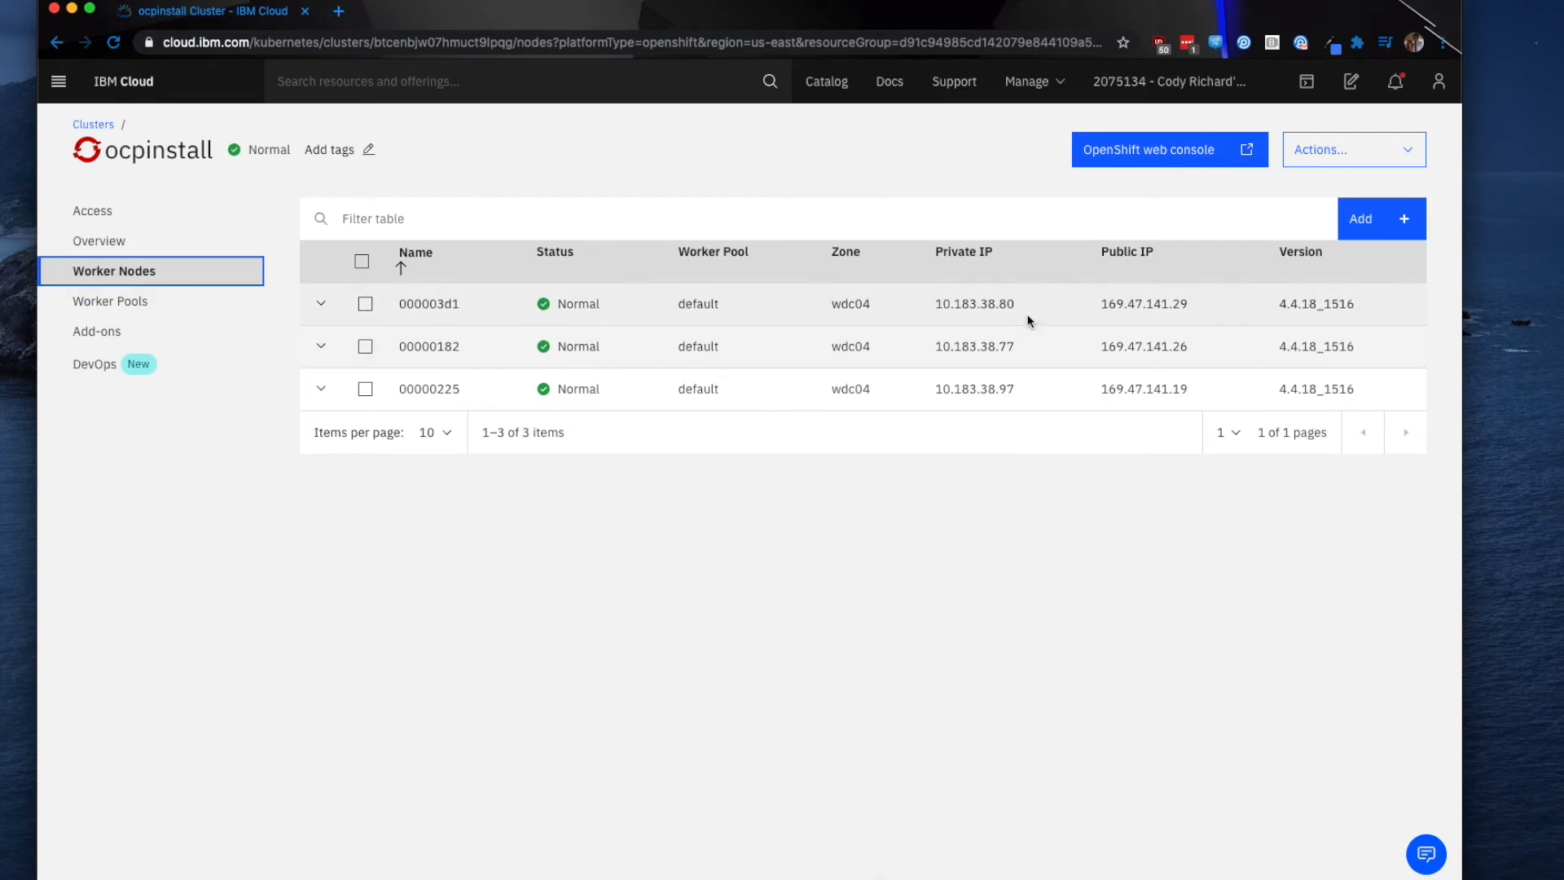
{"action": "mouse_move", "coordinate": [769, 303]}
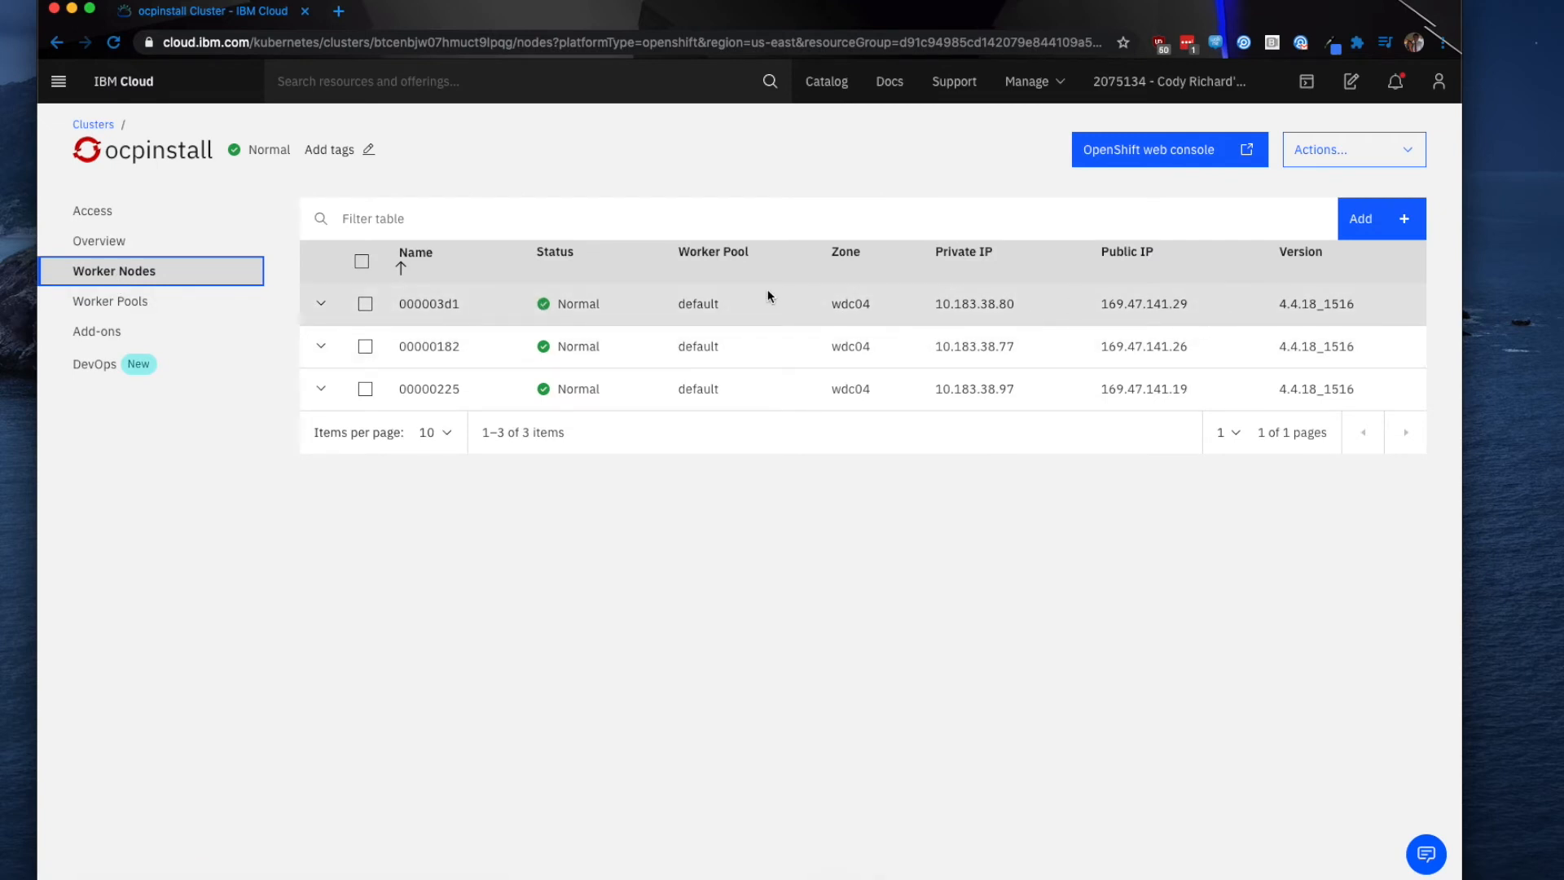
{"action": "left_click", "coordinate": [111, 301]}
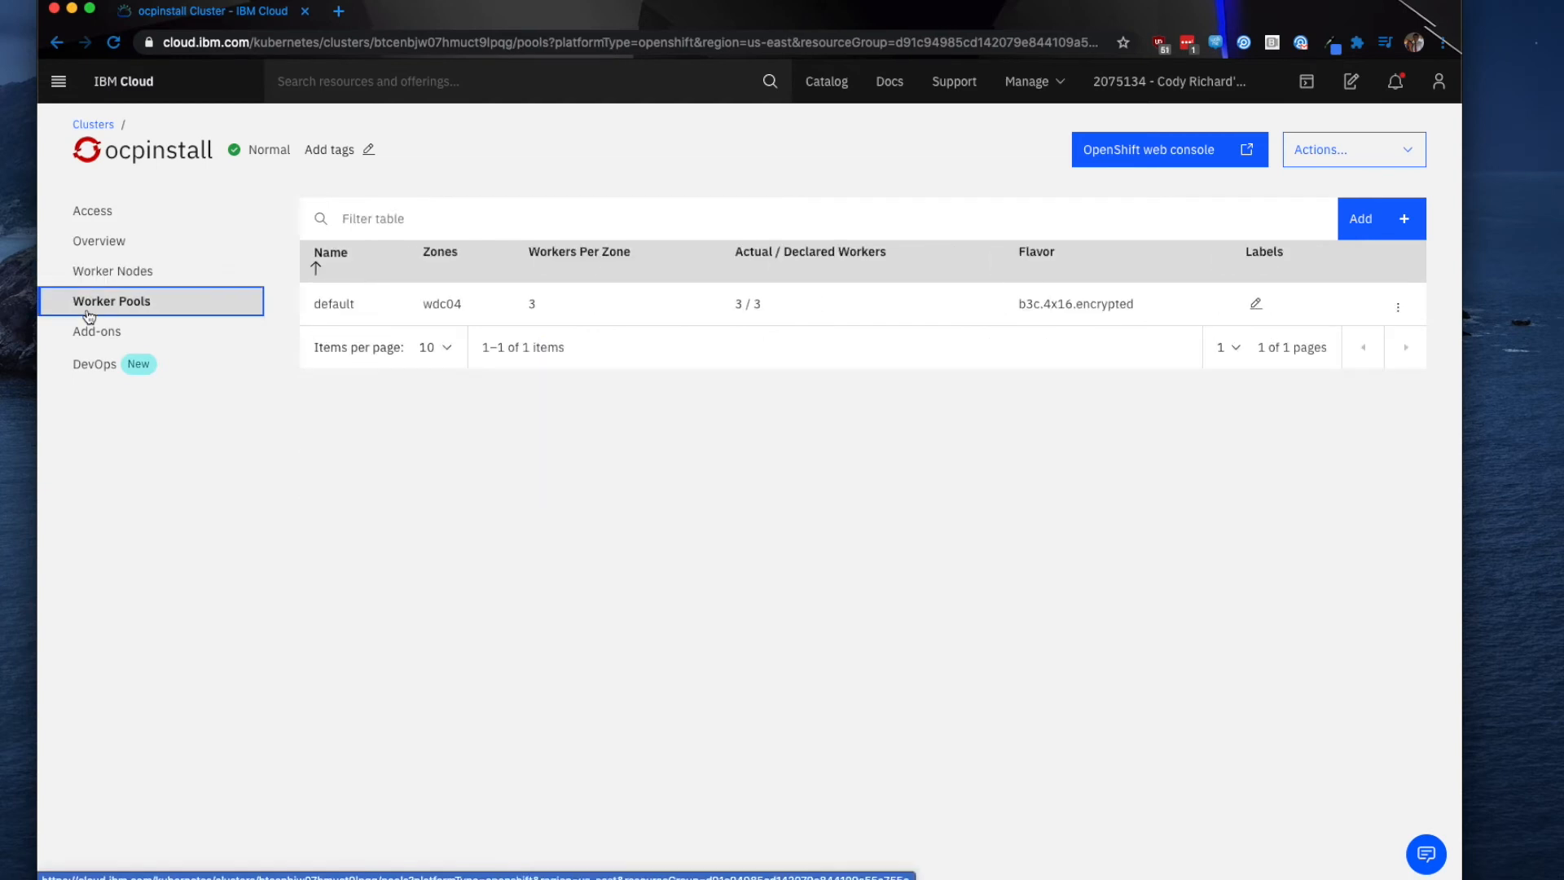
{"action": "mouse_move", "coordinate": [362, 317]}
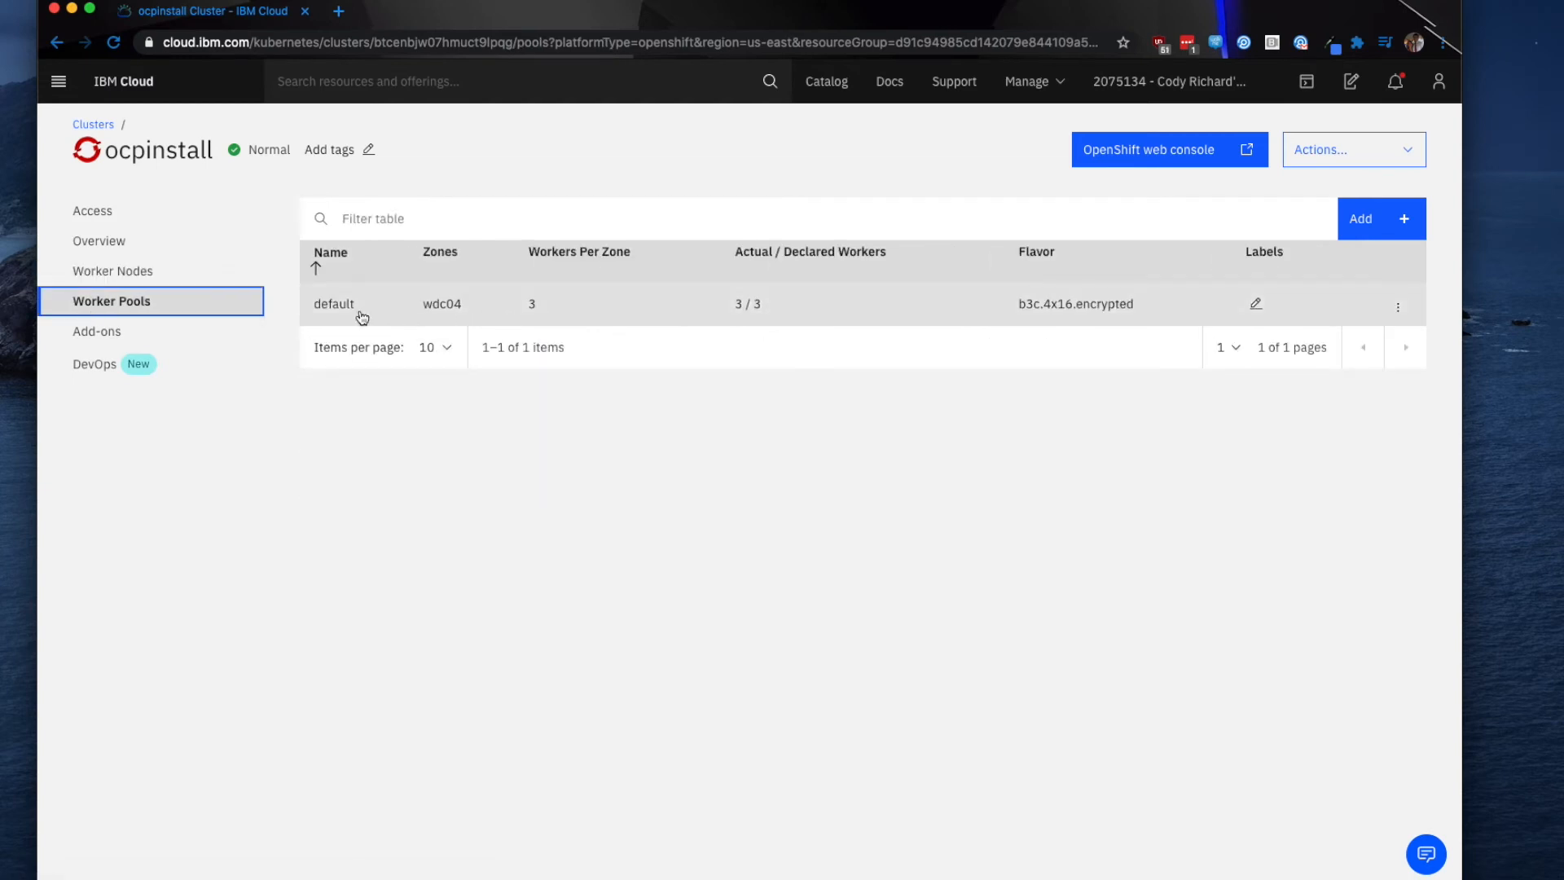
{"action": "left_click", "coordinate": [94, 363]}
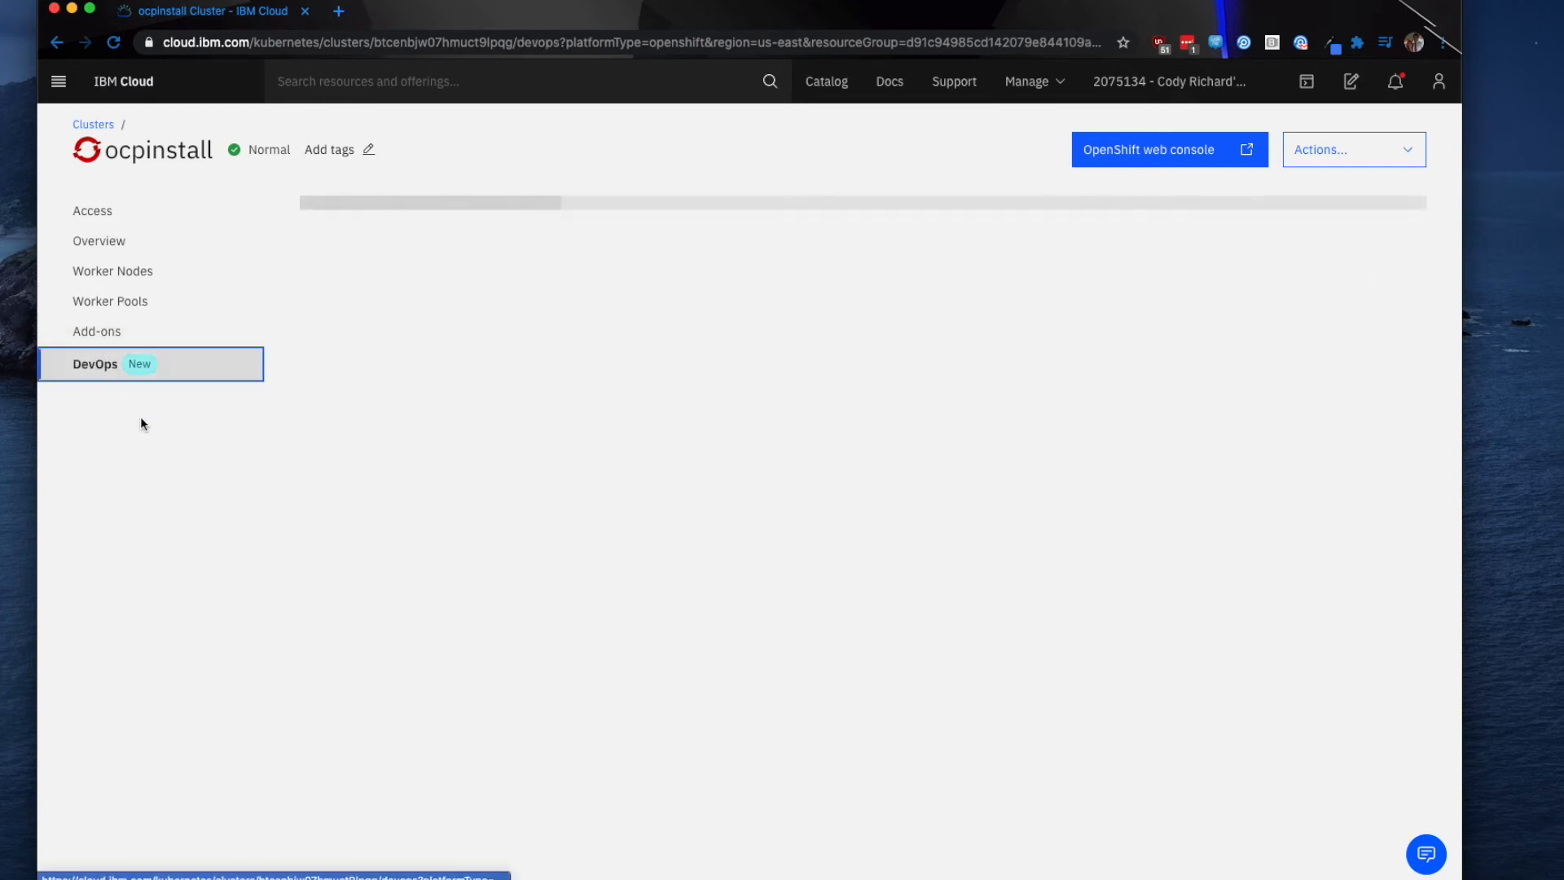
{"action": "left_click", "coordinate": [96, 363]}
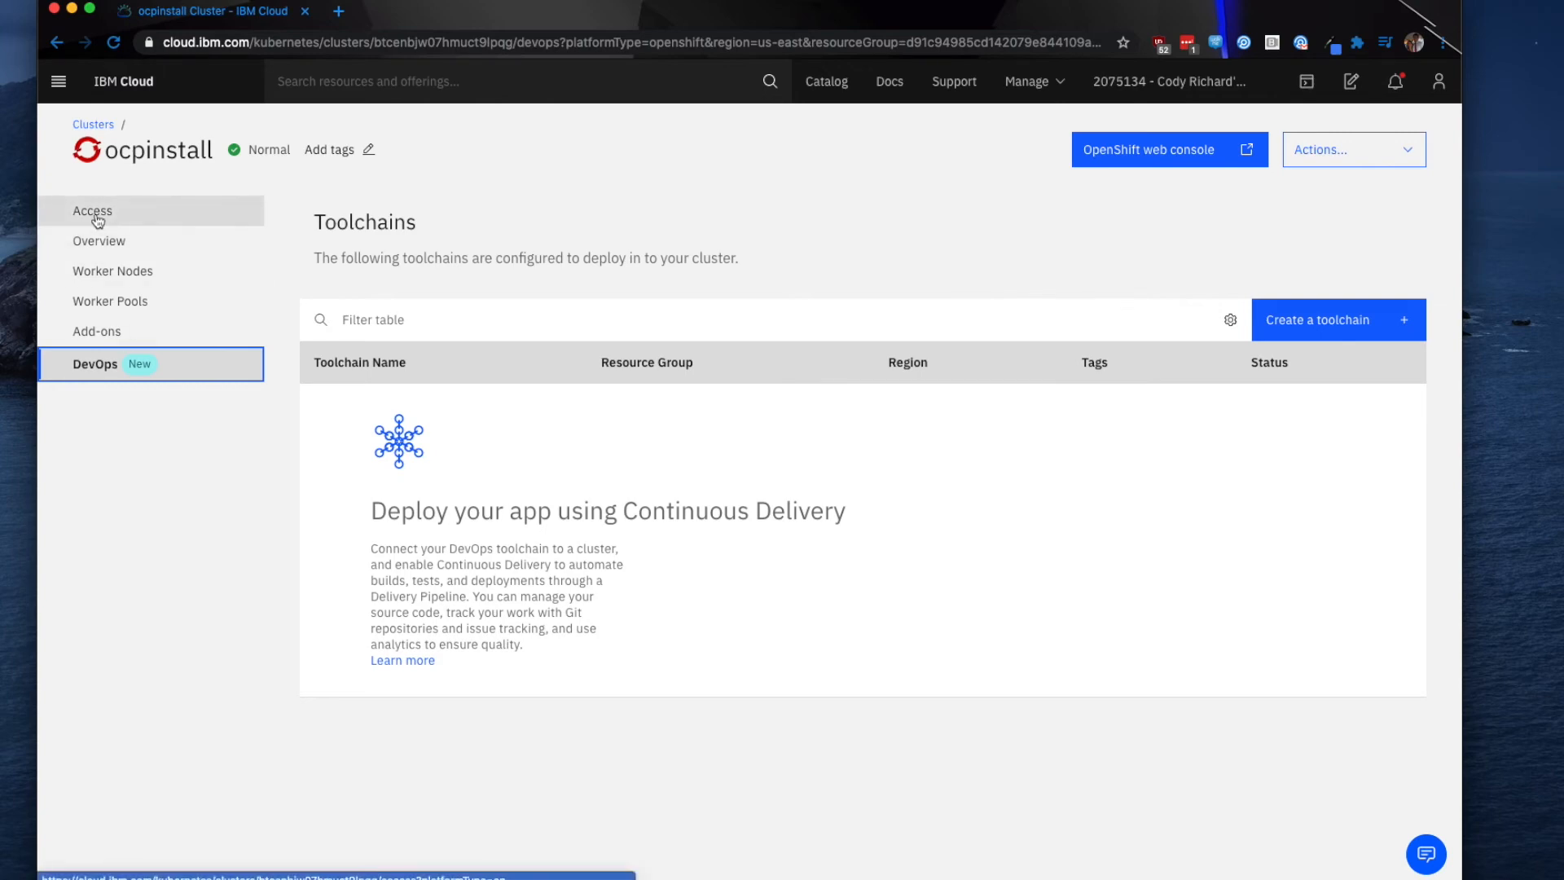
Launch the ocpinstall OpenShift web console from Access, then return to the Overview summary
{"action": "left_click", "coordinate": [92, 211]}
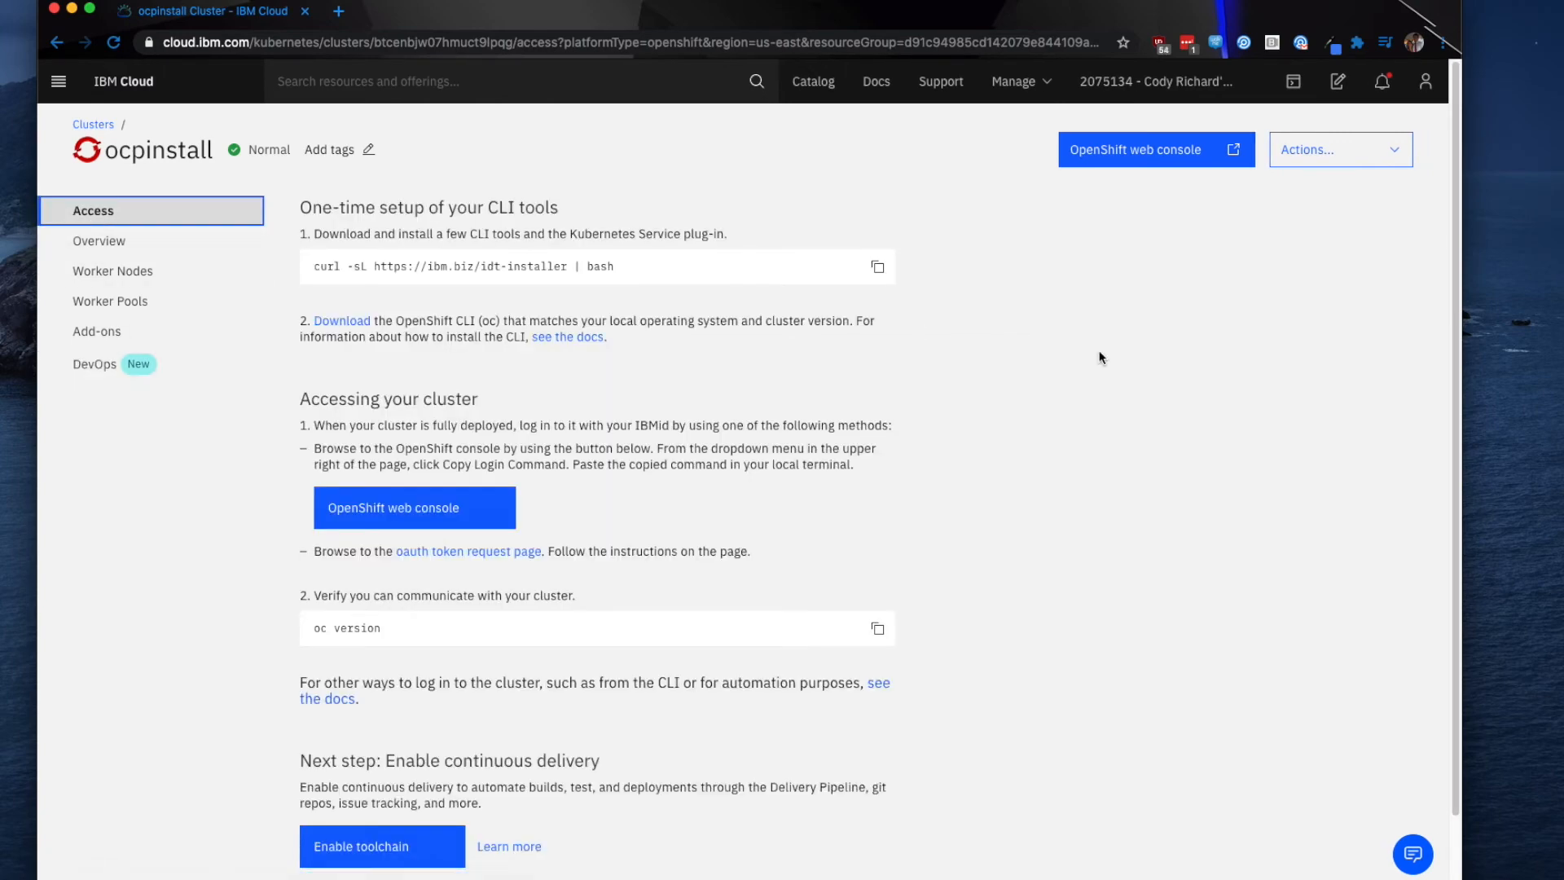
{"action": "mouse_move", "coordinate": [324, 508]}
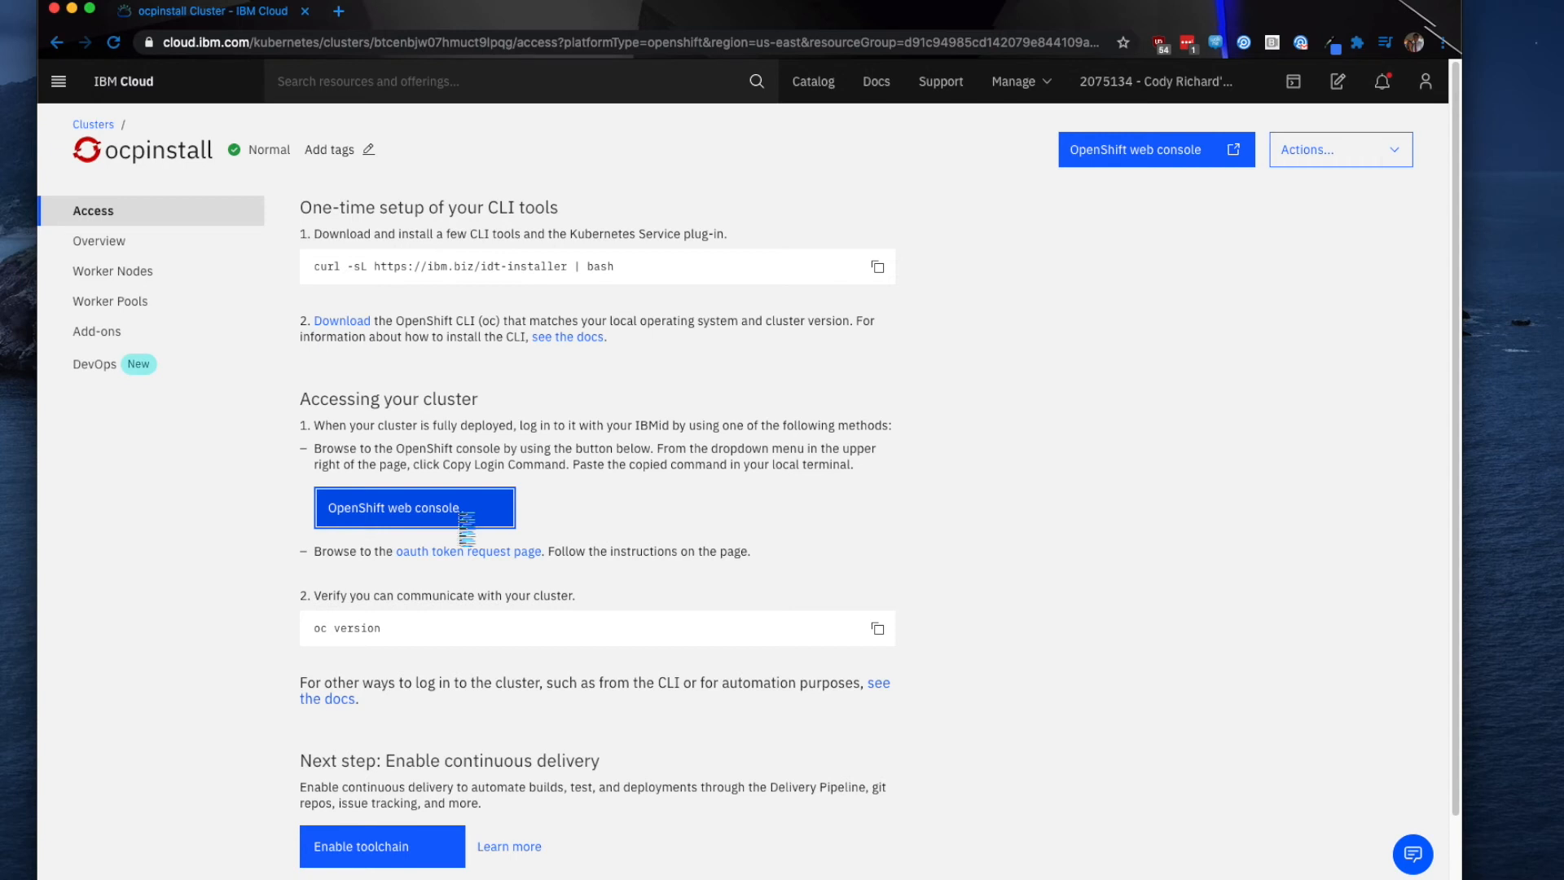
{"action": "left_click", "coordinate": [413, 507]}
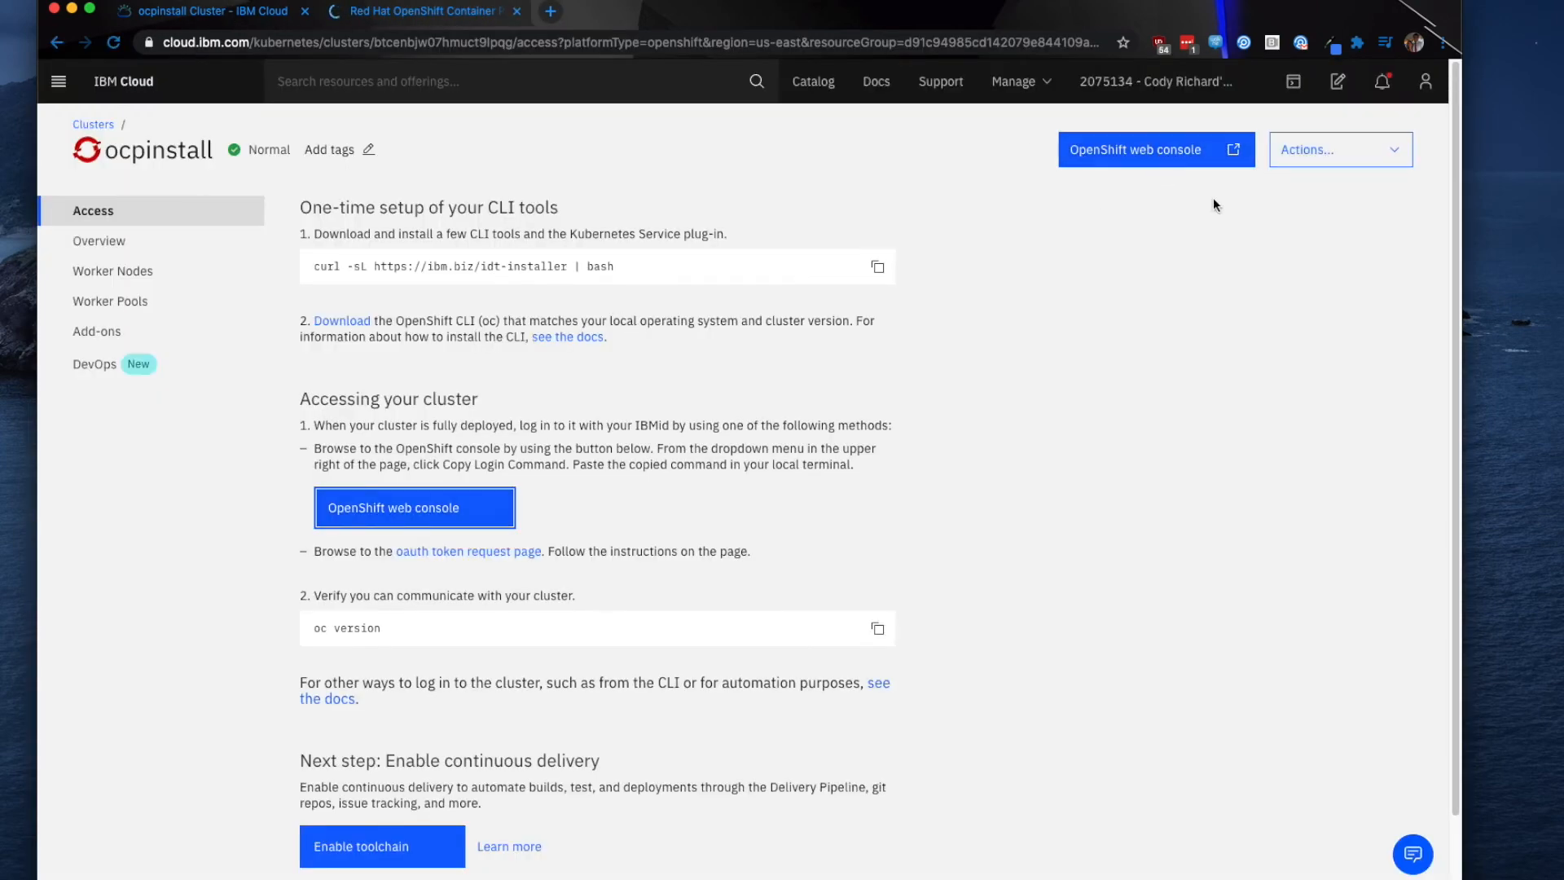
{"action": "left_click", "coordinate": [99, 240]}
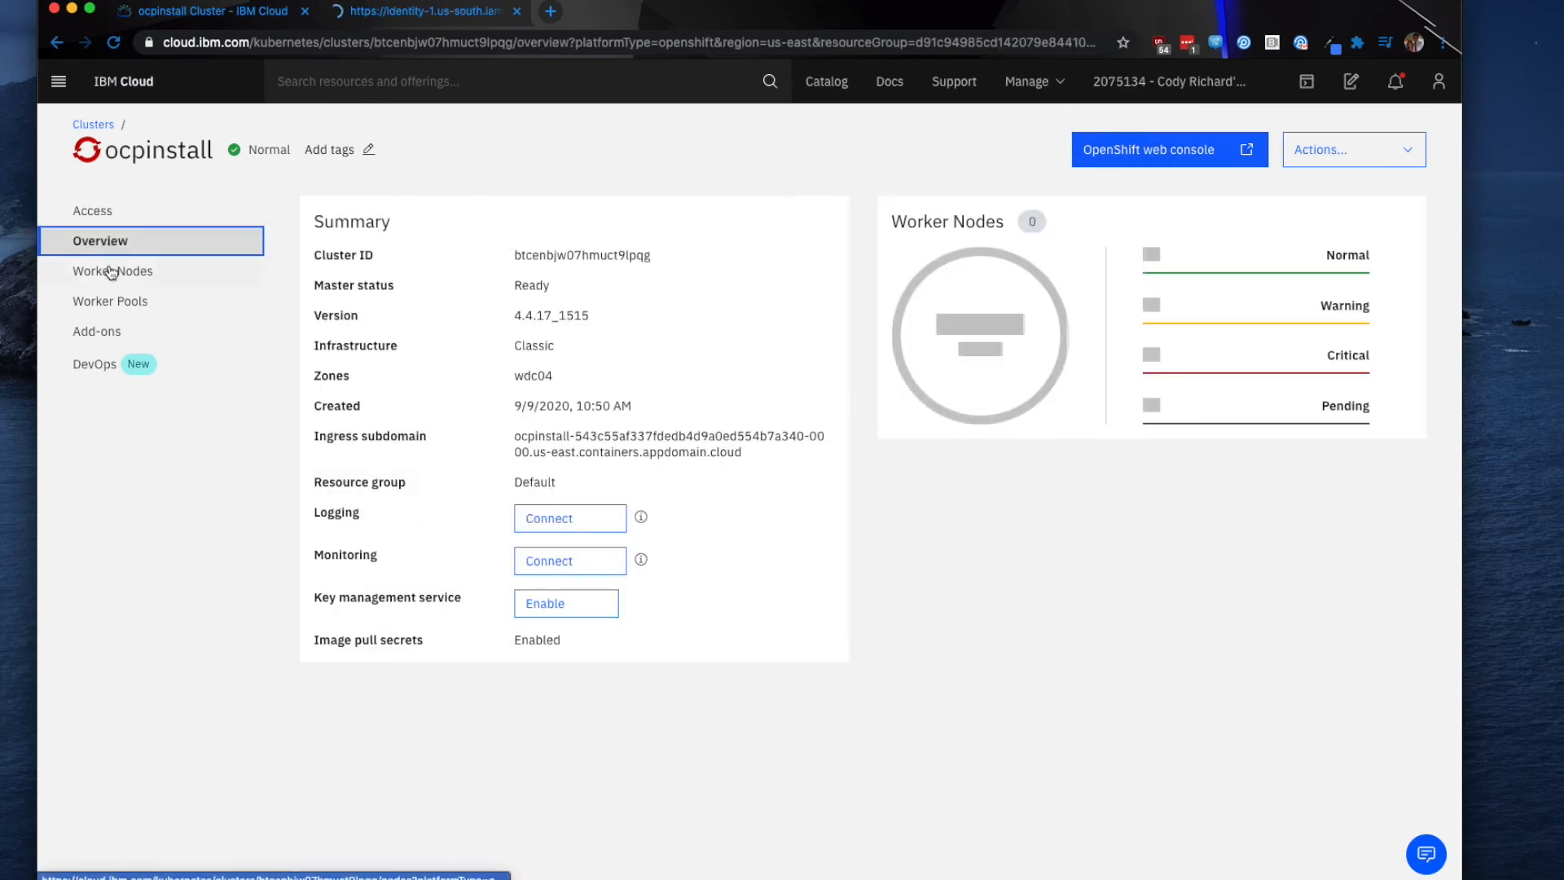
{"action": "left_click", "coordinate": [93, 209]}
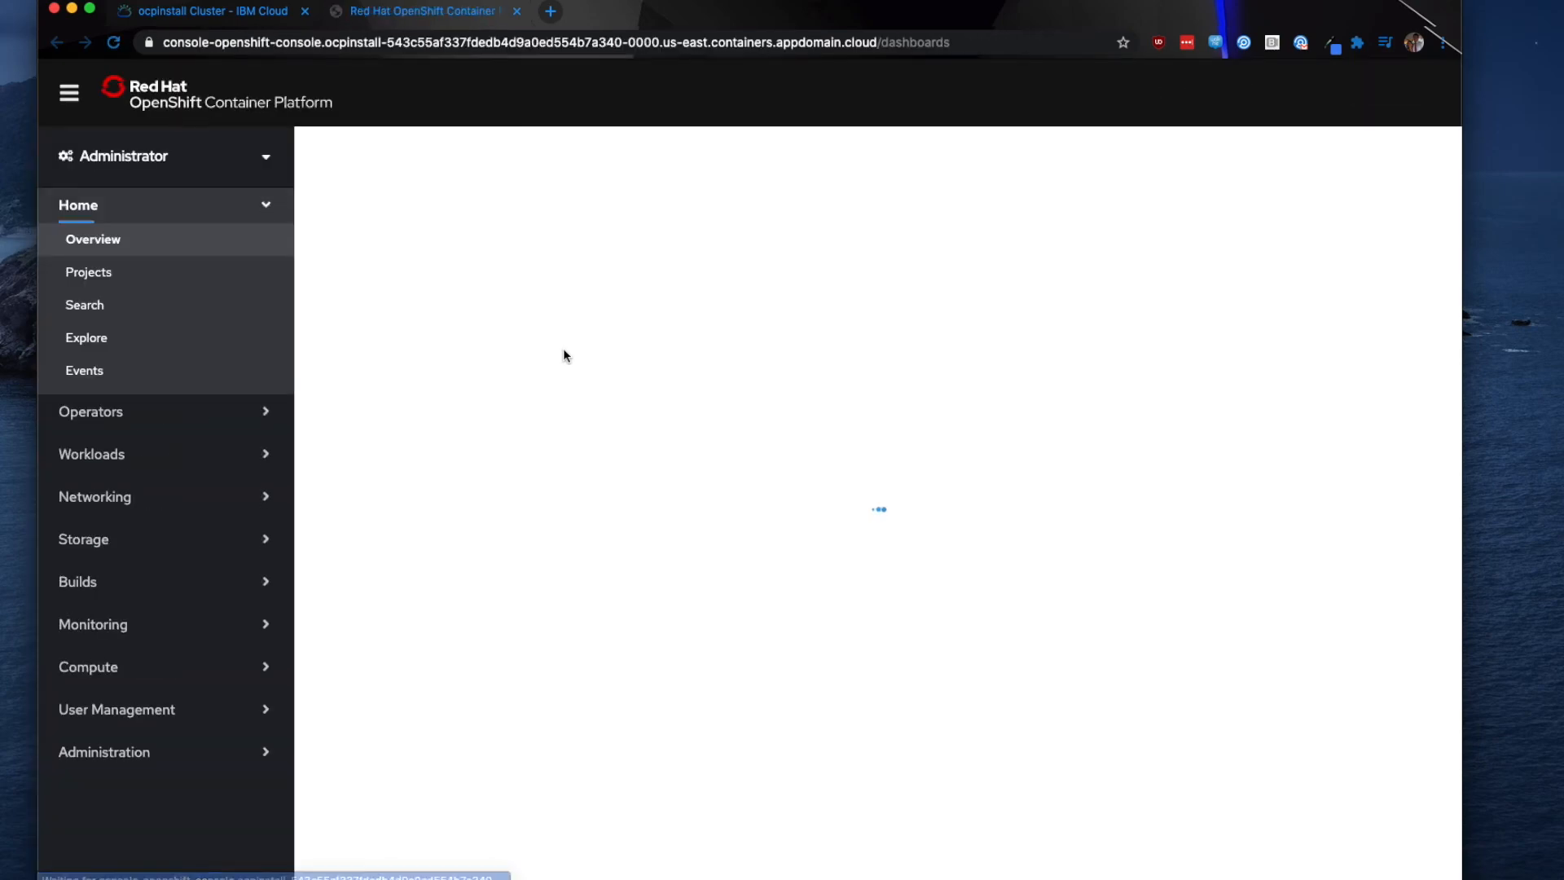
{"action": "mouse_move", "coordinate": [575, 352]}
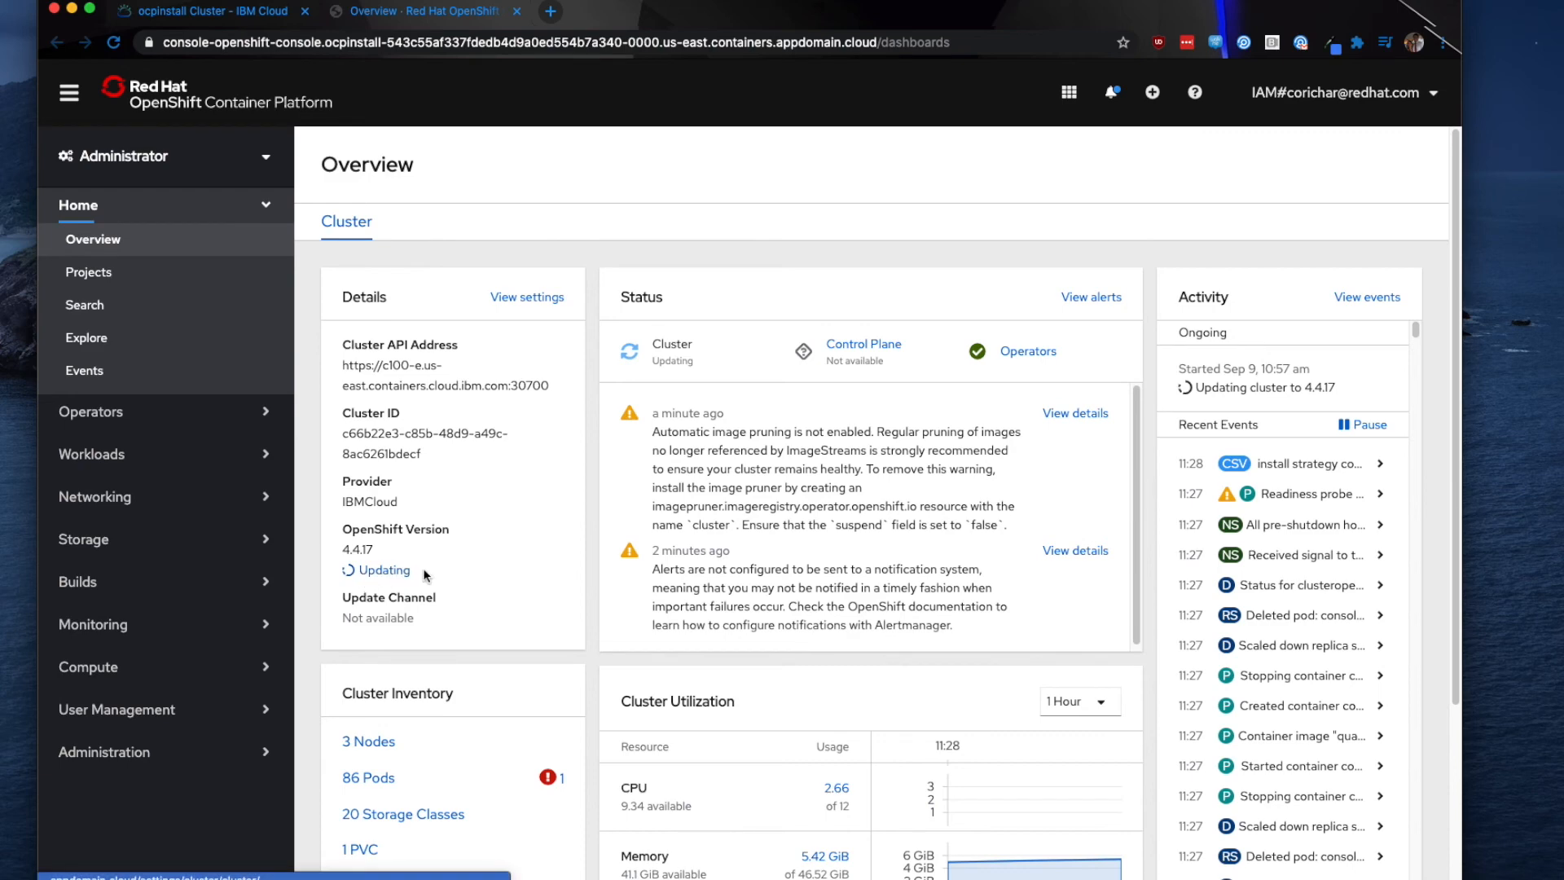
{"action": "mouse_move", "coordinate": [324, 307]}
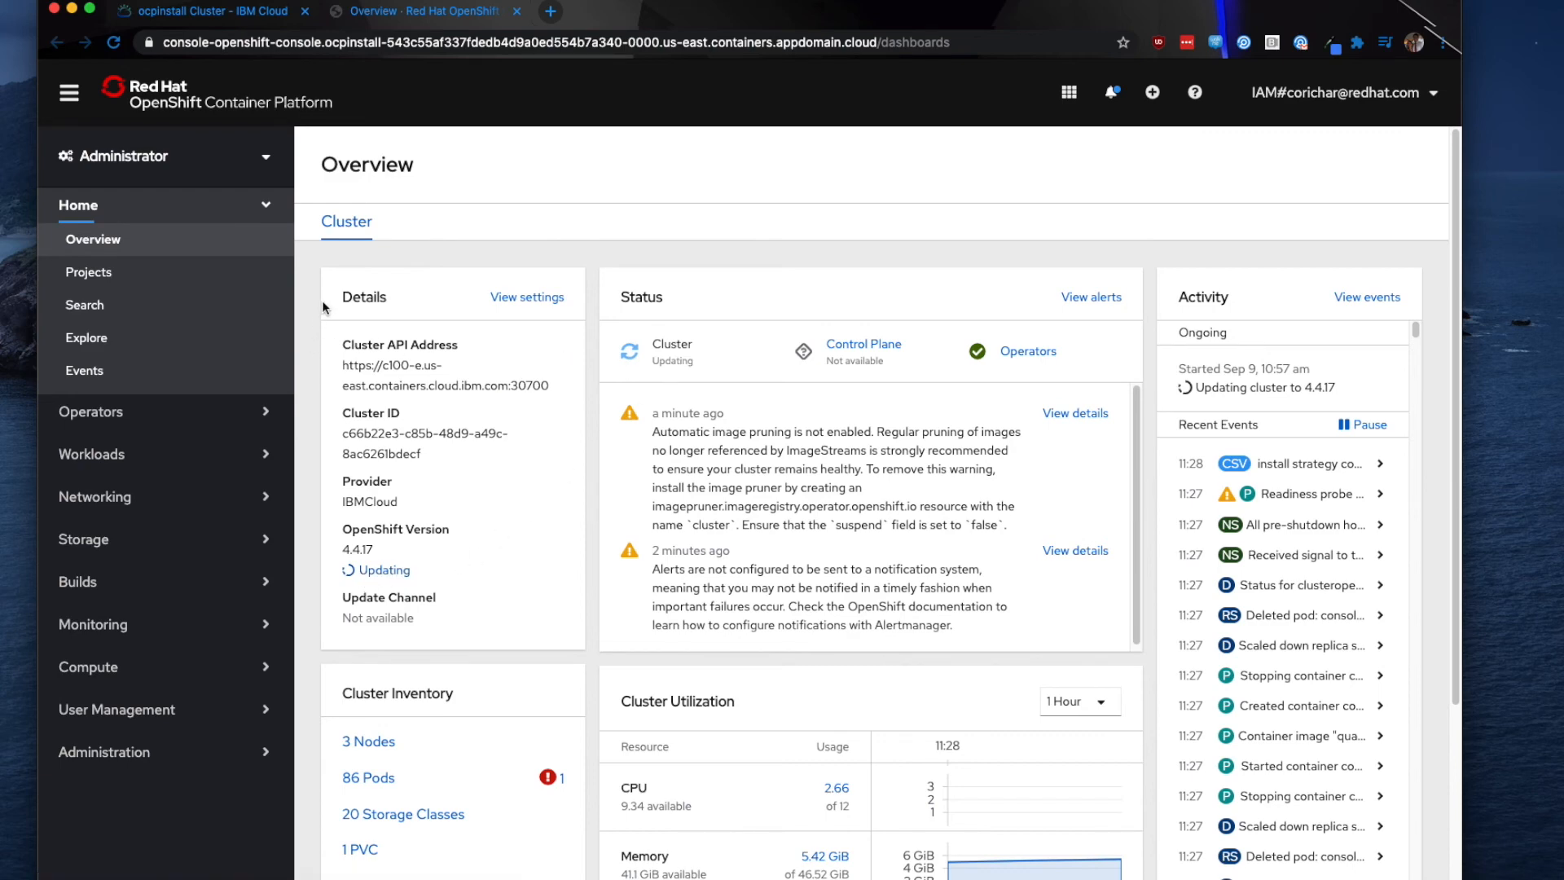
{"action": "mouse_move", "coordinate": [898, 568]}
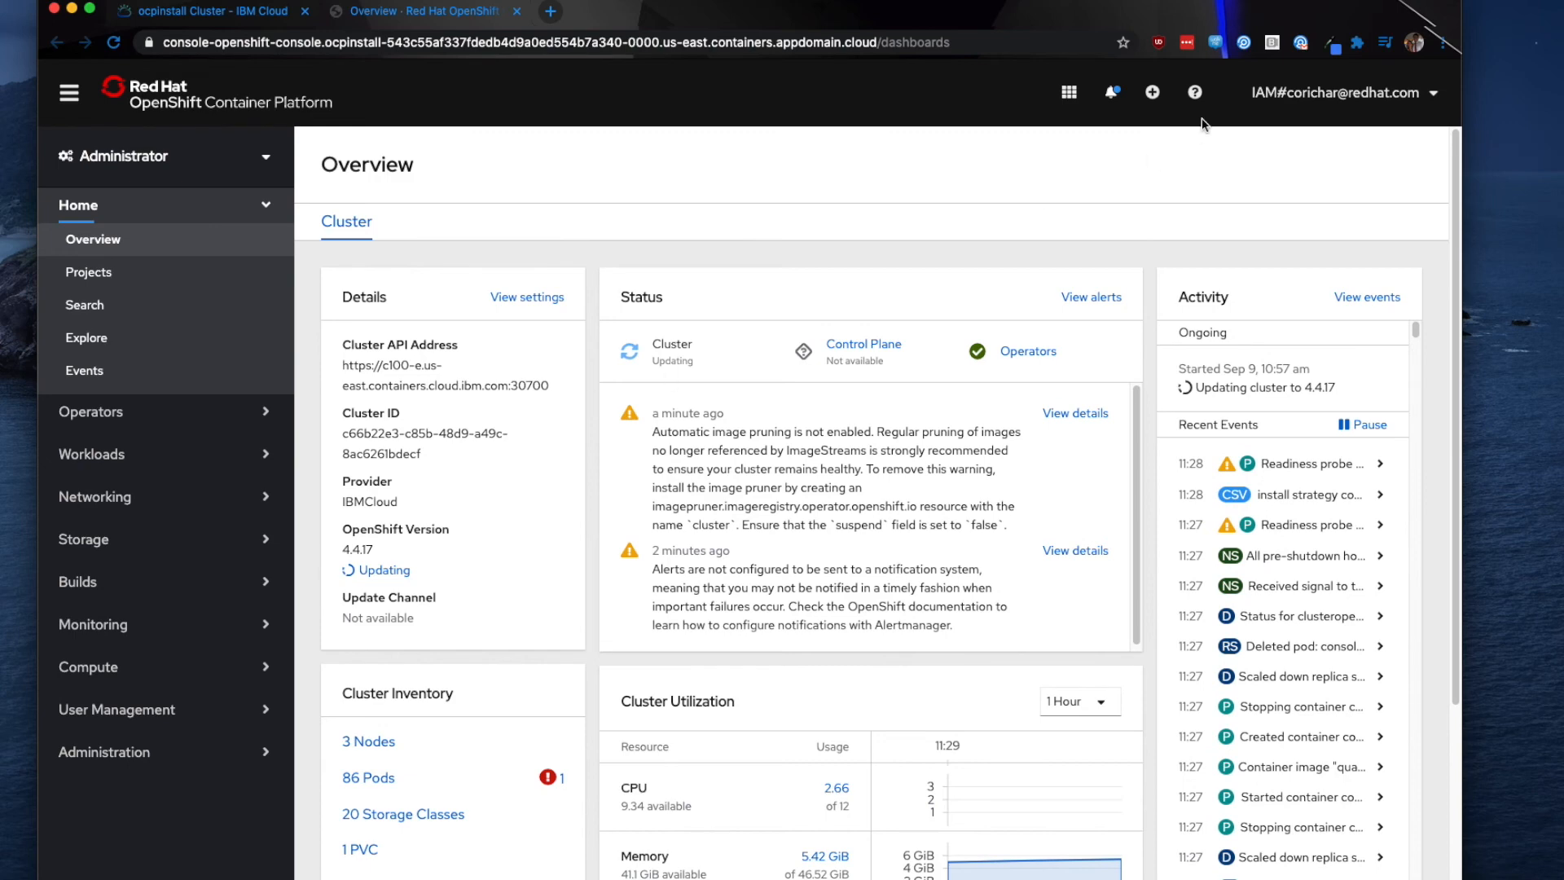
{"action": "mouse_move", "coordinate": [1286, 105]}
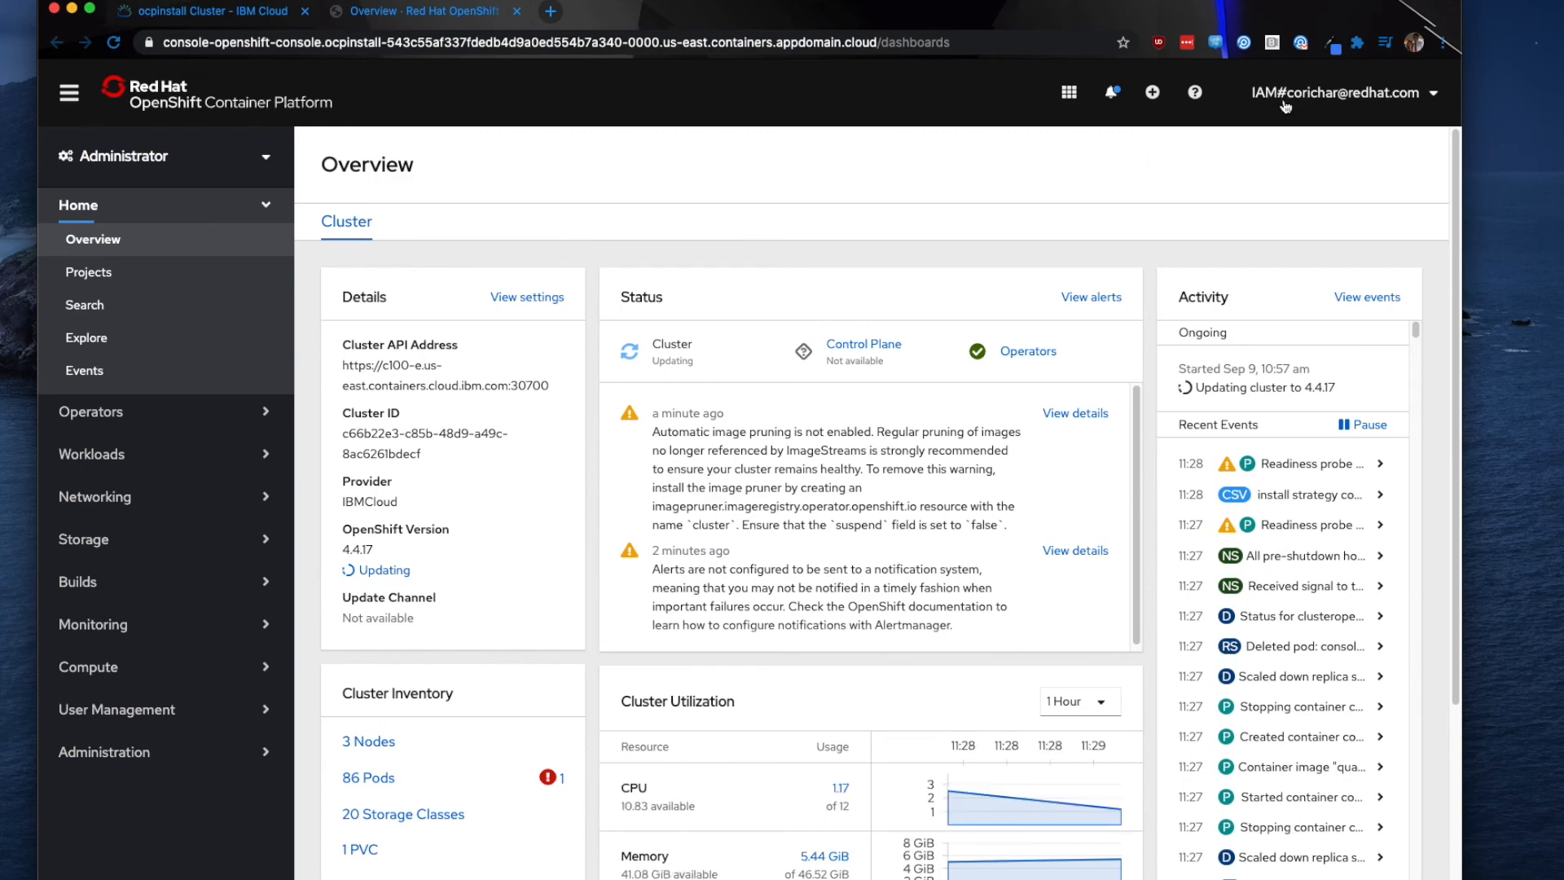
{"action": "mouse_move", "coordinate": [1289, 108]}
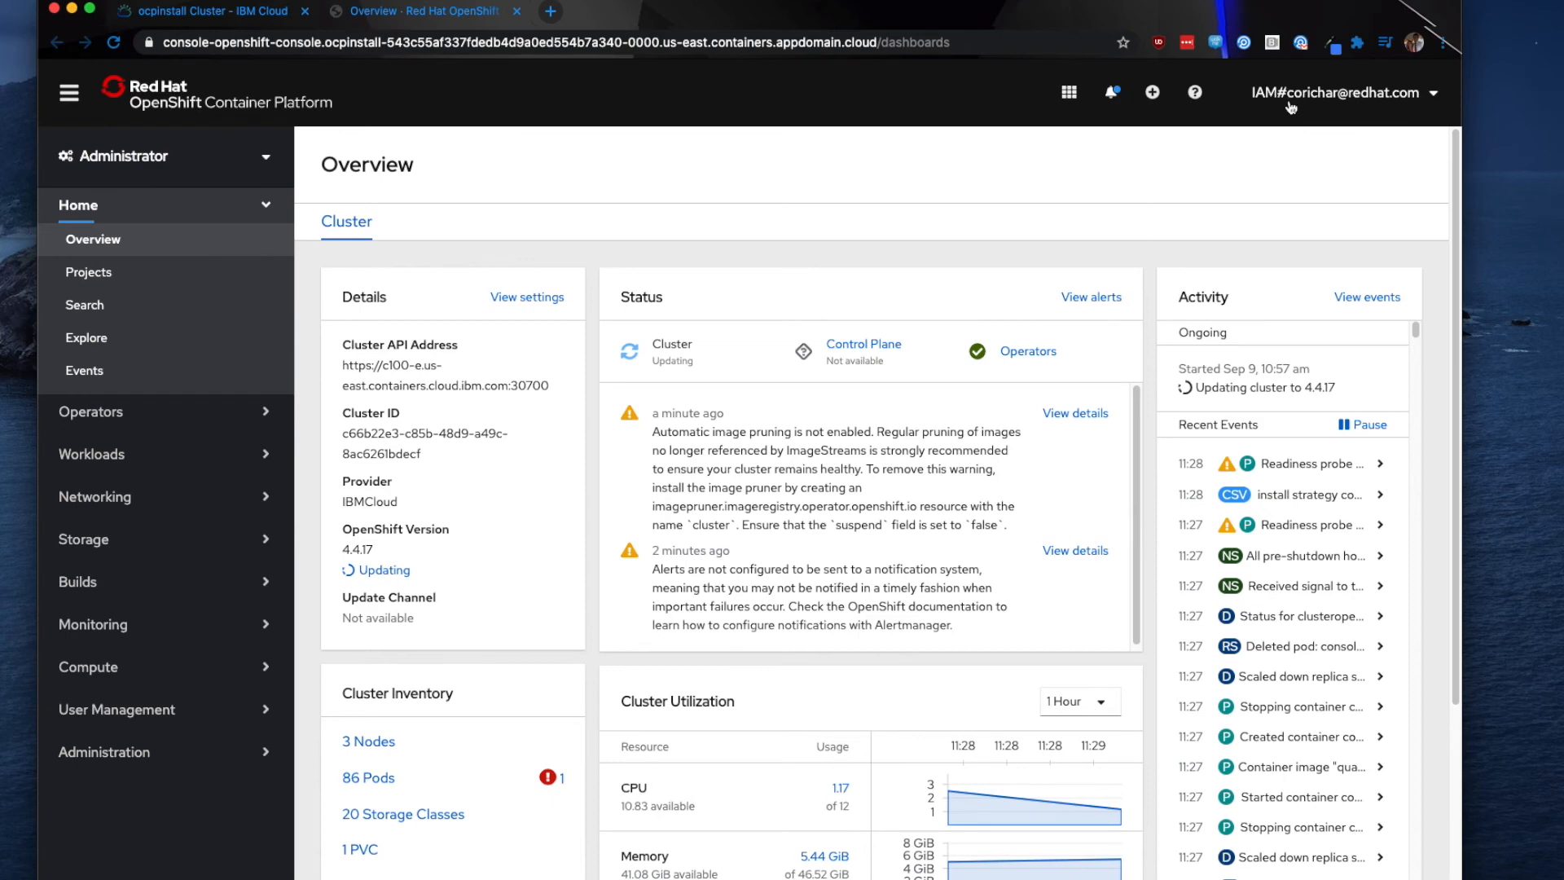
{"action": "mouse_move", "coordinate": [1334, 111]}
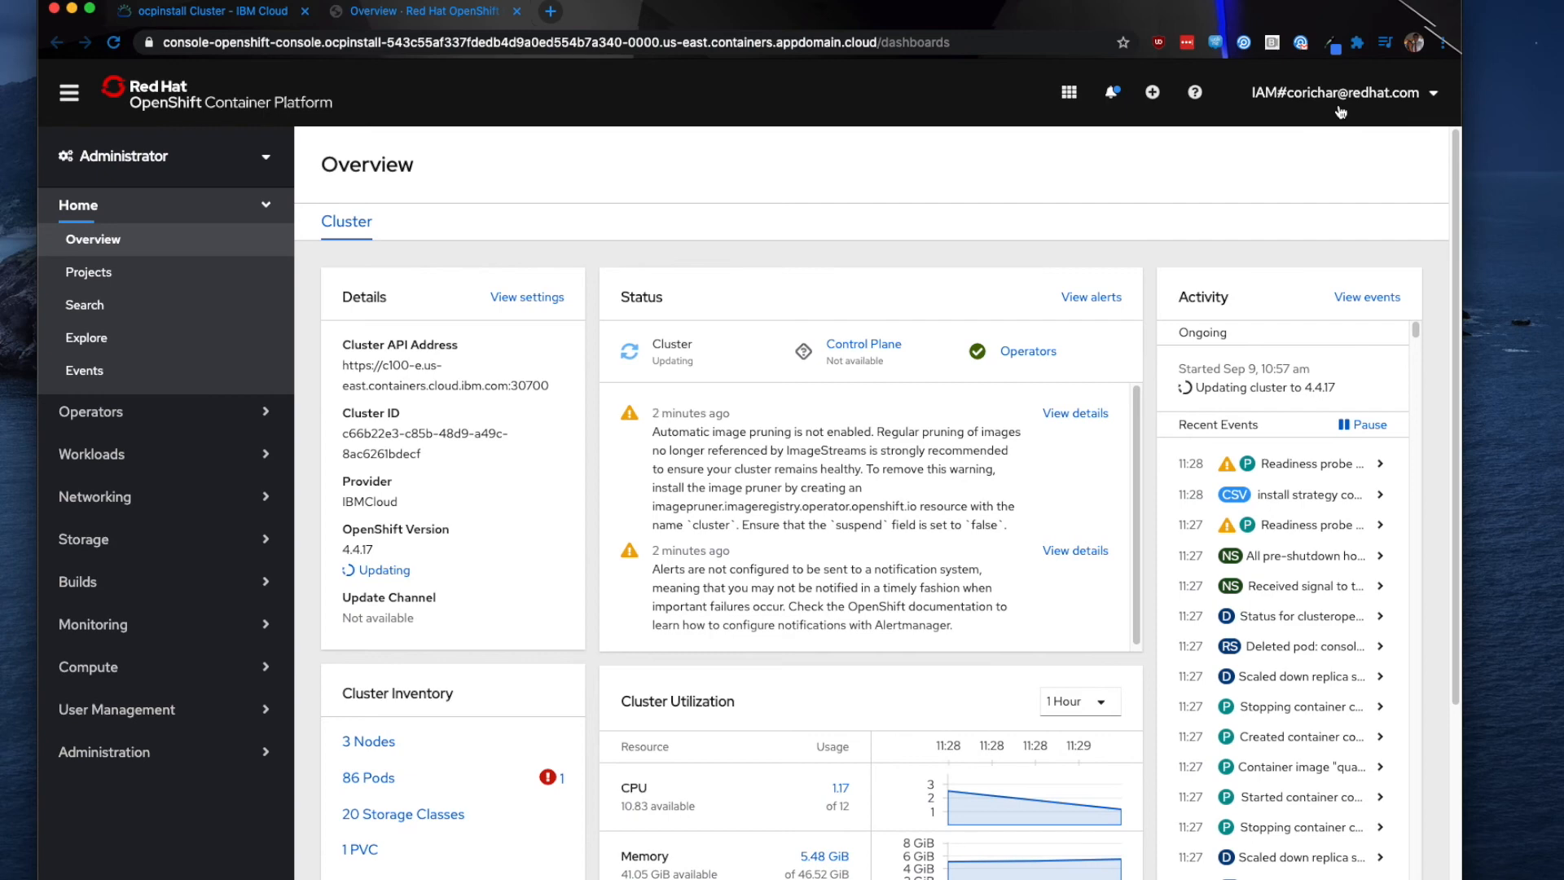
{"action": "mouse_move", "coordinate": [742, 200]}
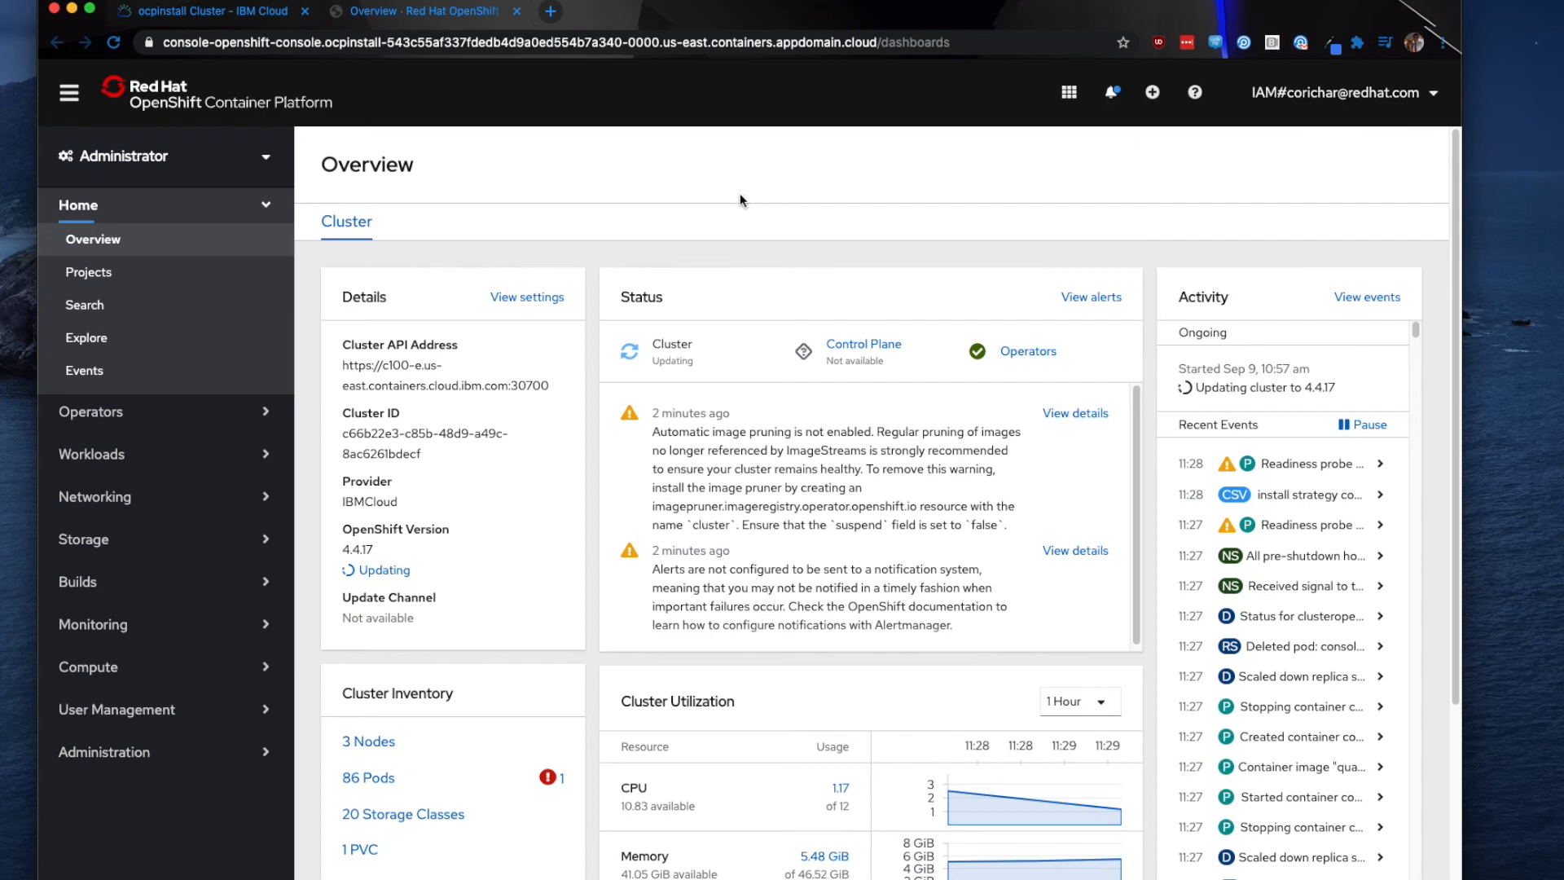
{"action": "mouse_move", "coordinate": [252, 15]}
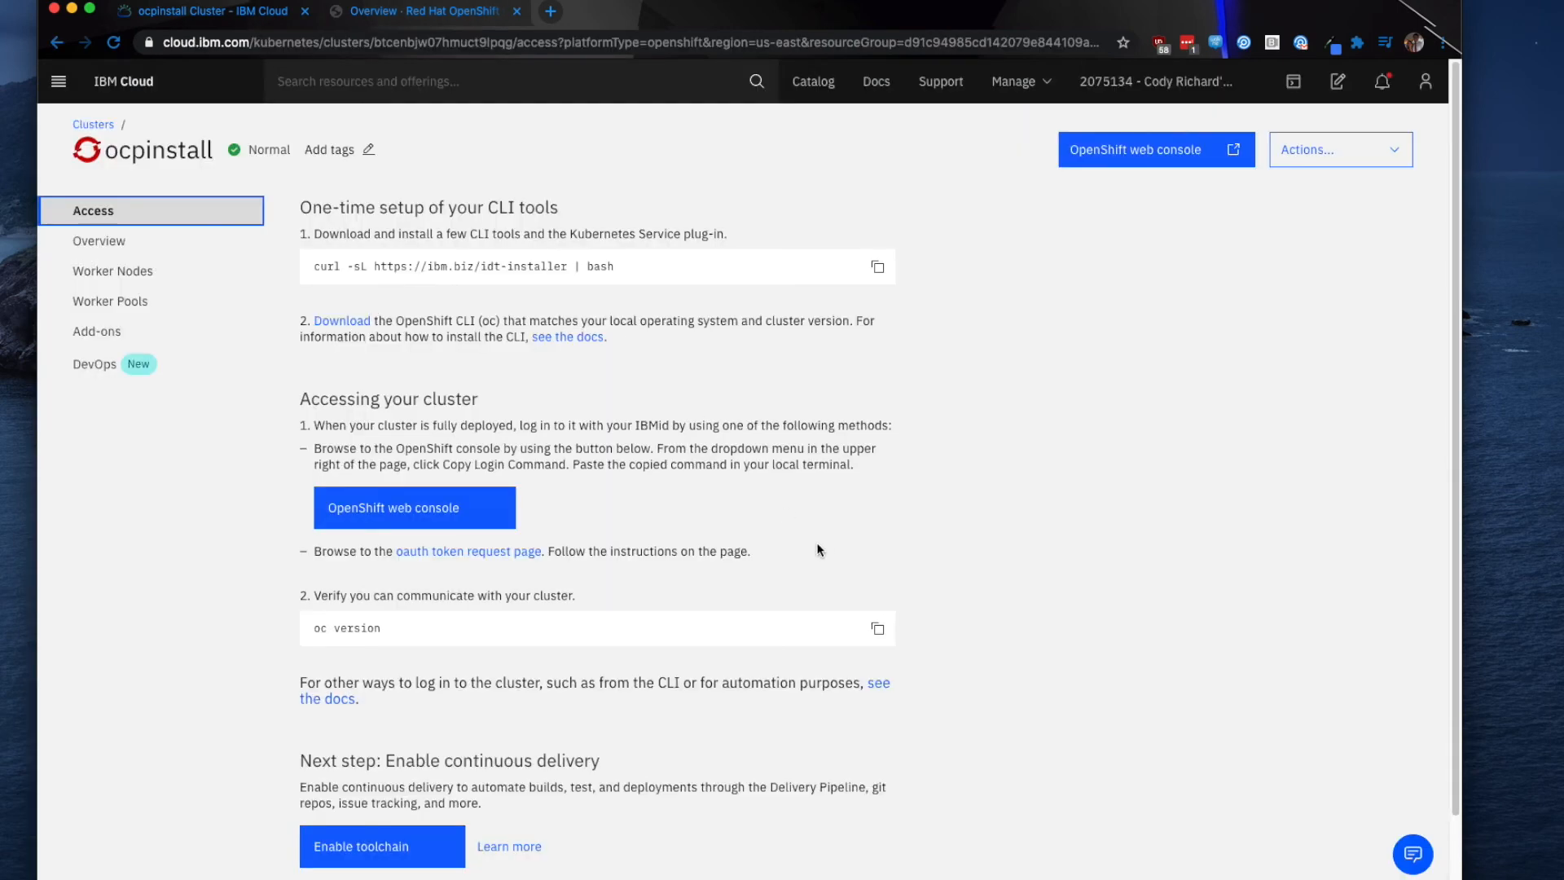
View the Connect via CLI instructions from the Actions menu, then close them
{"action": "scroll", "scroll_direction": "down", "scroll_amount": 3}
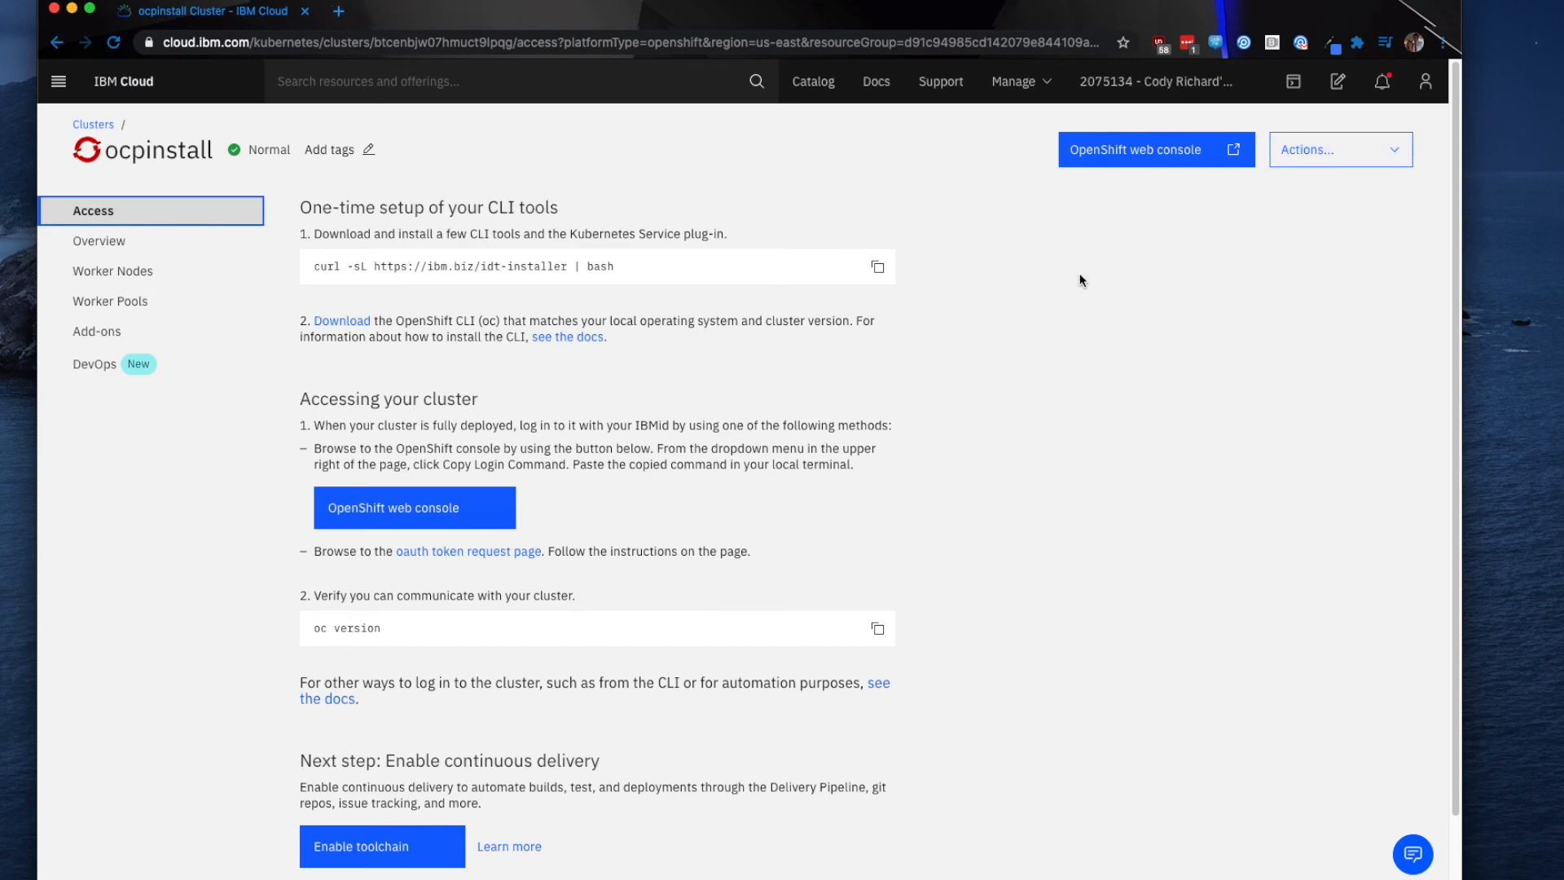
{"action": "left_click", "coordinate": [1338, 150]}
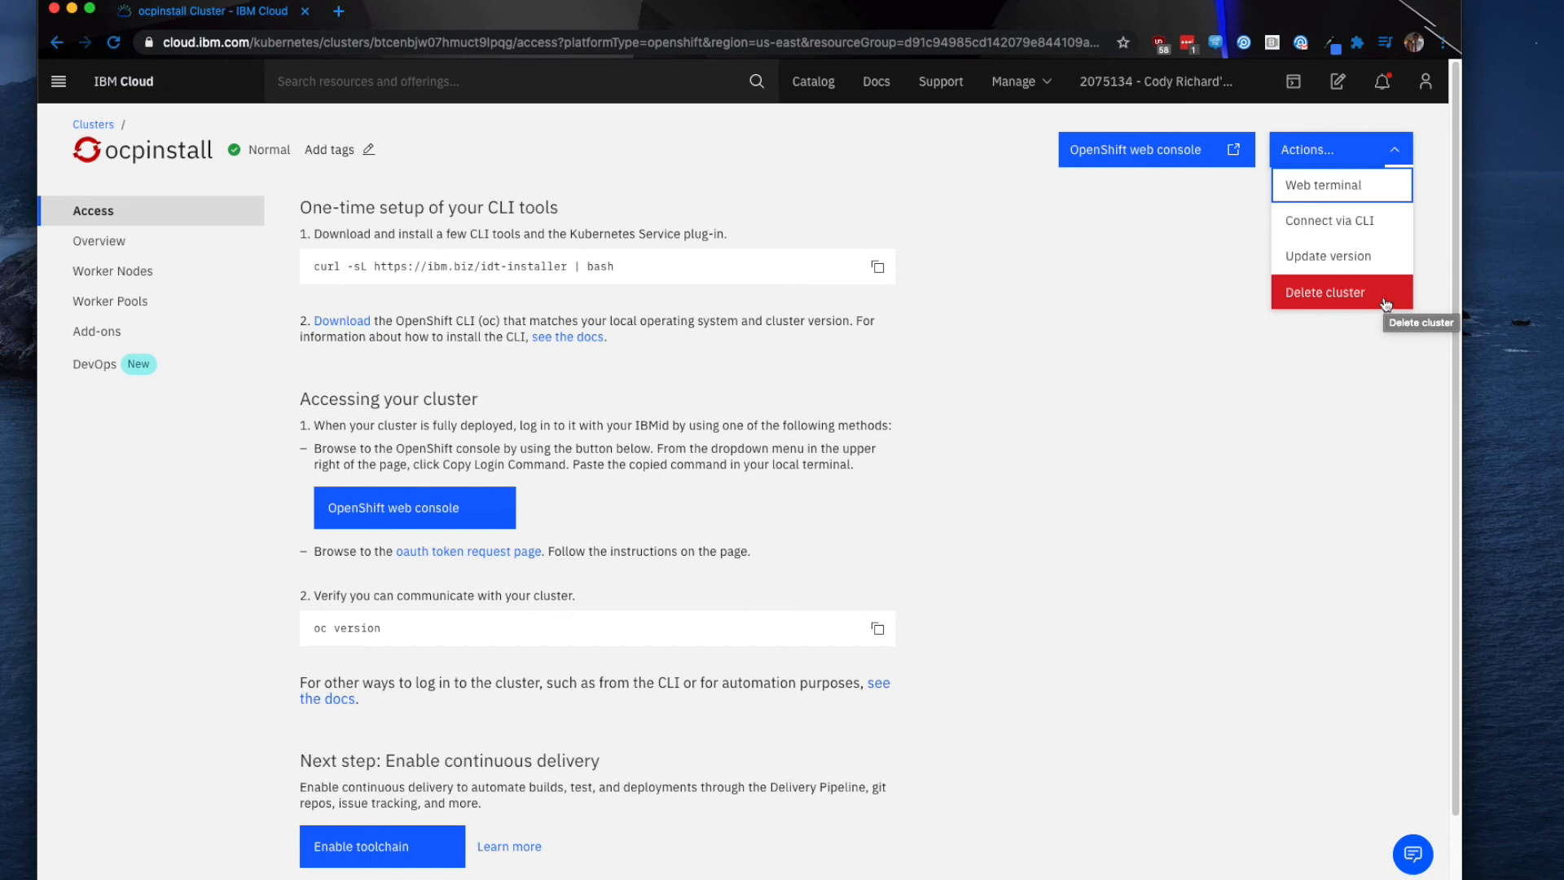
{"action": "mouse_move", "coordinate": [1342, 185]}
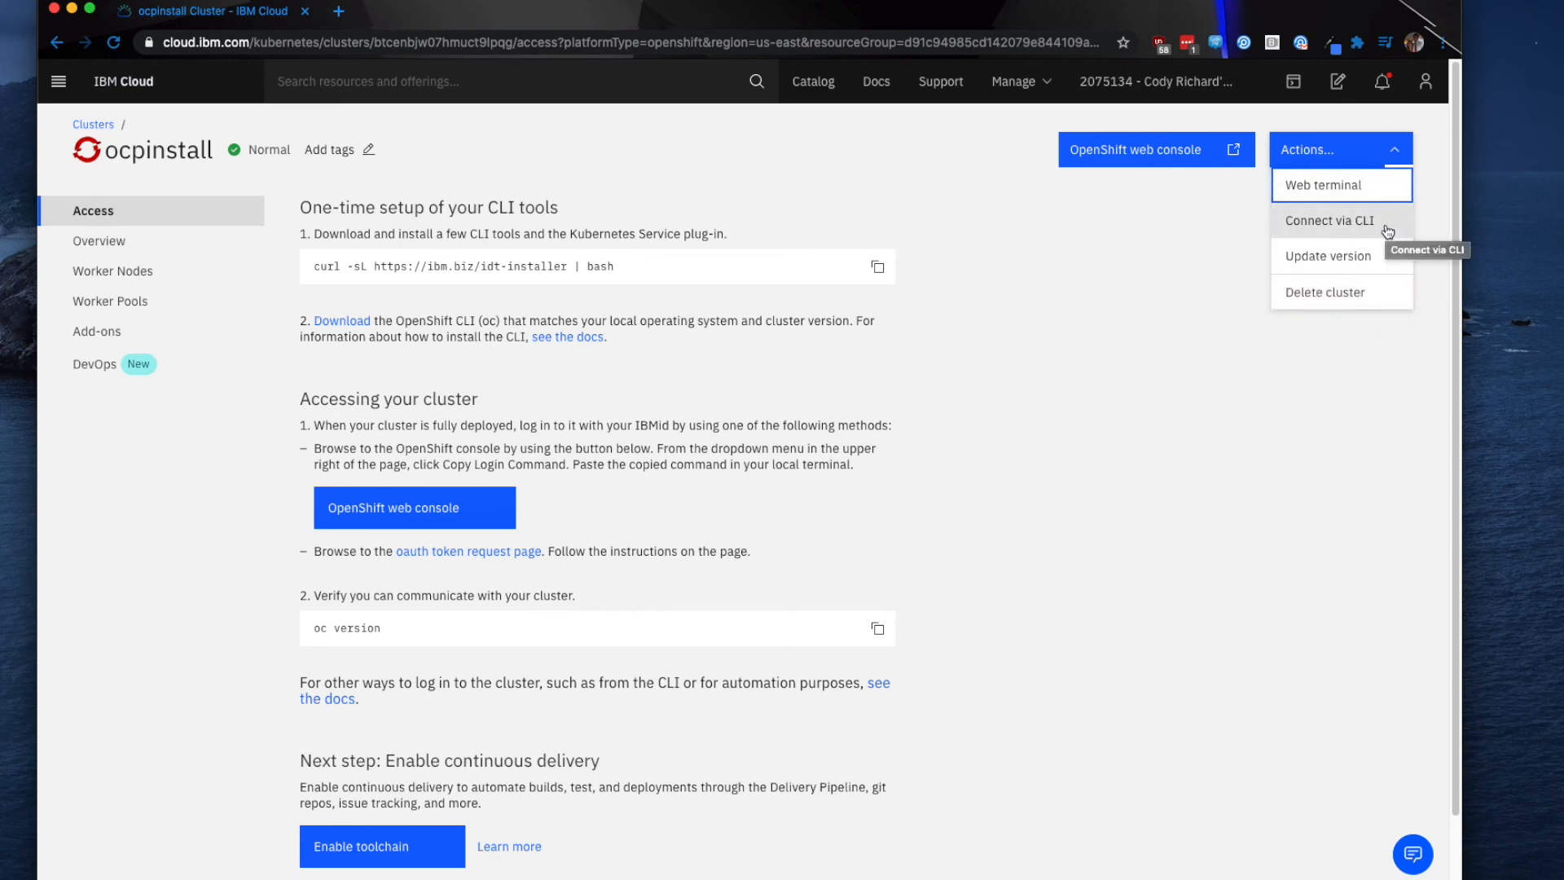
{"action": "left_click", "coordinate": [1328, 221]}
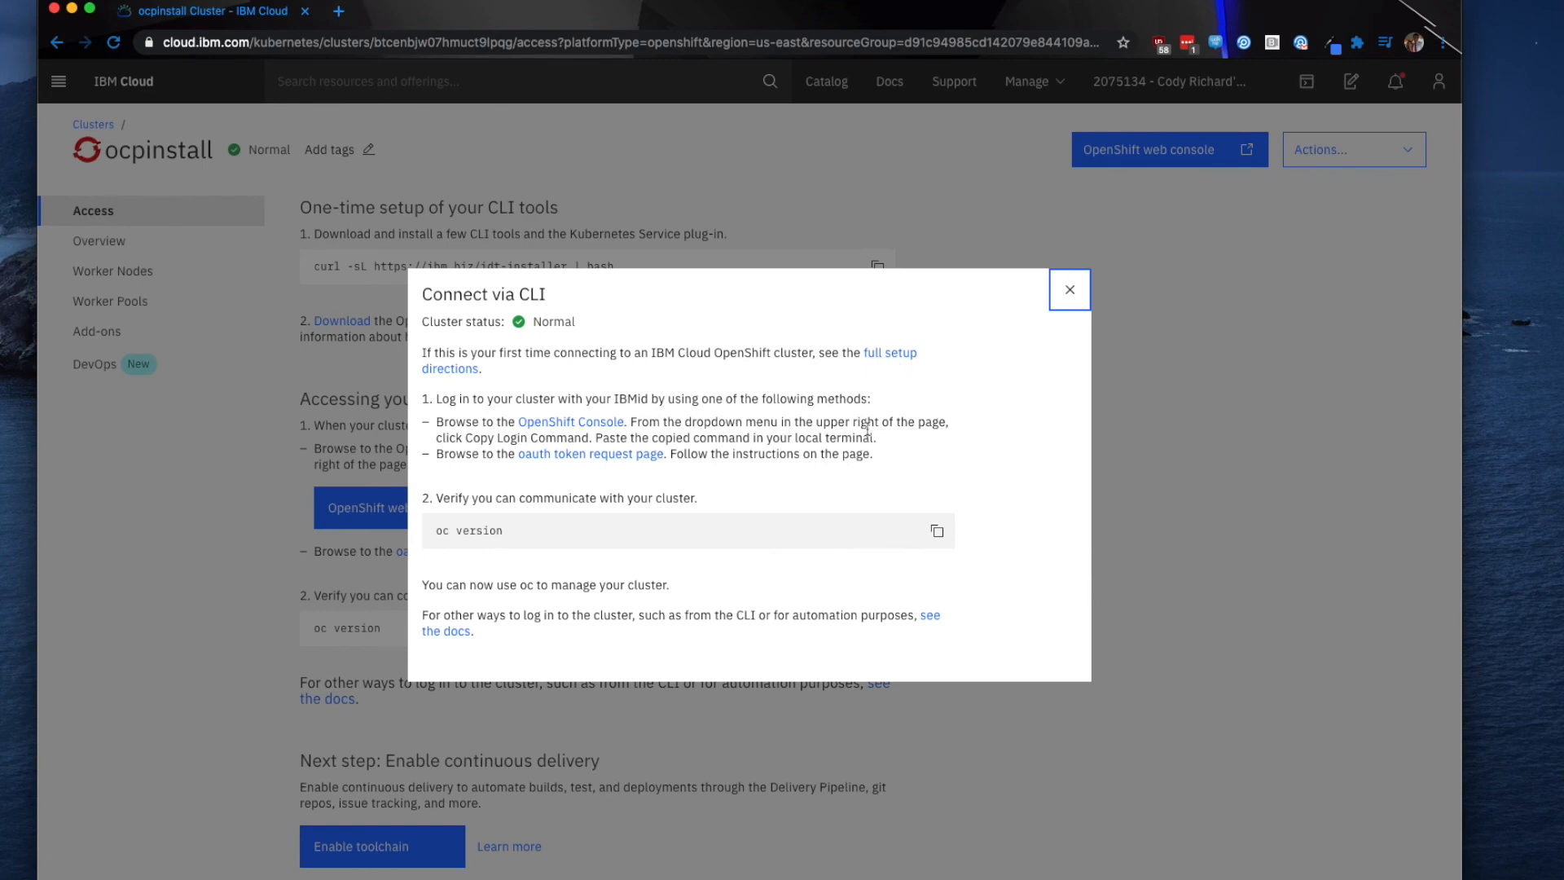
{"action": "mouse_move", "coordinate": [568, 427]}
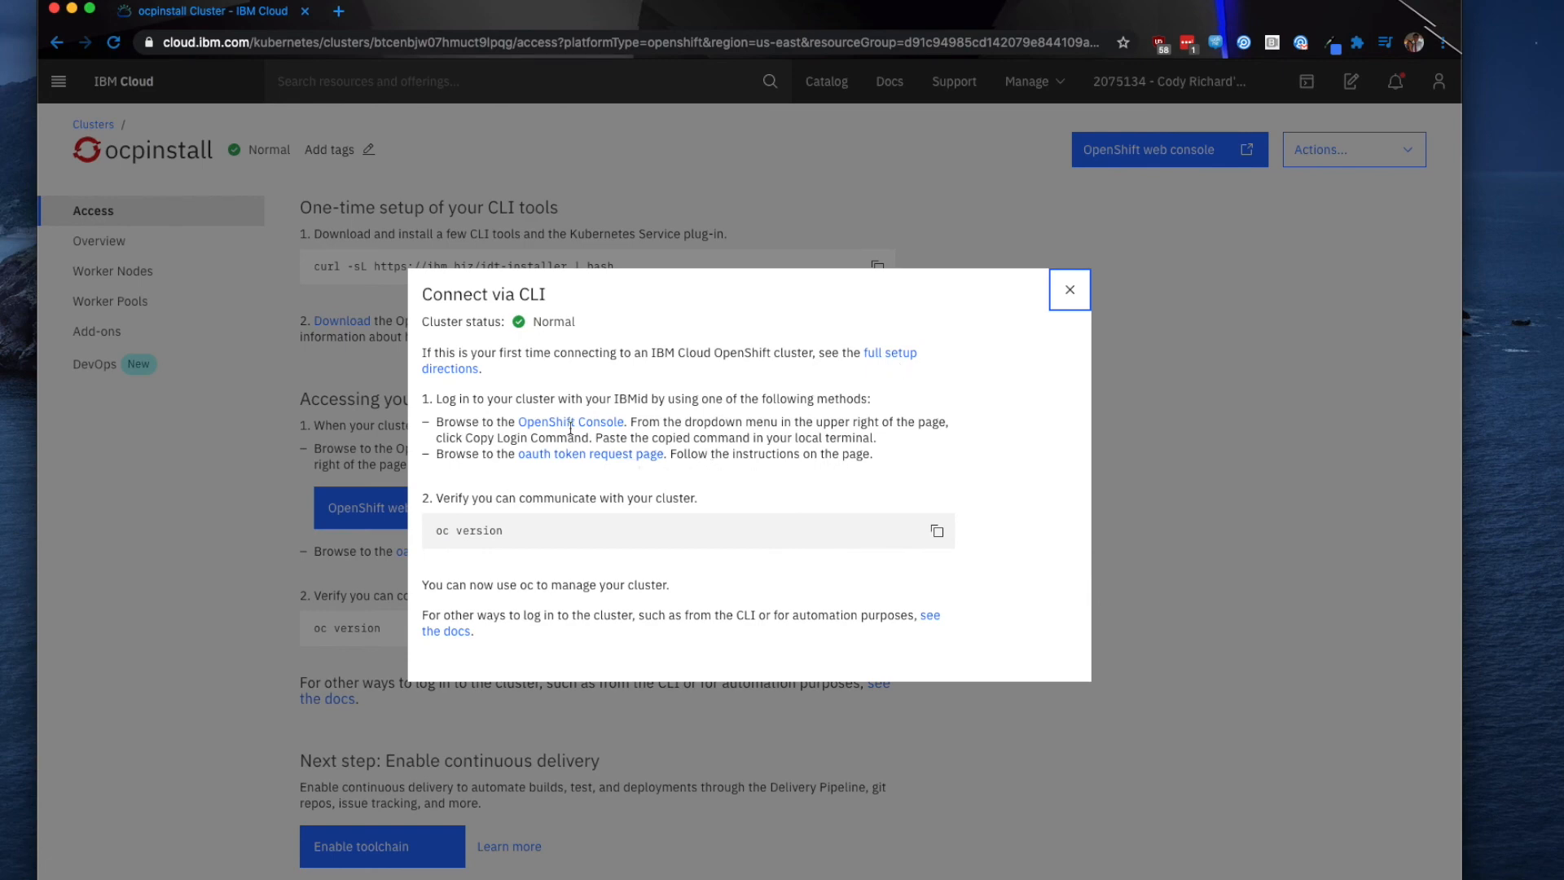
{"action": "left_click", "coordinate": [1068, 288]}
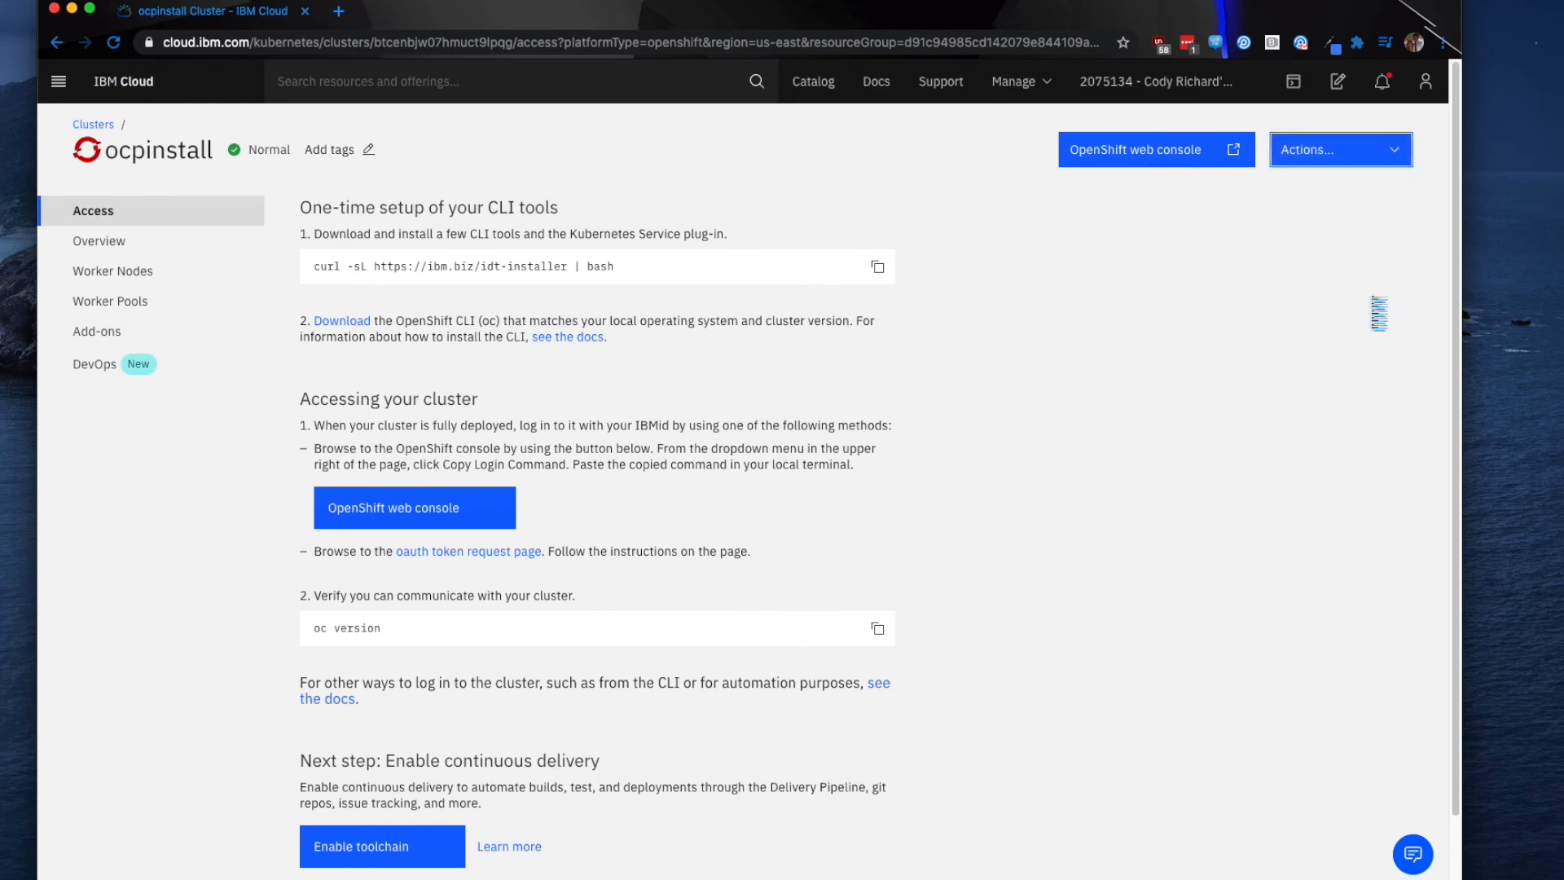
Delete cluster ocpinstall with its persistent storage, confirming by name, and dismiss the notification
{"action": "left_click", "coordinate": [1340, 150]}
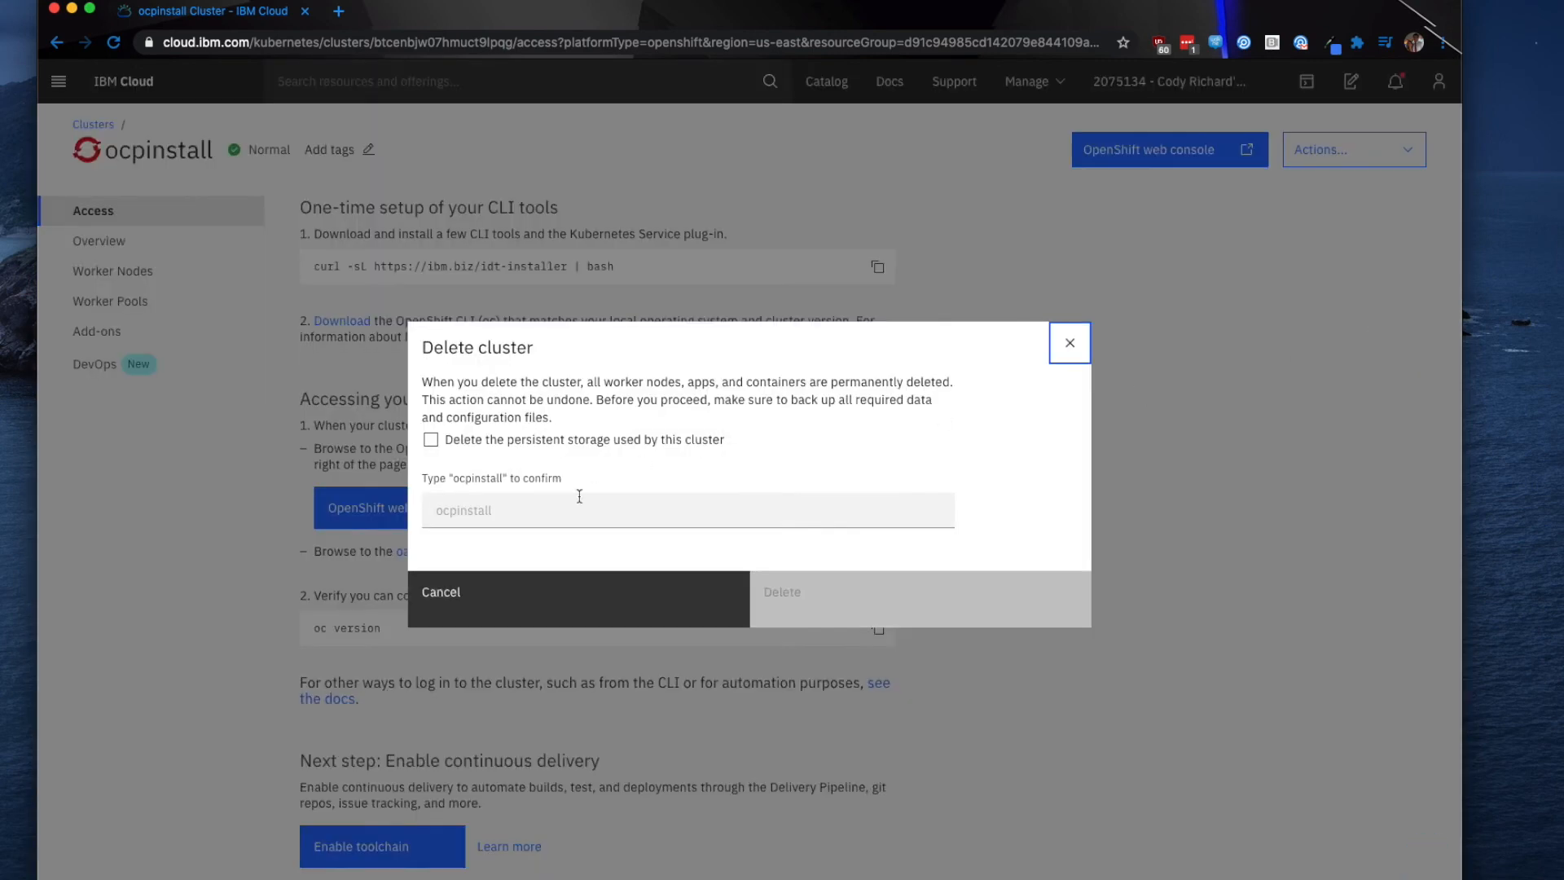
{"action": "type", "text": "ocp"}
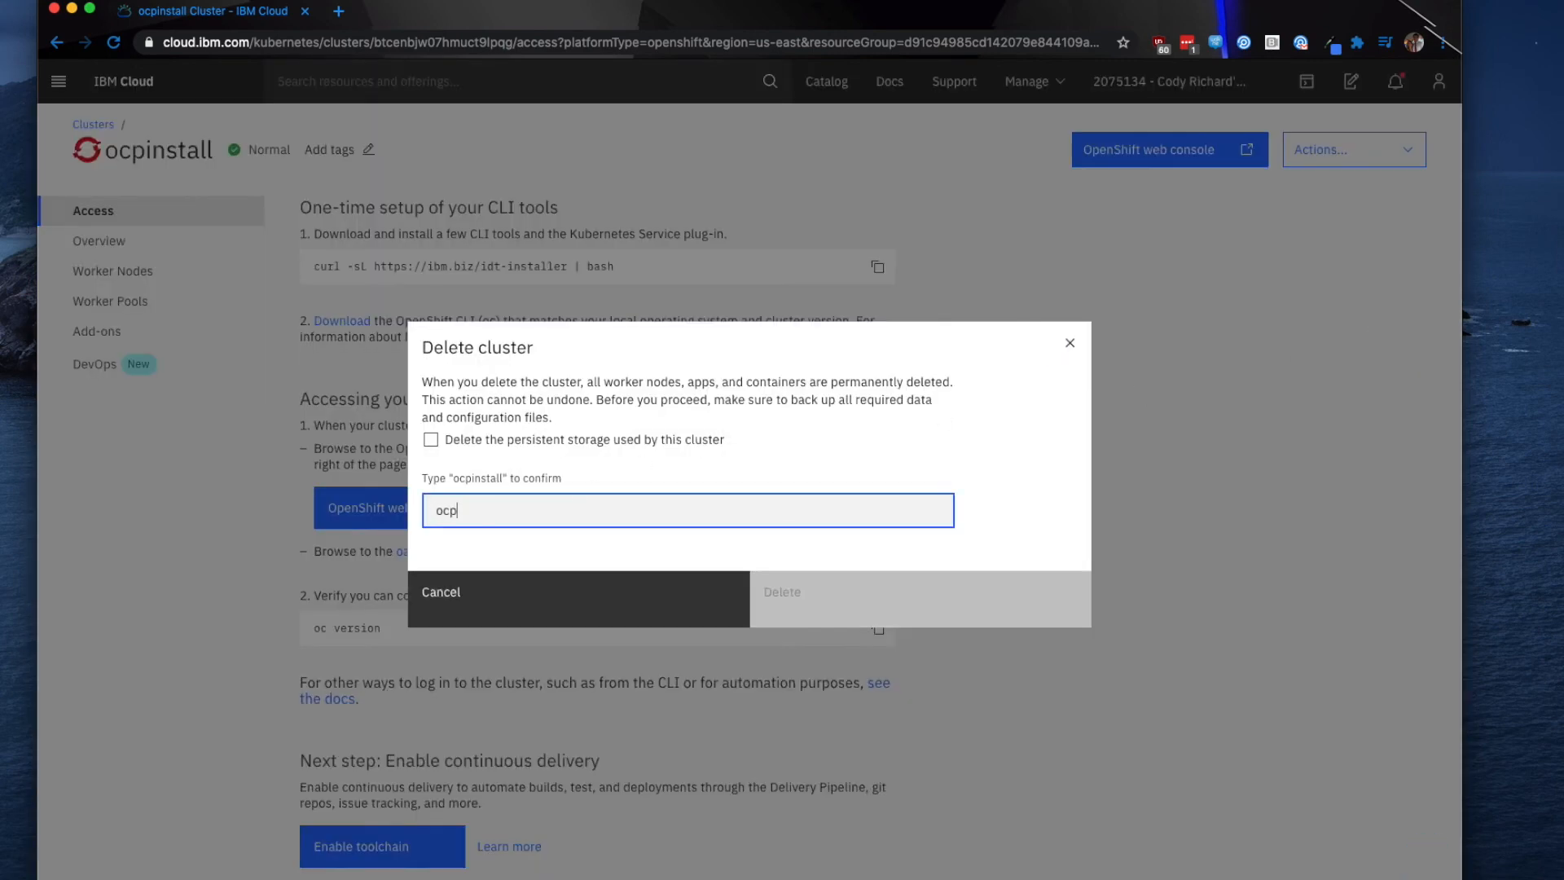
{"action": "type", "text": "install"}
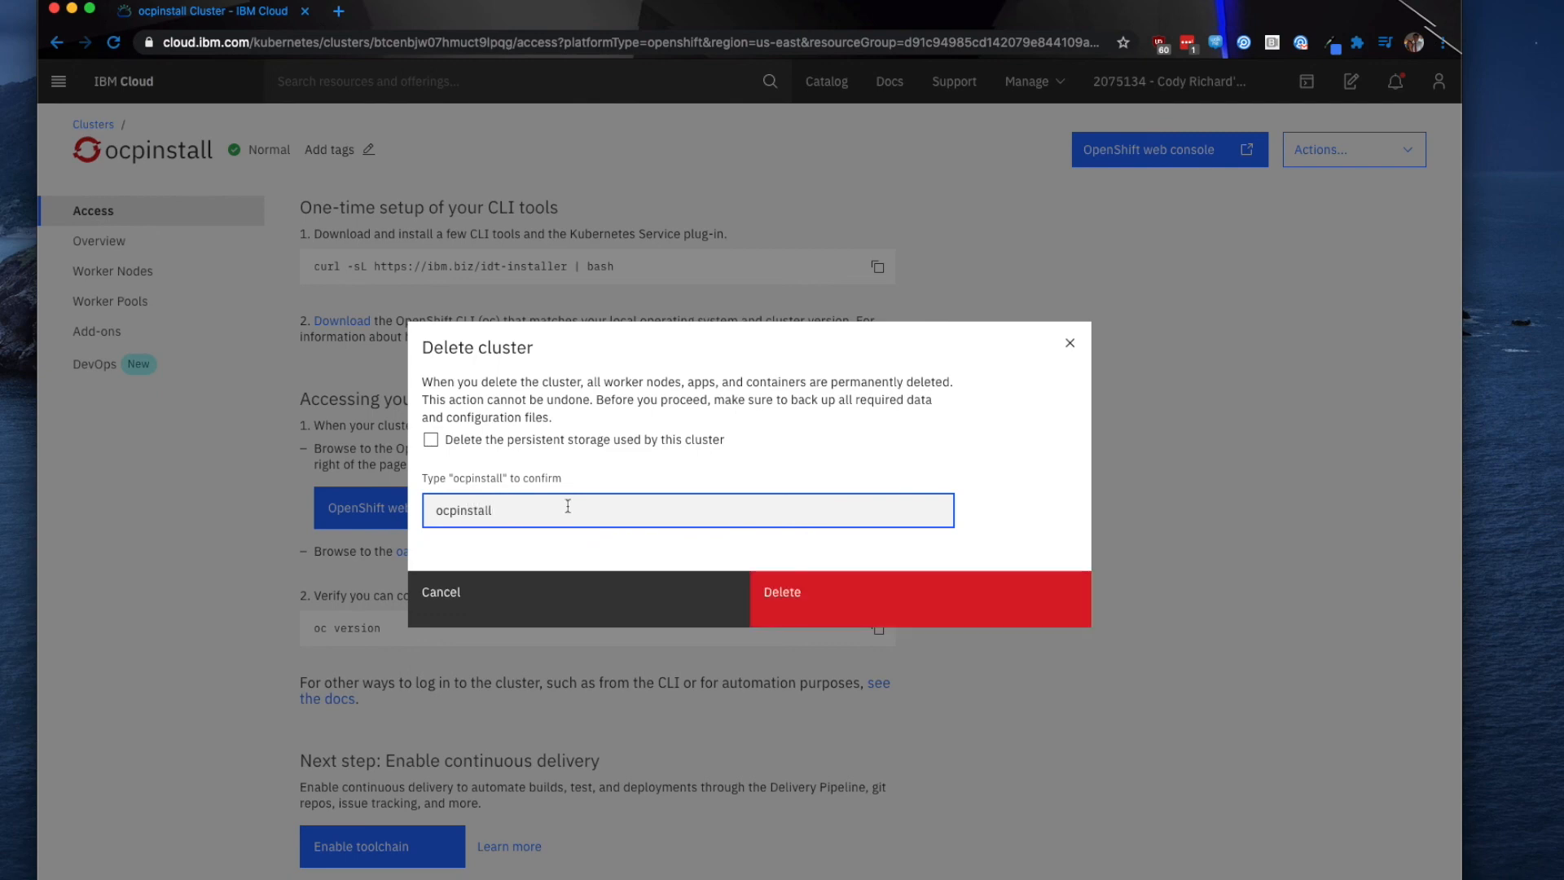
{"action": "left_click", "coordinate": [431, 440]}
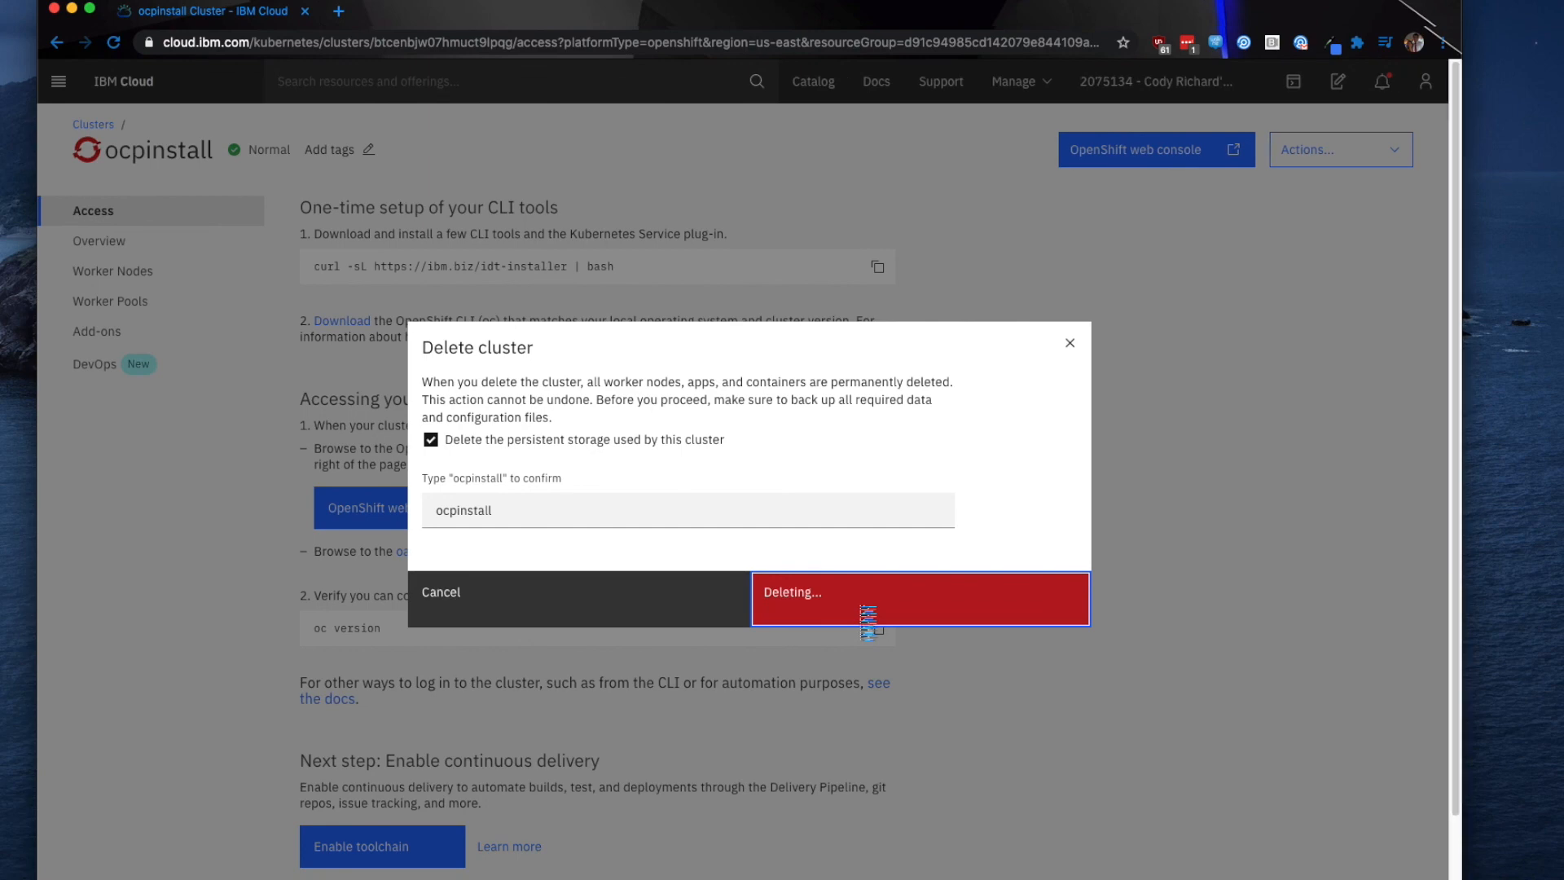
{"action": "left_click", "coordinate": [918, 591]}
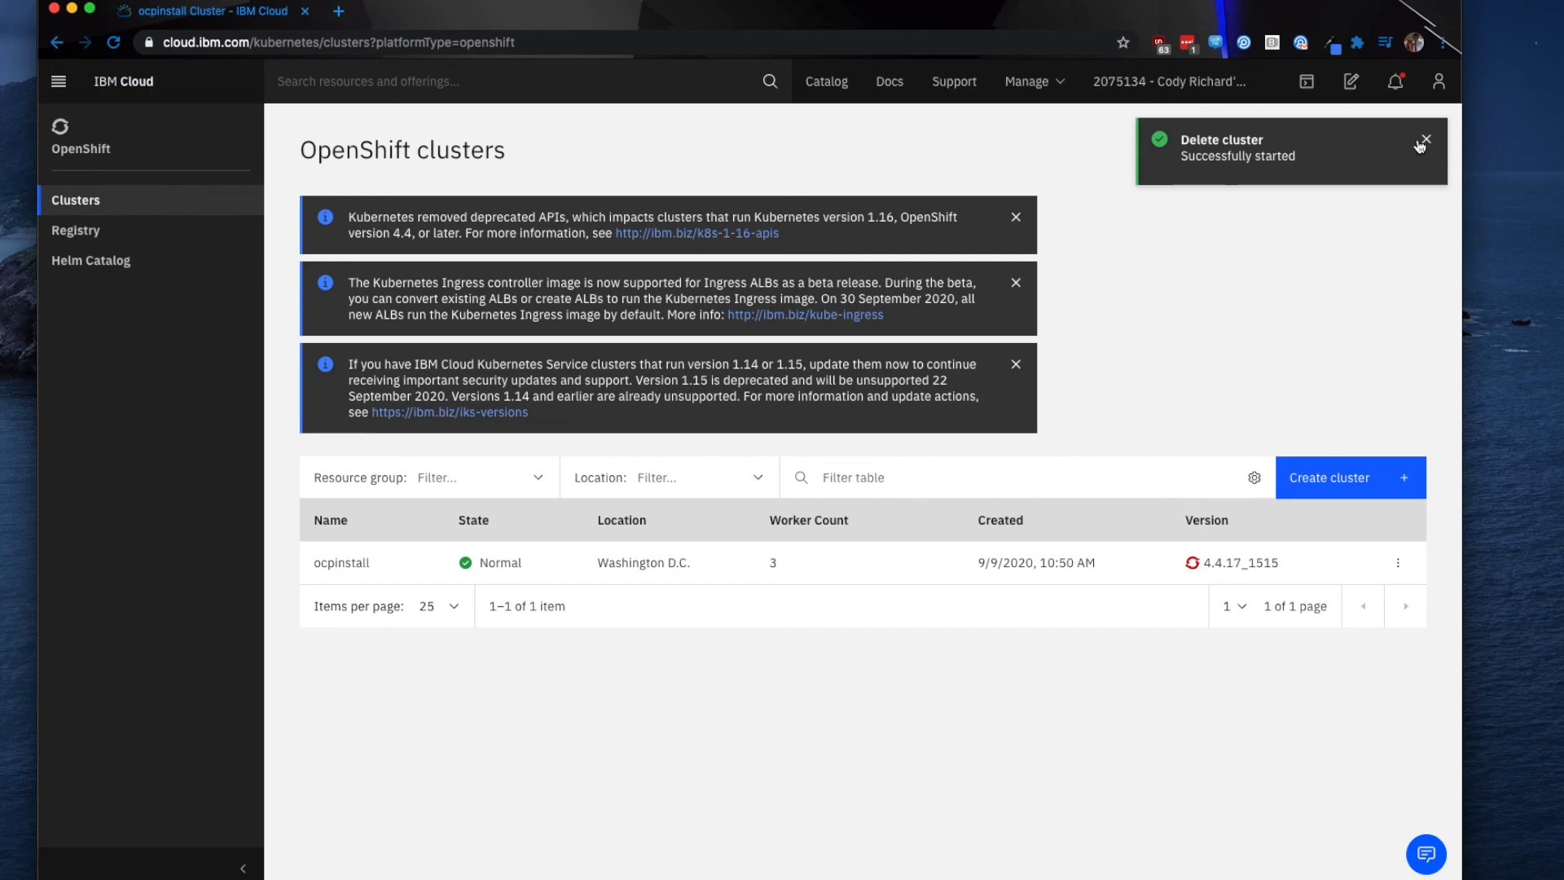
{"action": "left_click", "coordinate": [1425, 139]}
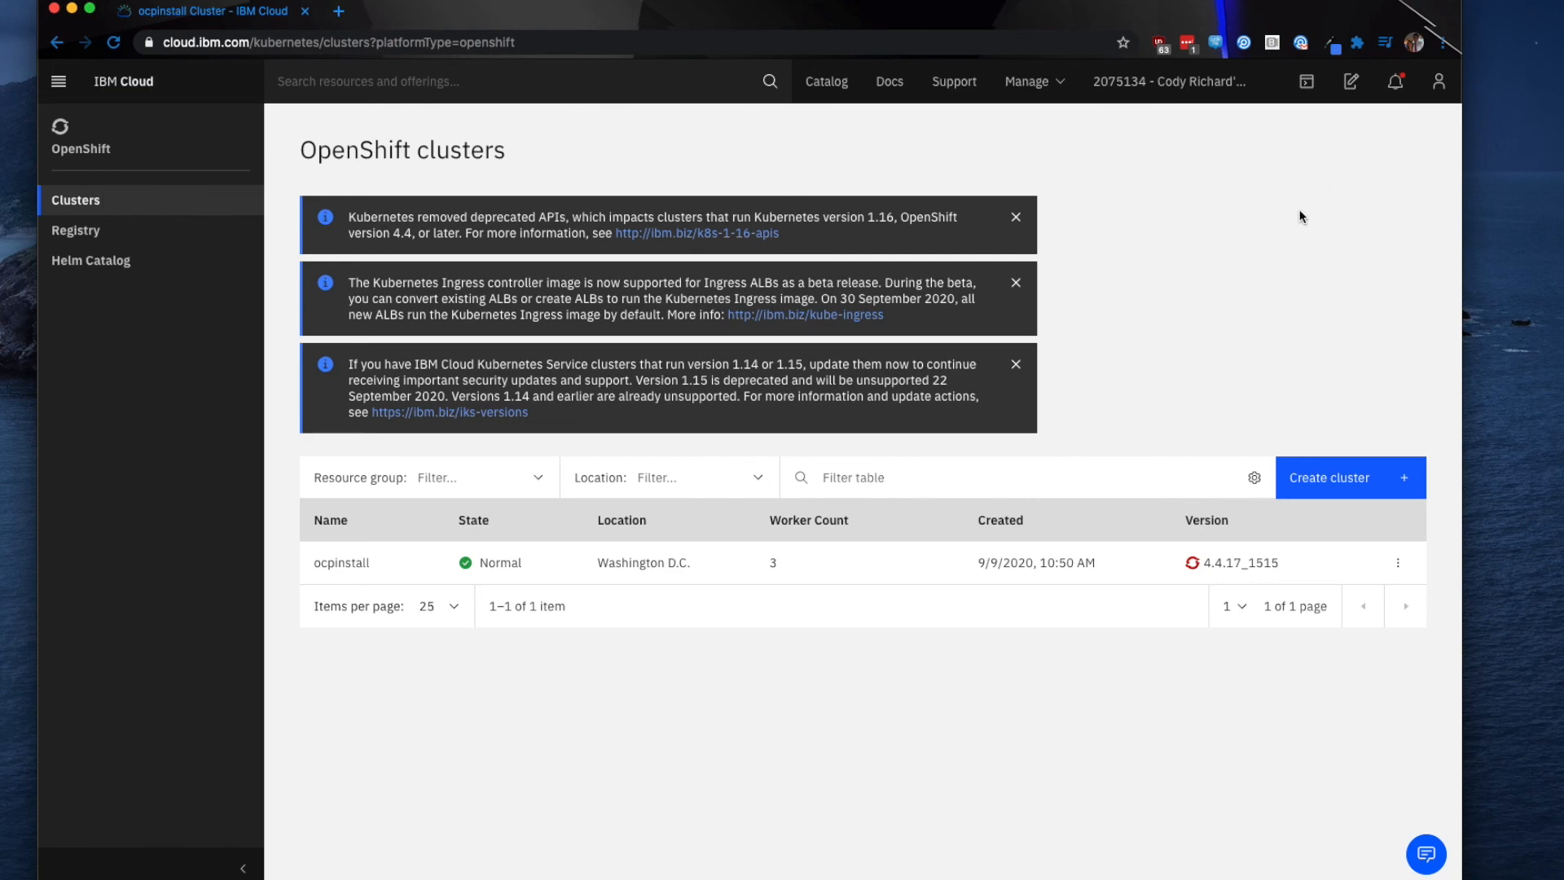